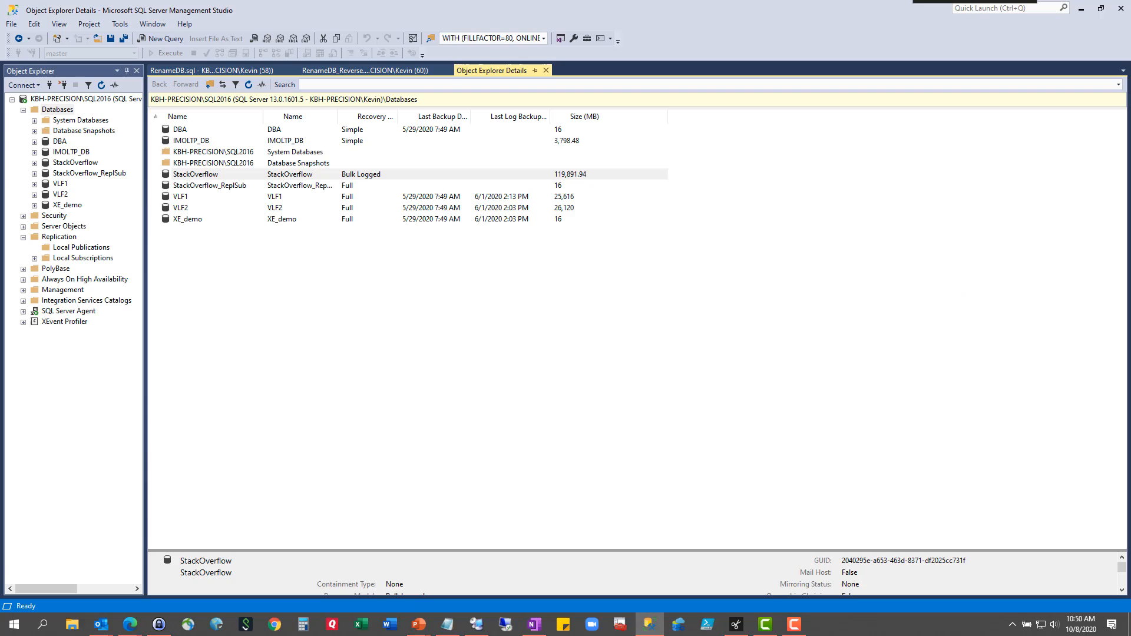
Compare the contents of the StackOverflow and StackOverflow_ReplSub databases in Object Explorer.
left_click(194, 174)
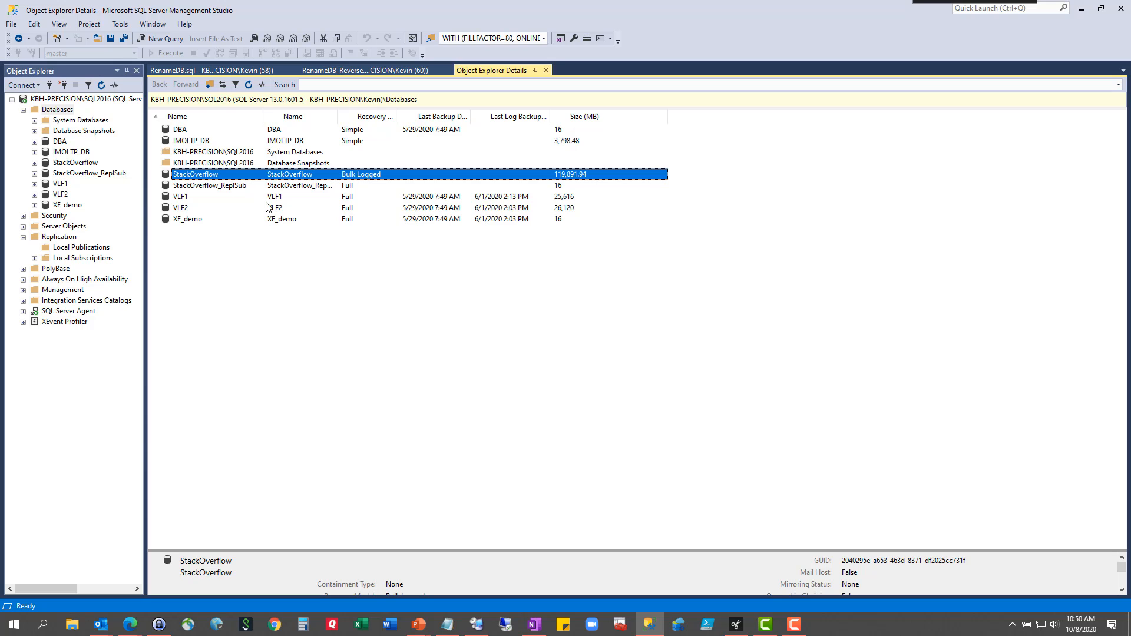
mouse_move(144, 201)
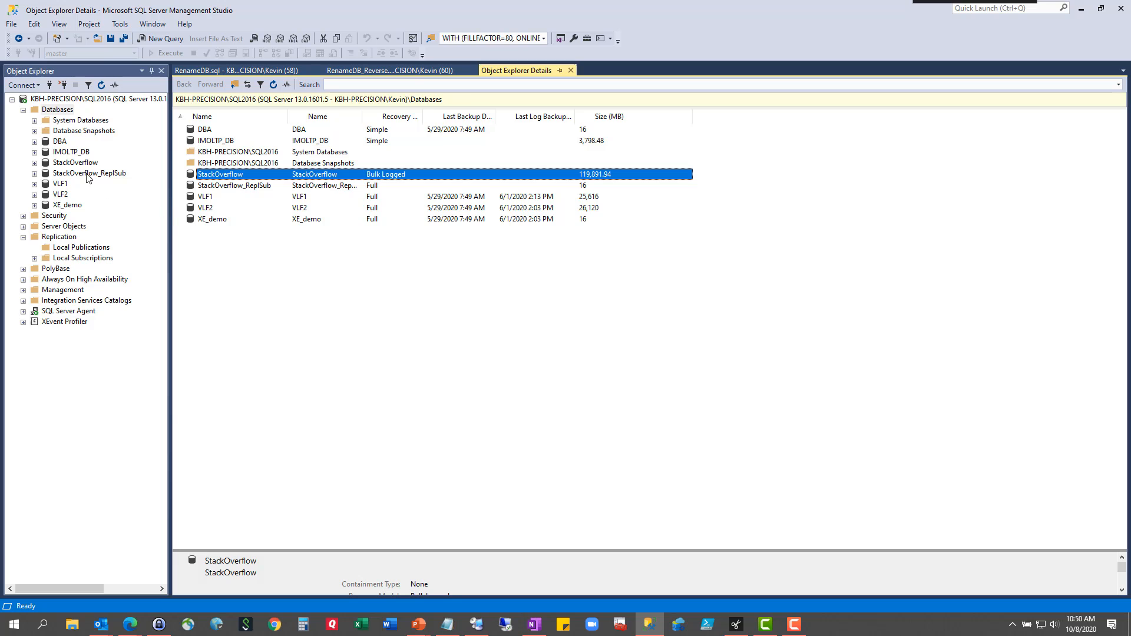
left_click(74, 163)
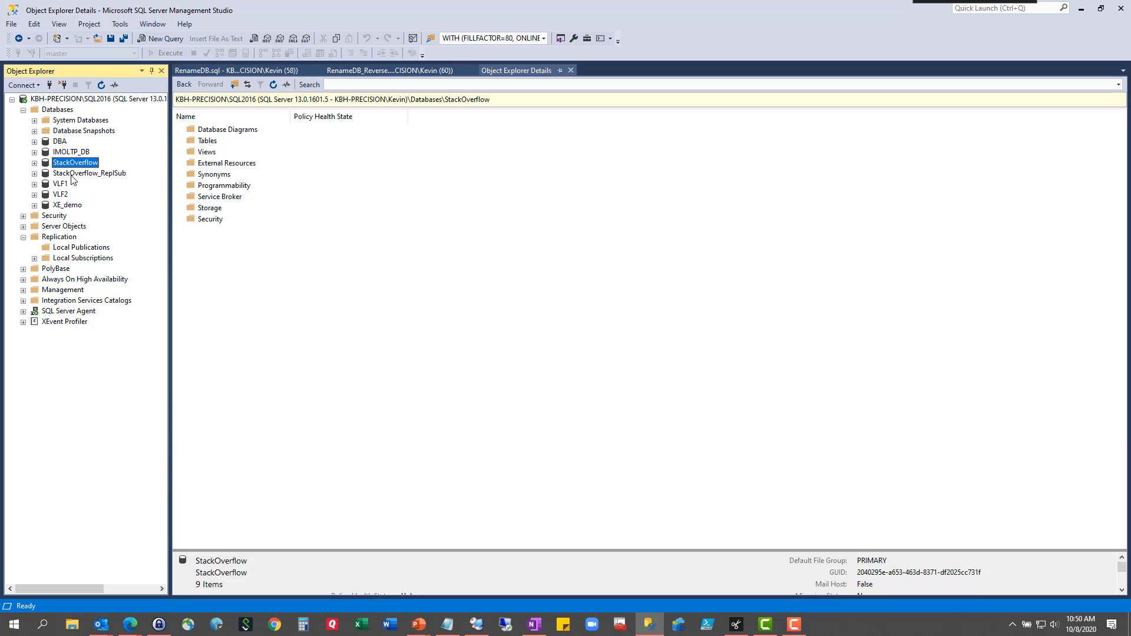
left_click(89, 173)
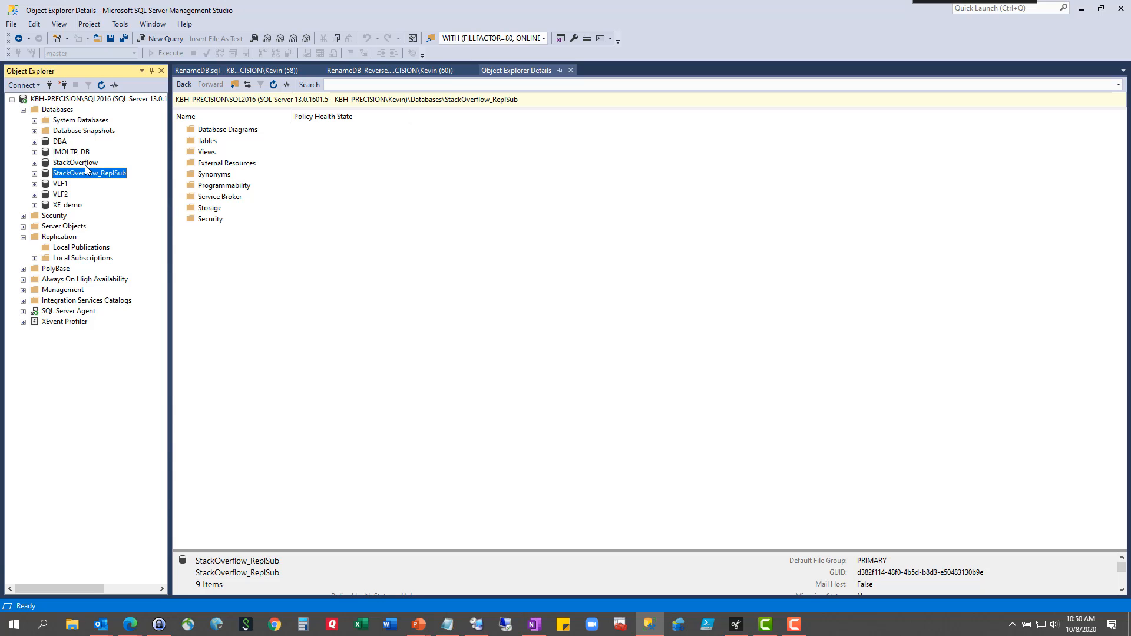
left_click(76, 163)
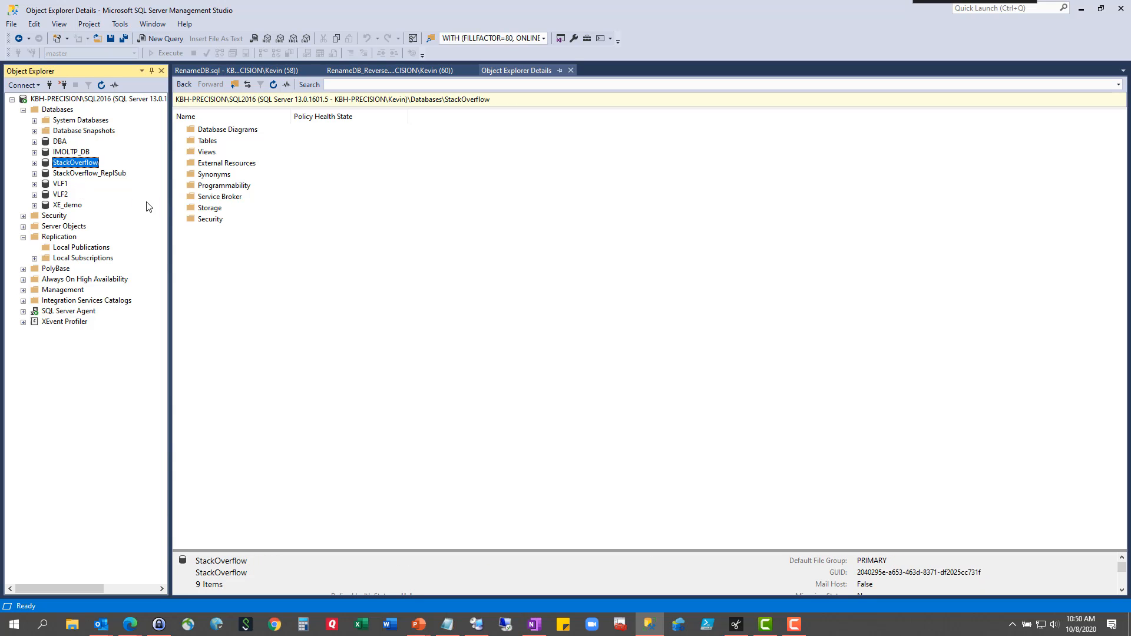
left_click(88, 173)
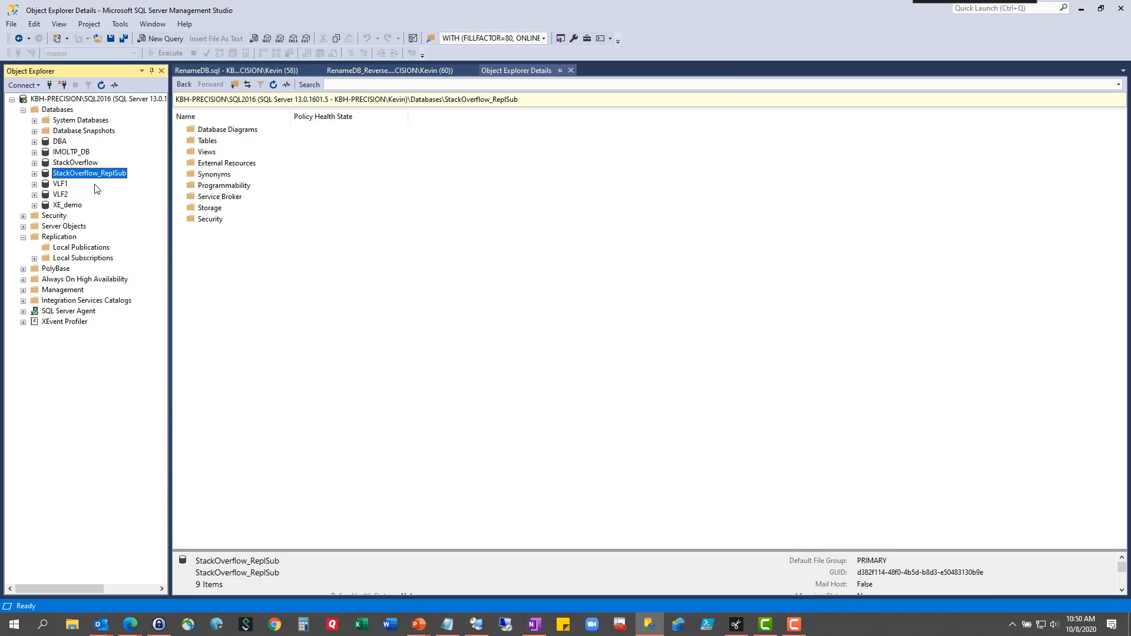
mouse_move(107, 181)
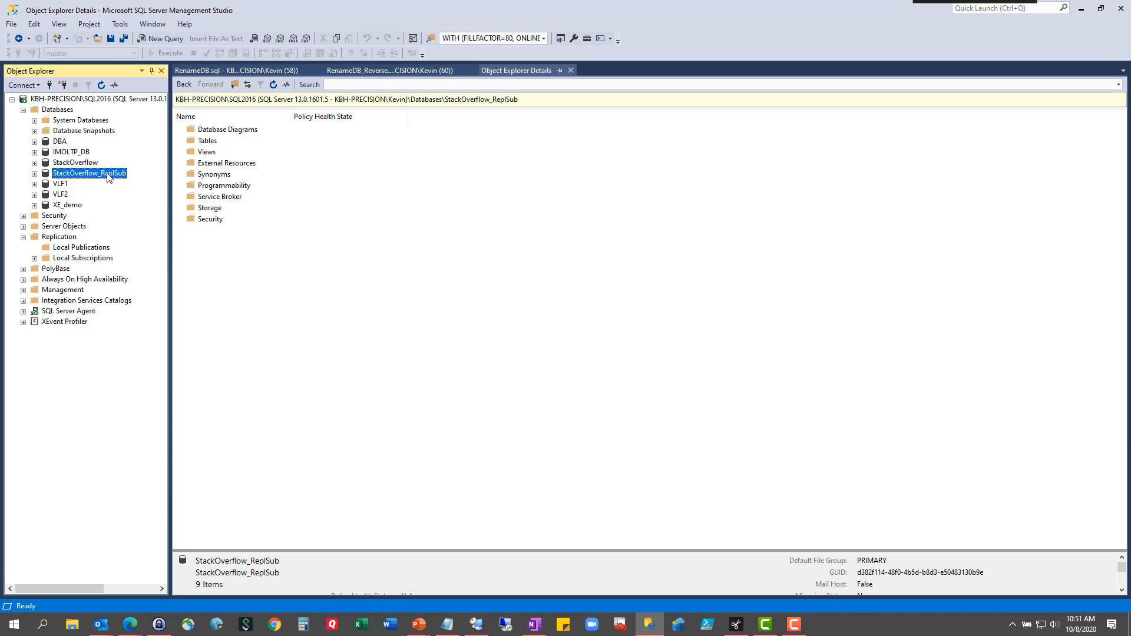
Settle on the StackOverflow database and bring up its properties on the General page.
left_click(74, 163)
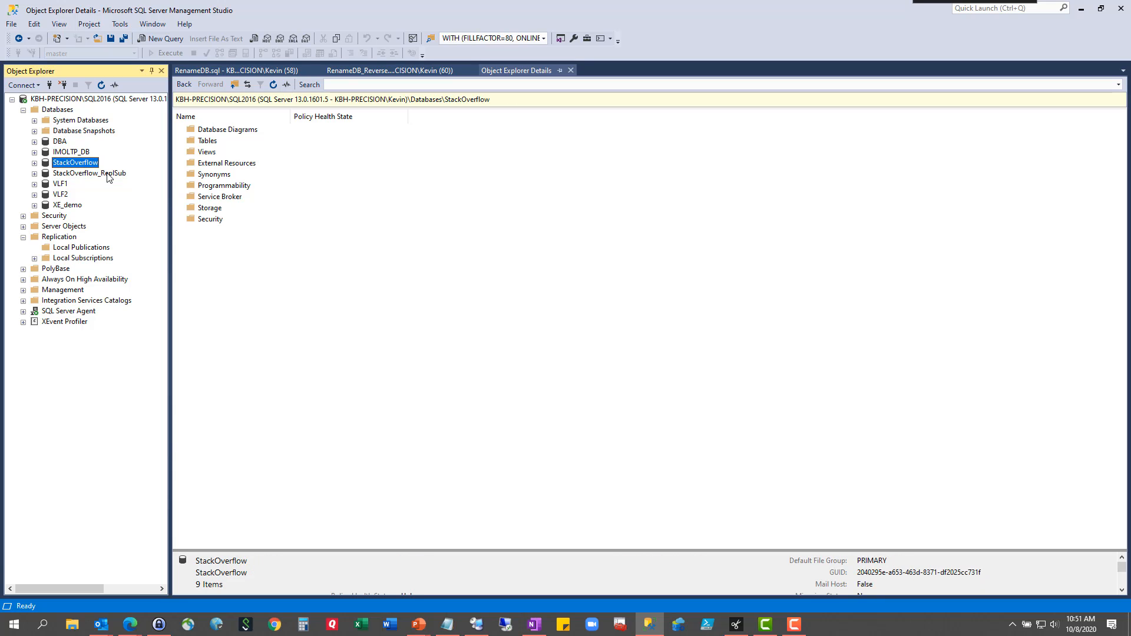
left_click(88, 173)
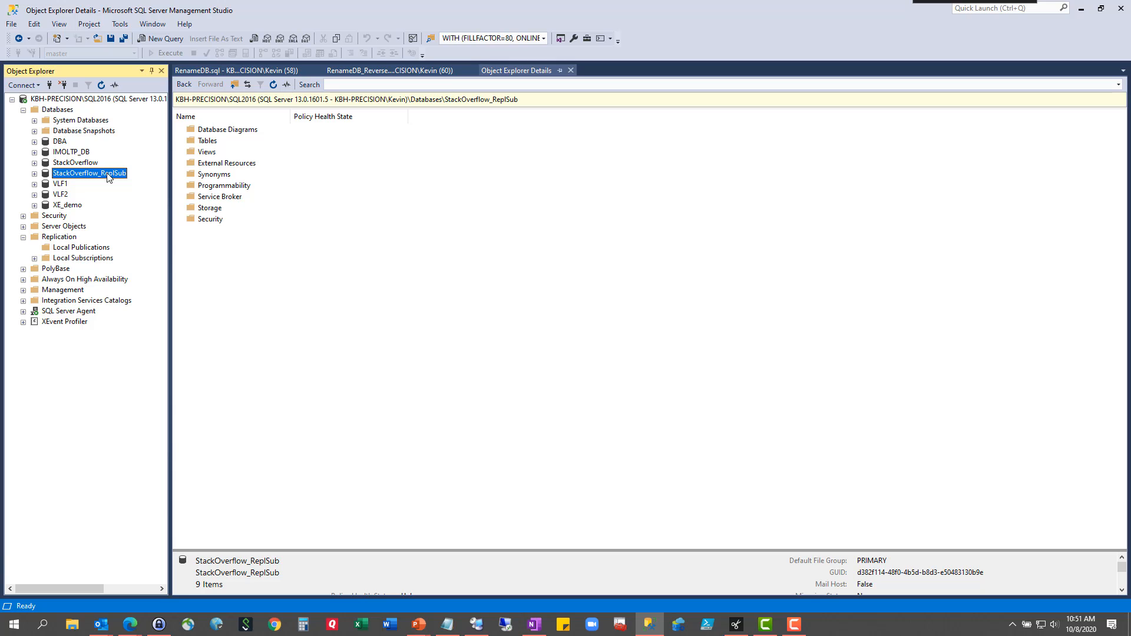
left_click(76, 163)
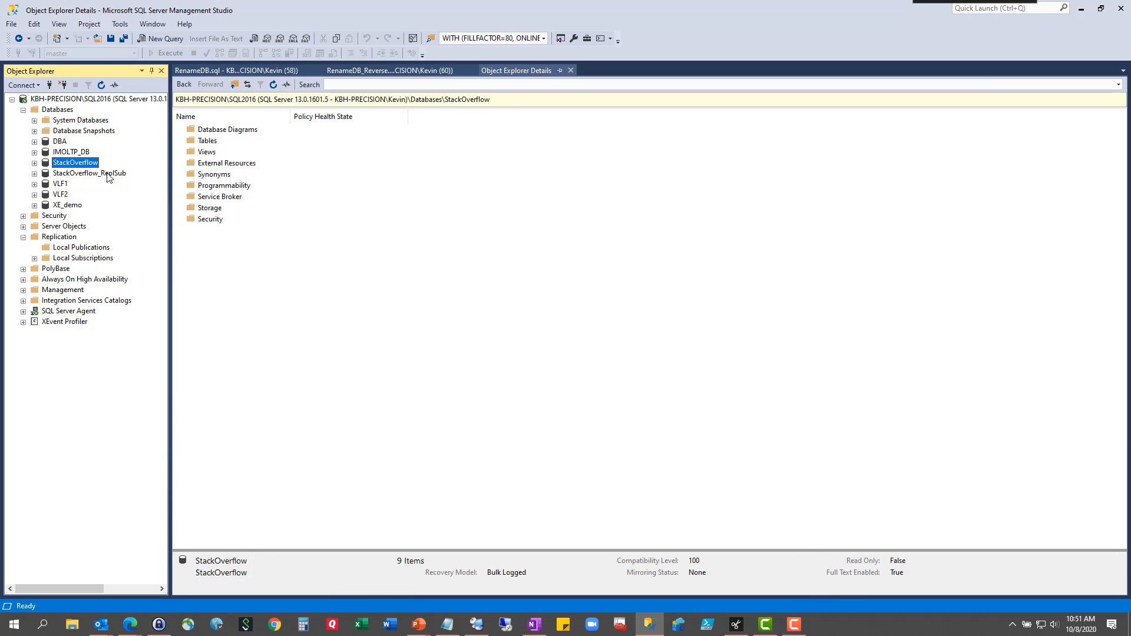
scroll("down", 3)
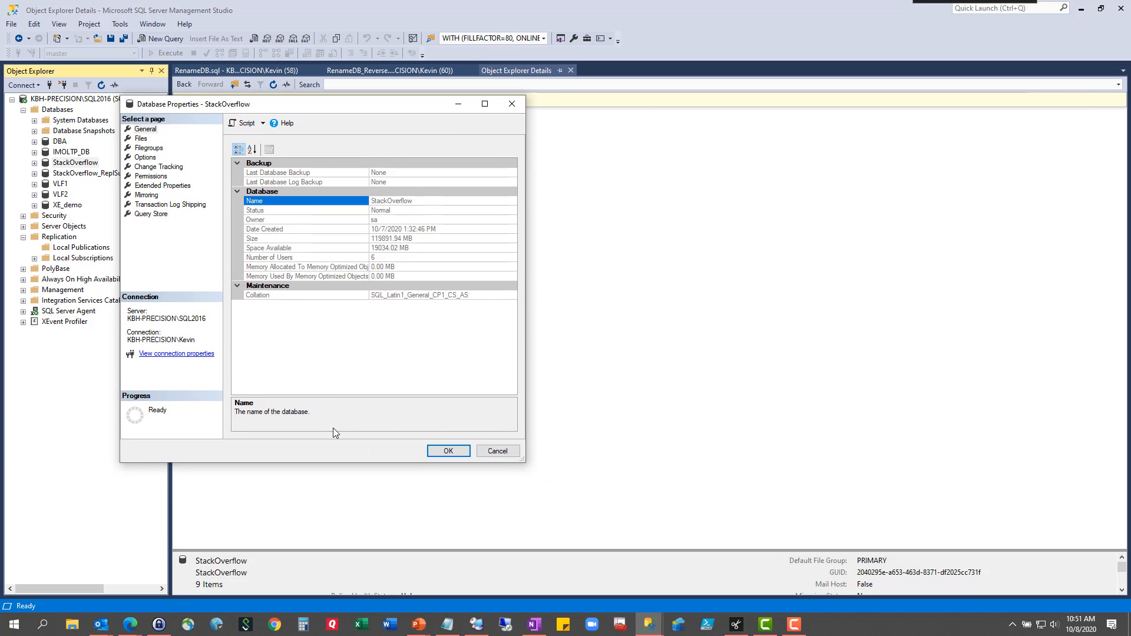
Inspect the logical and physical names of StackOverflow's two data files and log file, then close the properties.
left_click(142, 139)
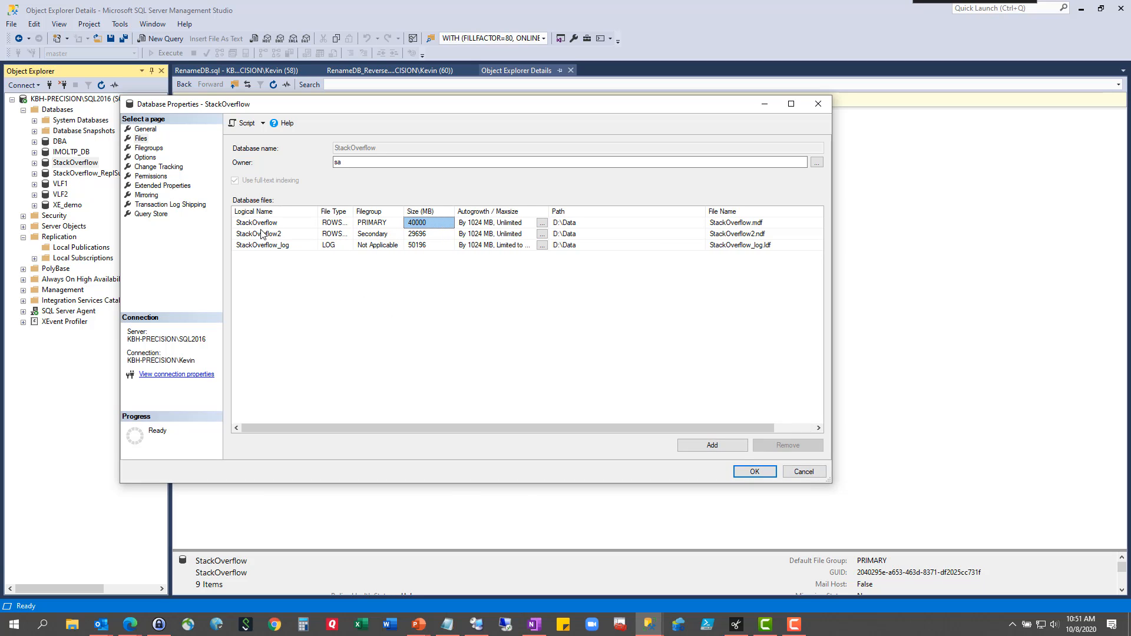
mouse_move(308, 245)
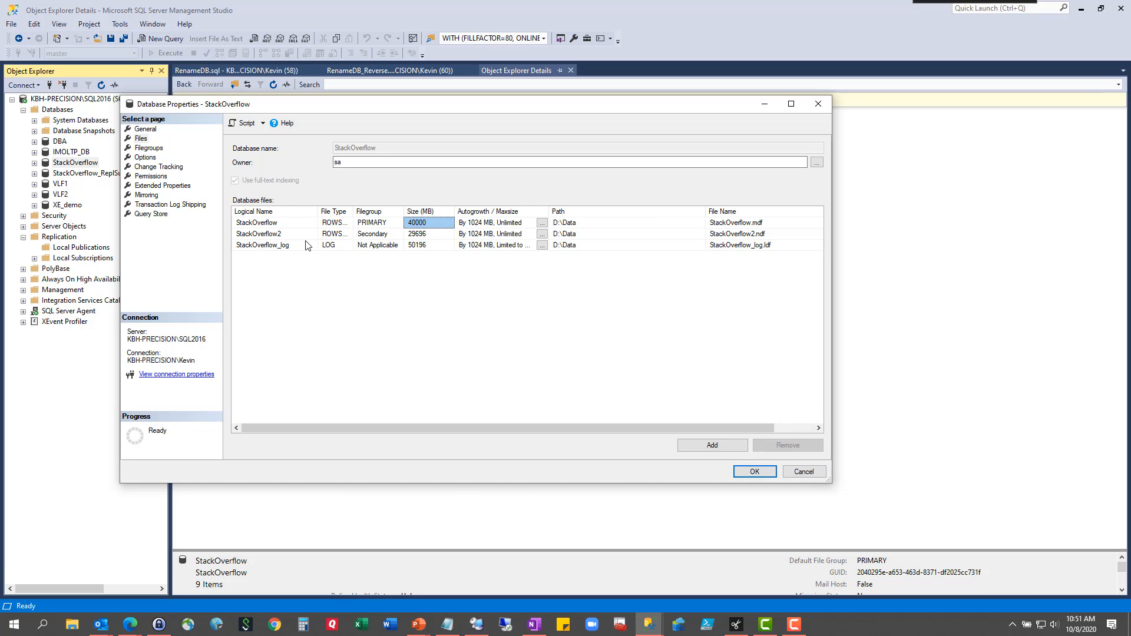
left_click(763, 233)
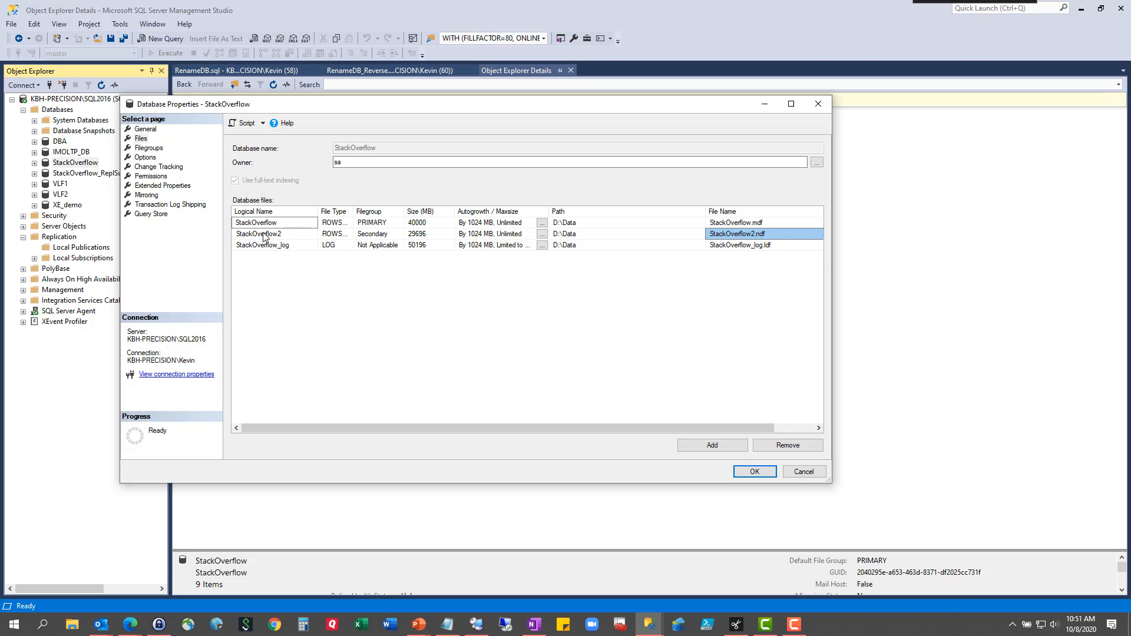
left_click(274, 223)
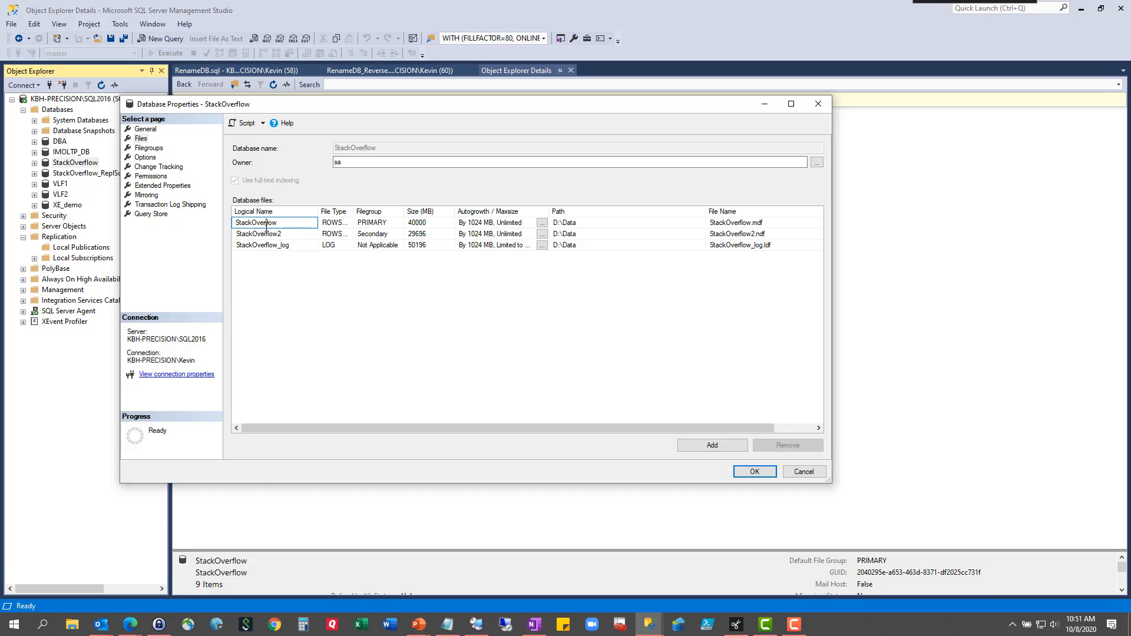
mouse_move(343, 298)
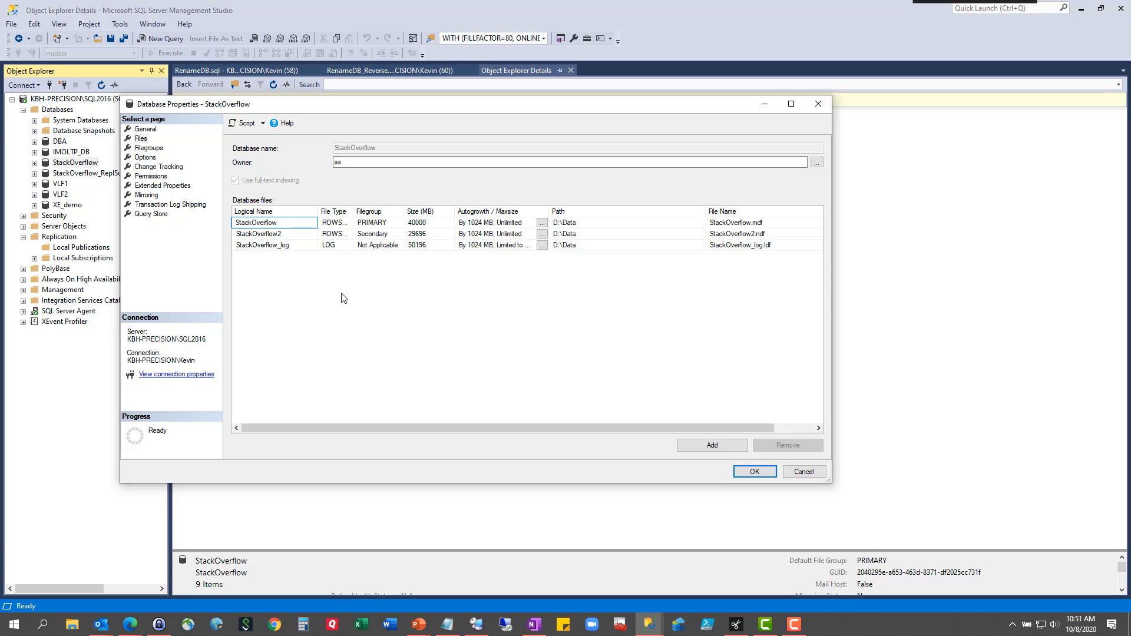
mouse_move(555, 368)
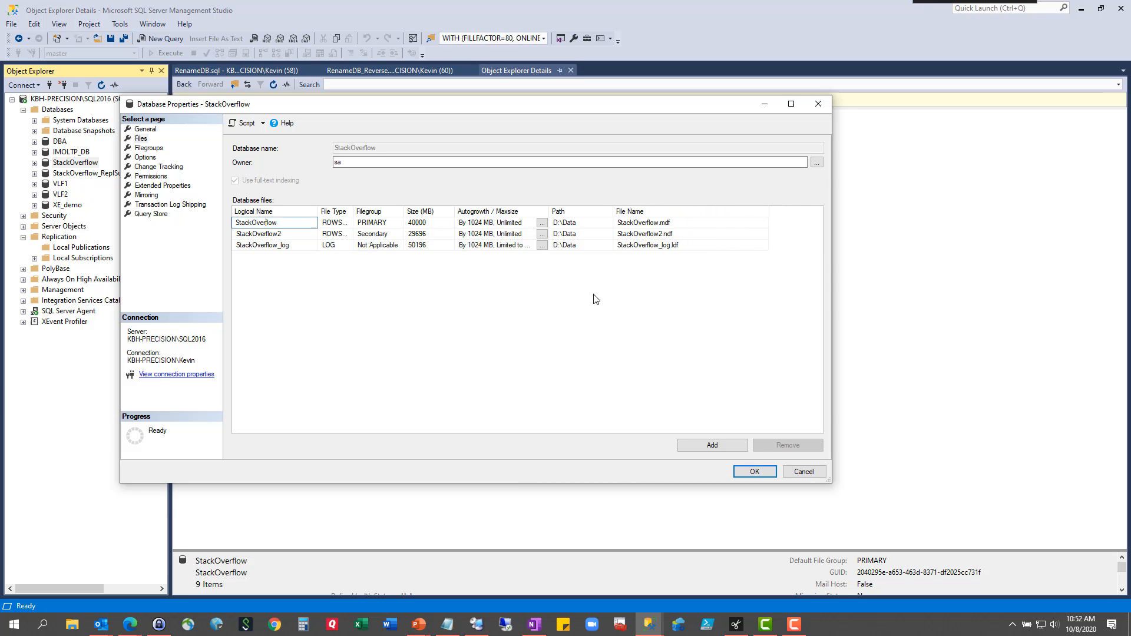
left_click(656, 233)
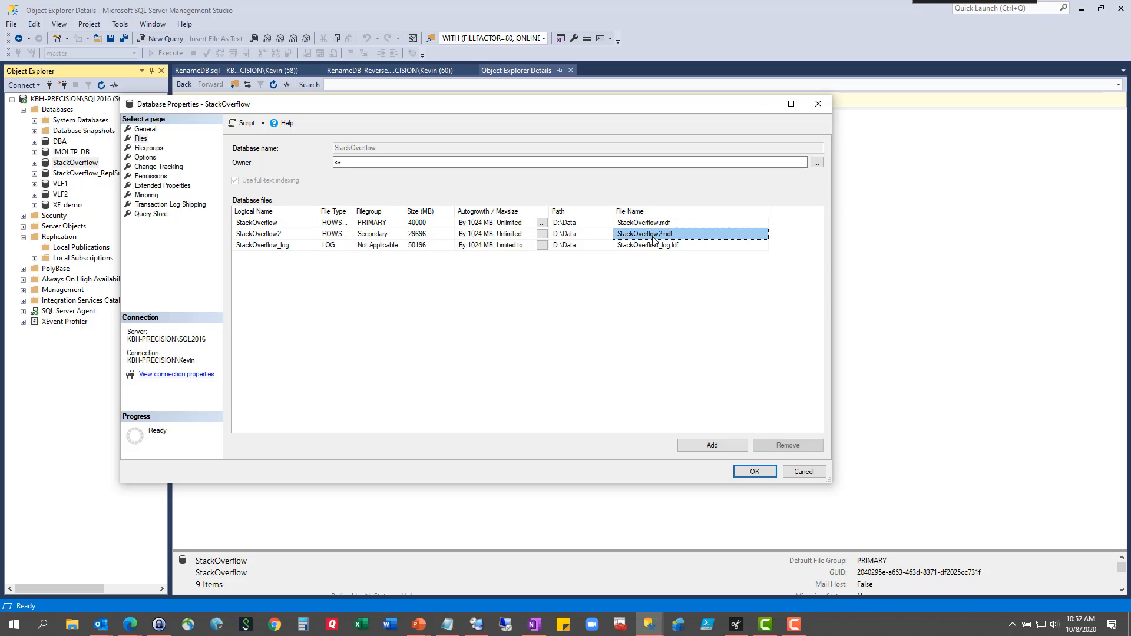
left_click(647, 245)
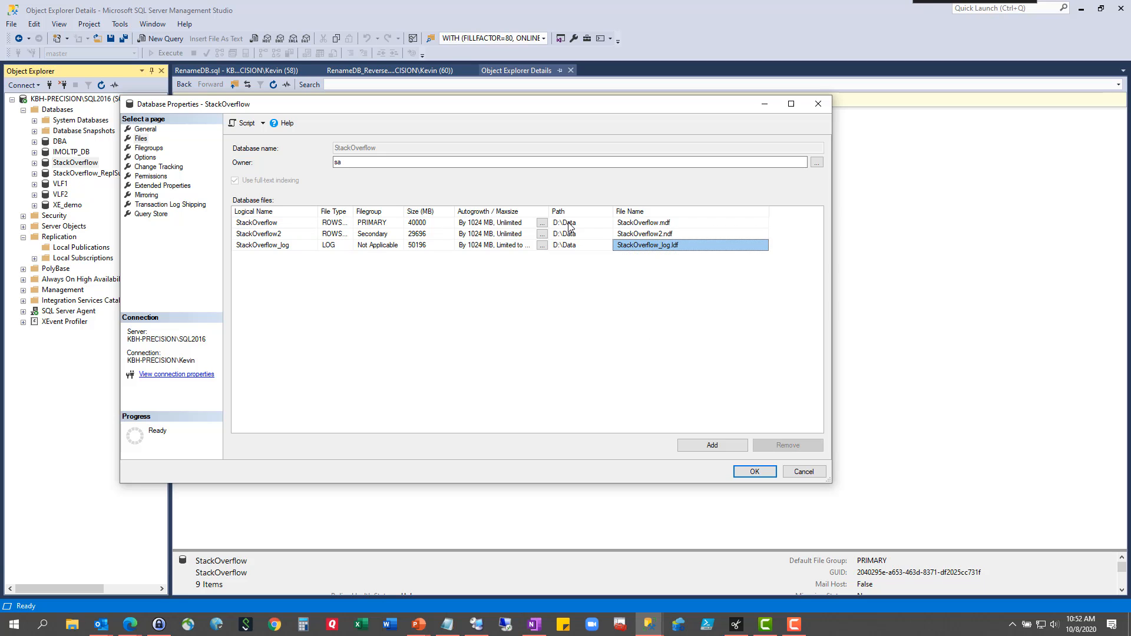
mouse_move(267, 212)
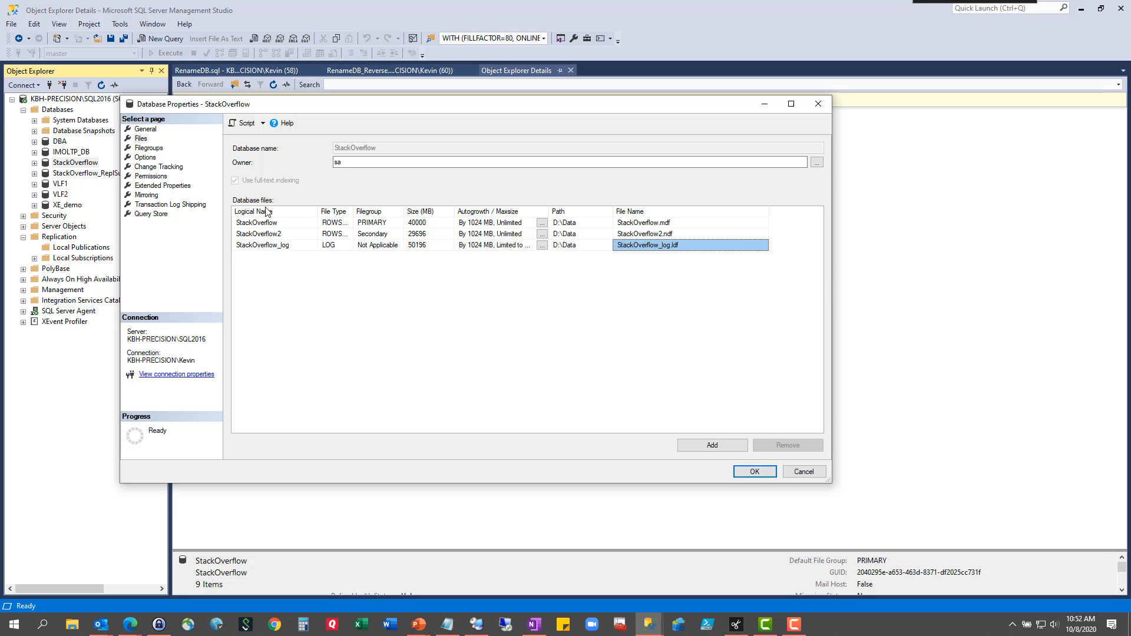
mouse_move(639, 217)
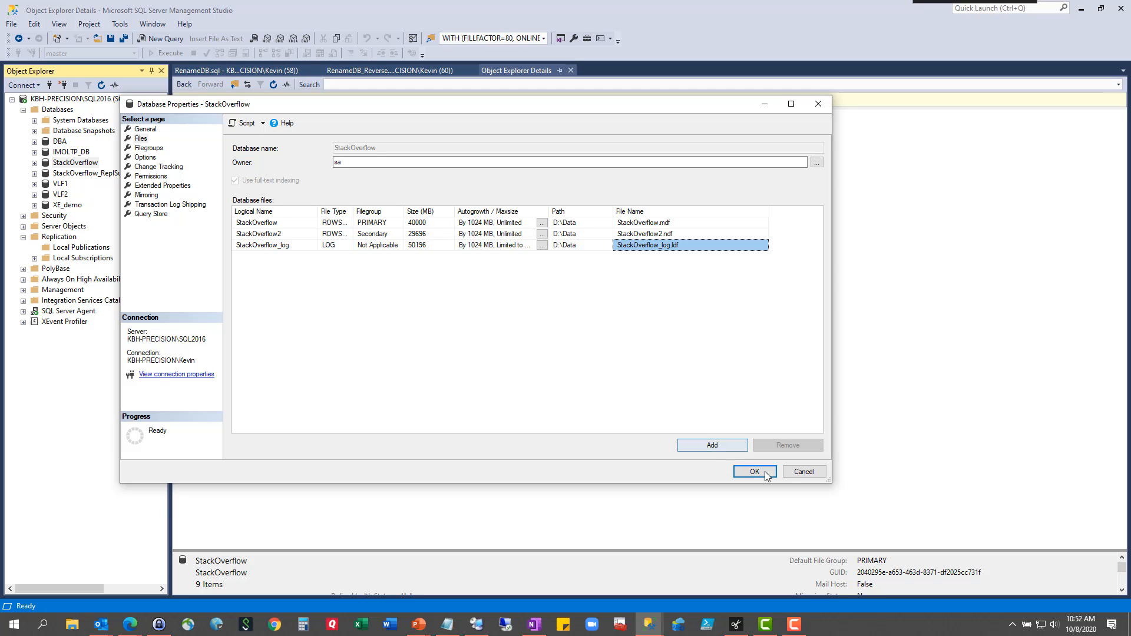
left_click(754, 471)
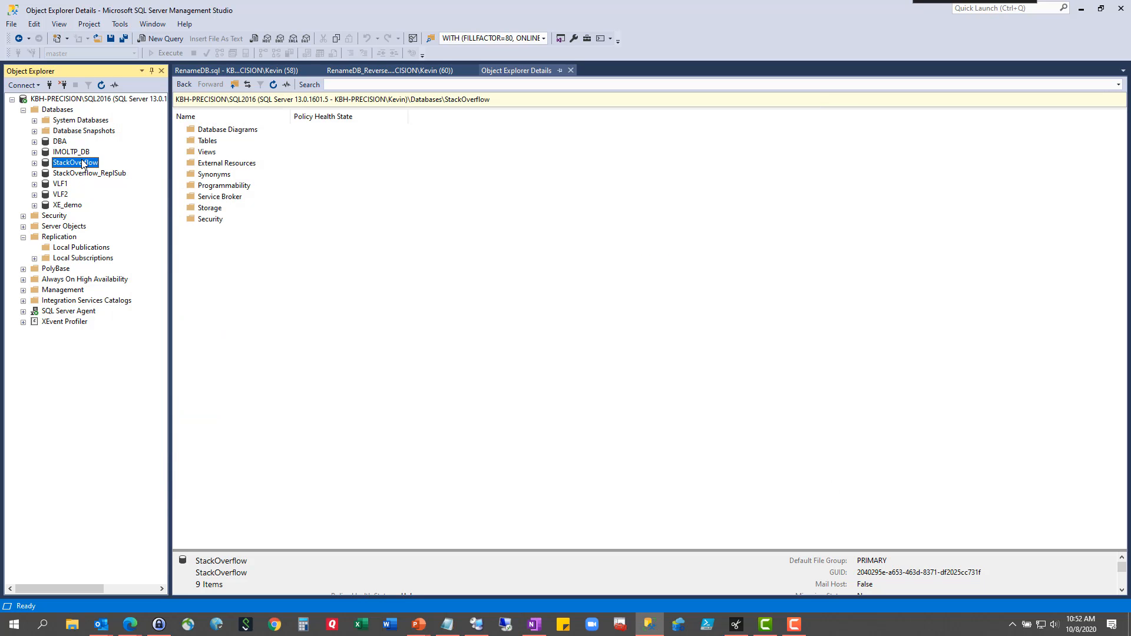
right_click(74, 162)
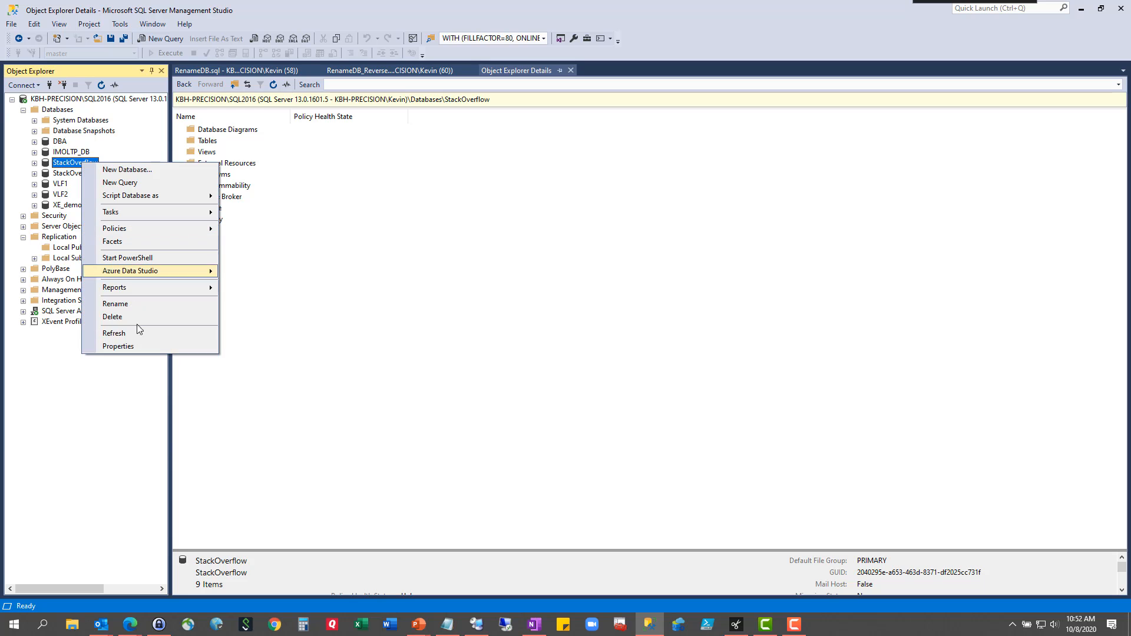
left_click(117, 345)
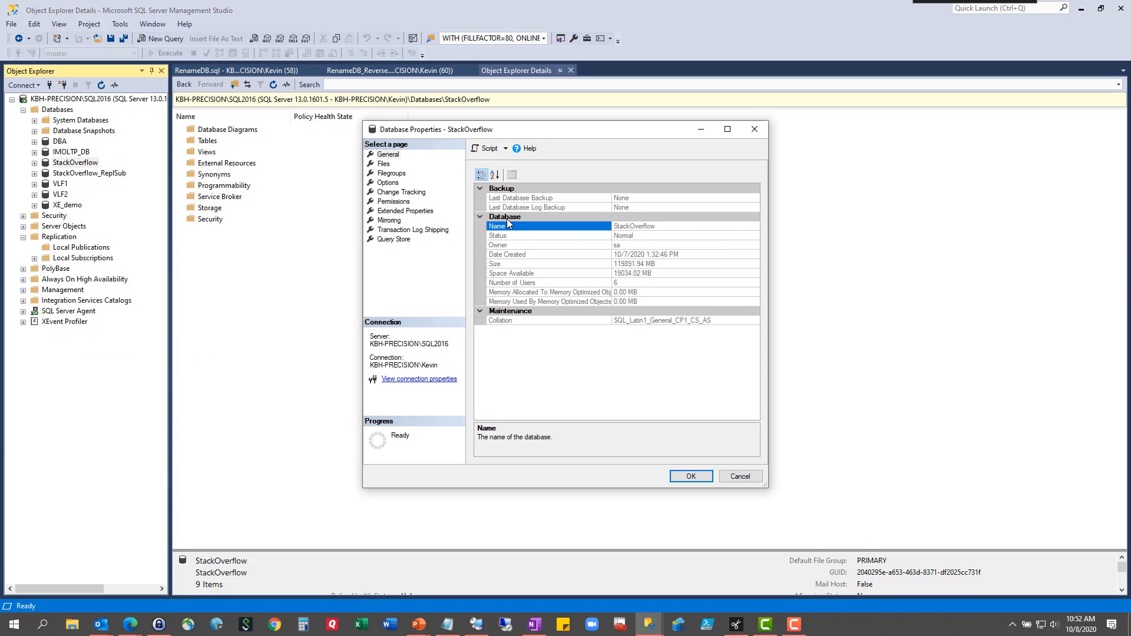
left_click(384, 164)
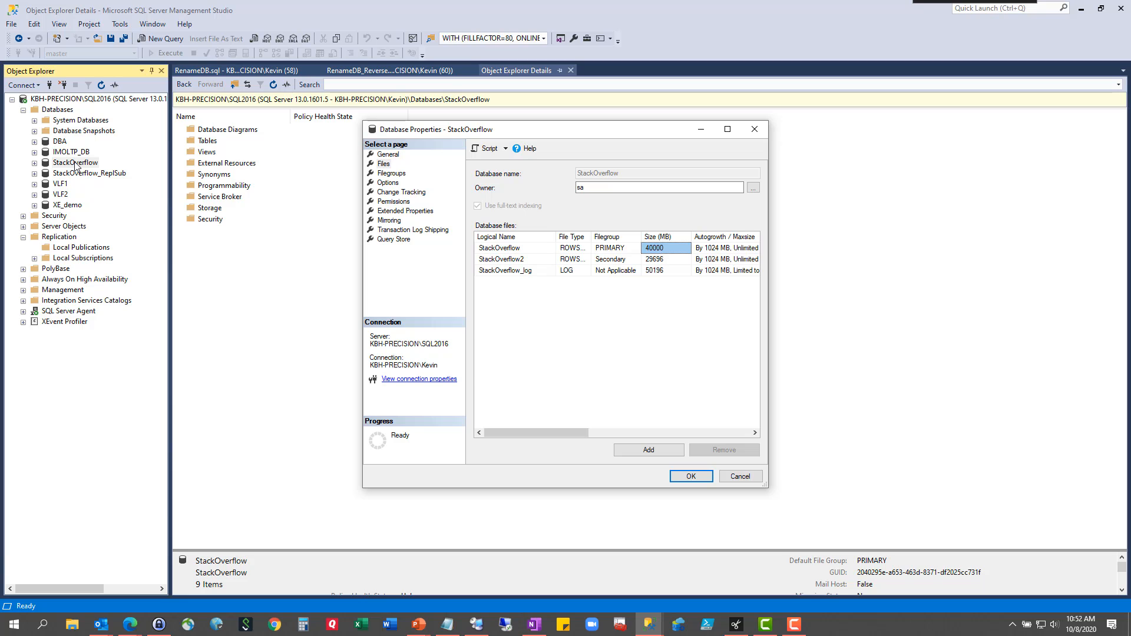
mouse_move(487, 278)
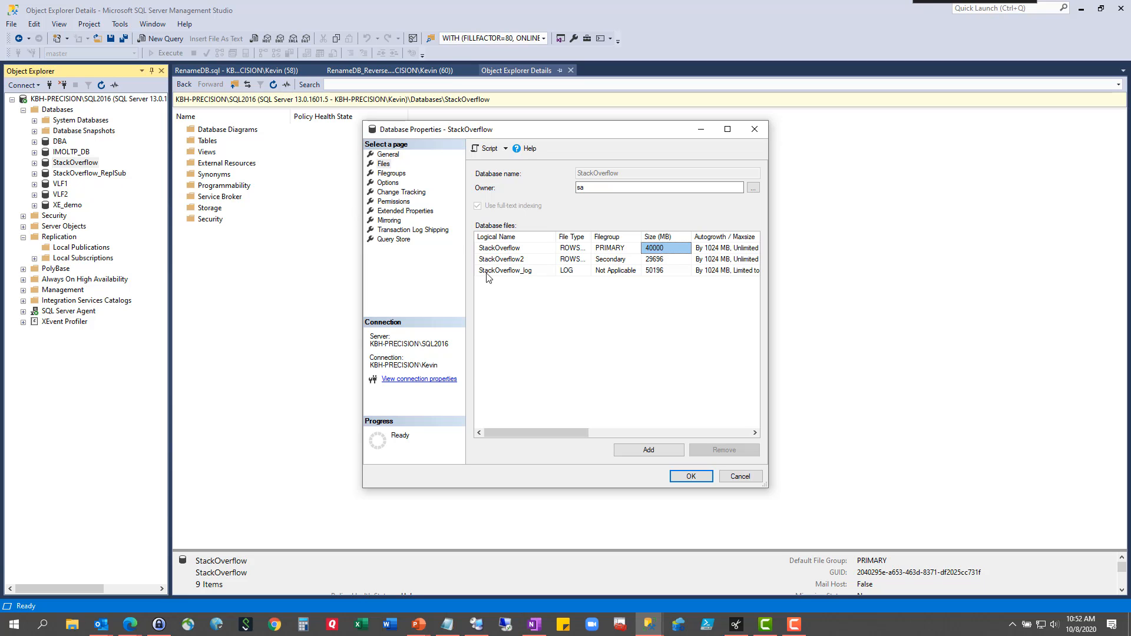
scroll("right", 3)
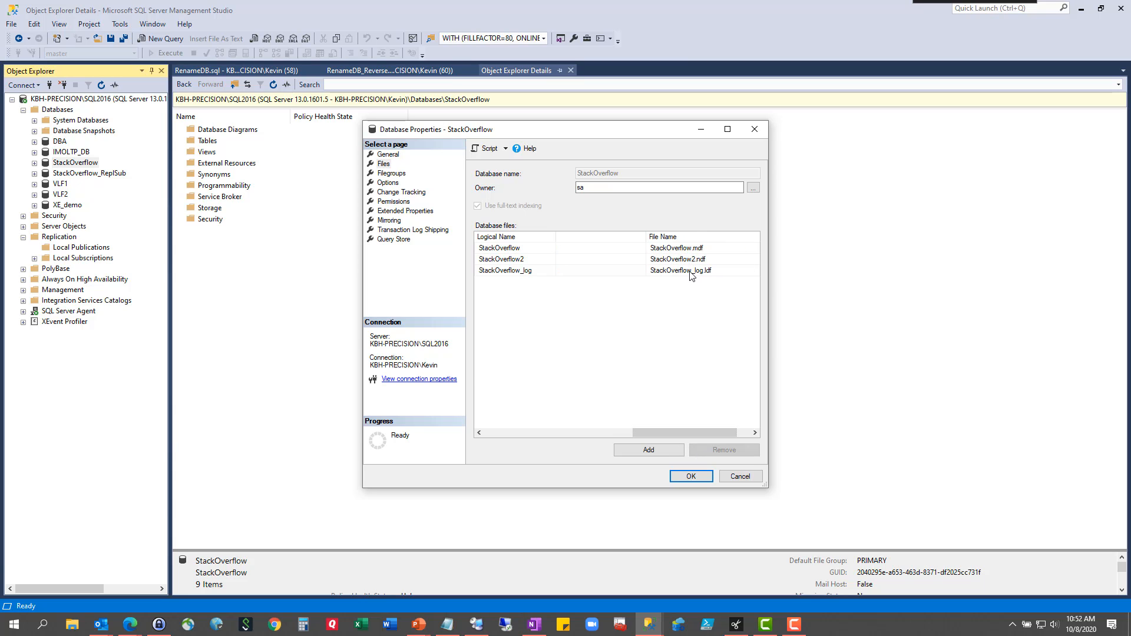
mouse_move(627, 336)
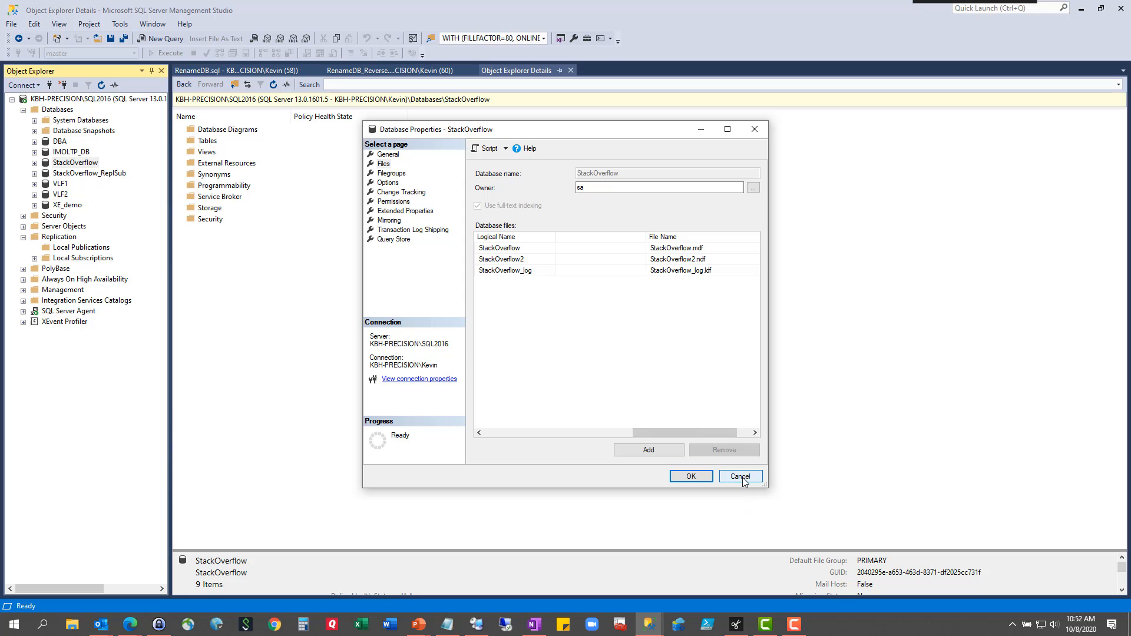
left_click(738, 476)
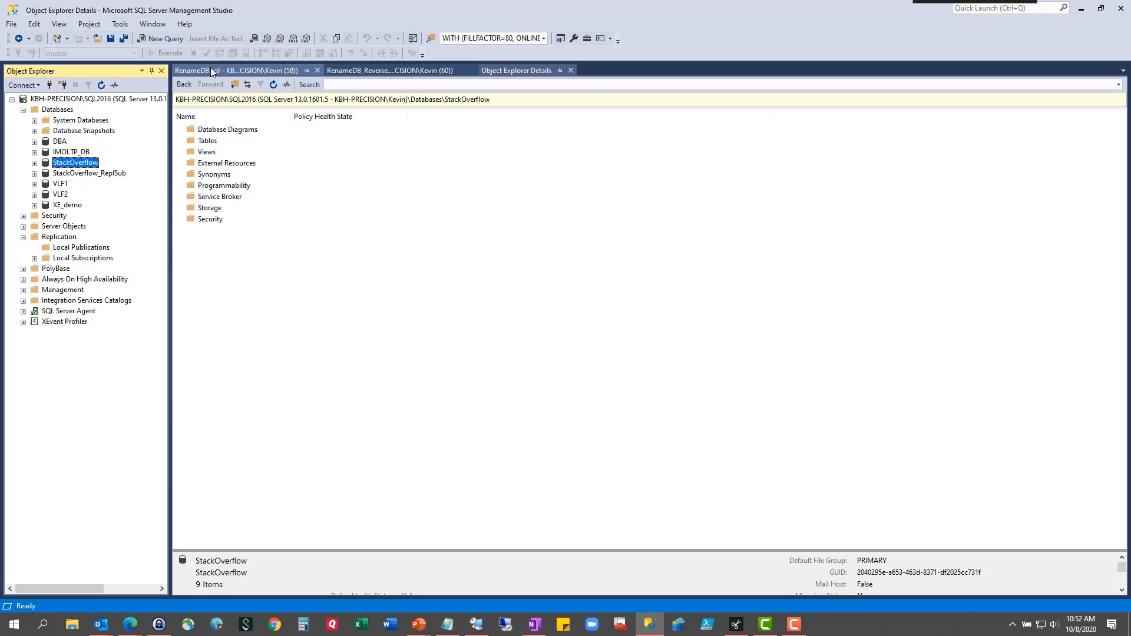
left_click(234, 70)
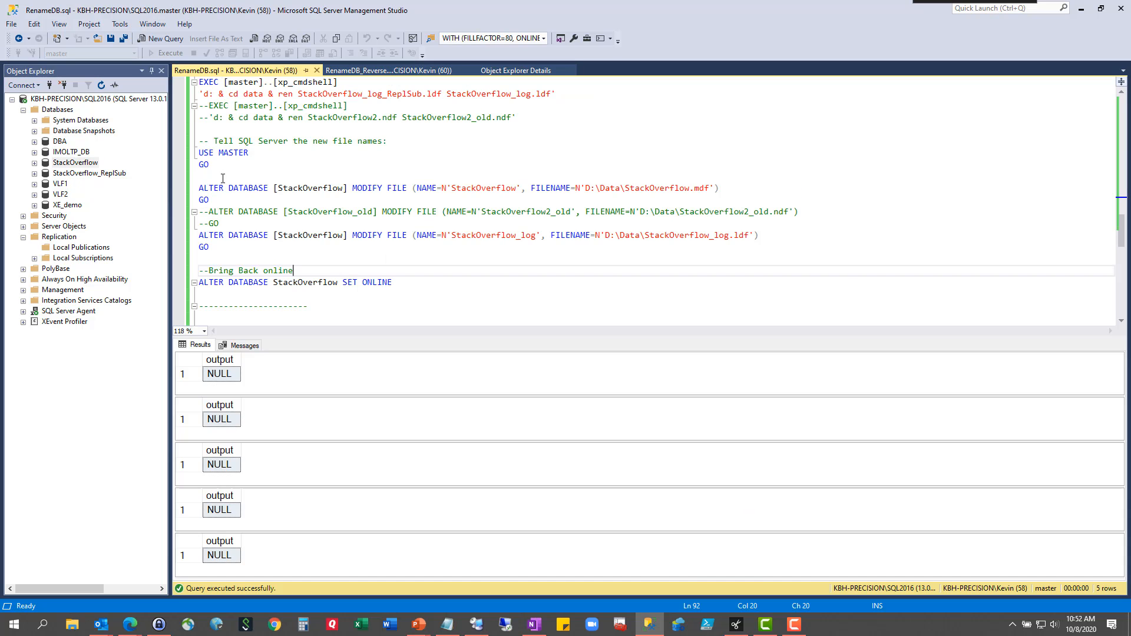
scroll("up", 3)
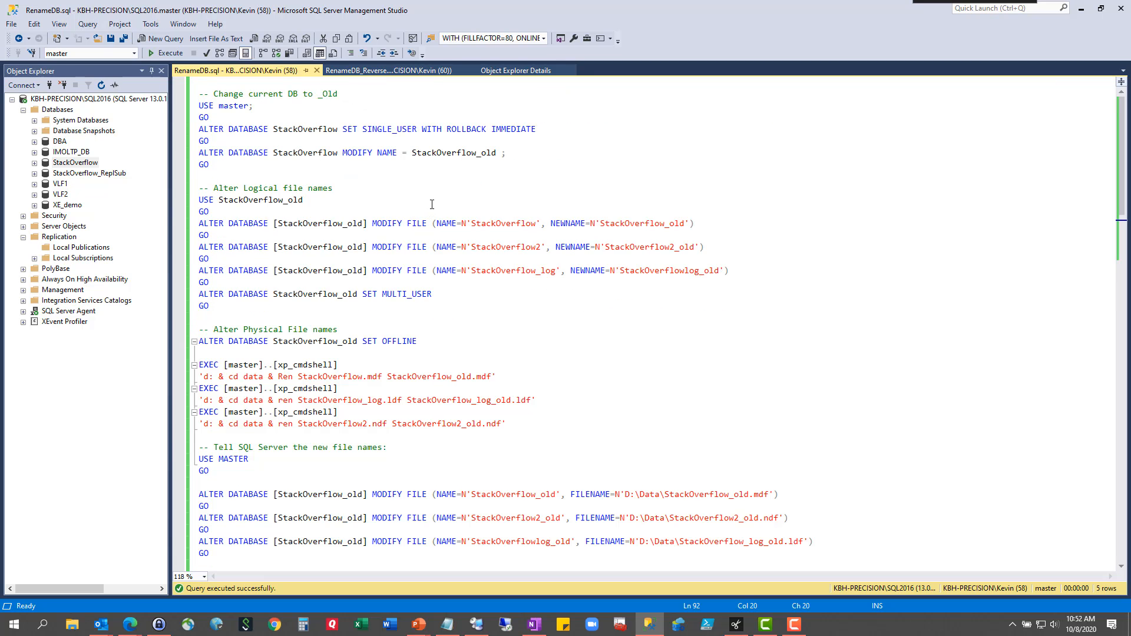
mouse_move(421, 196)
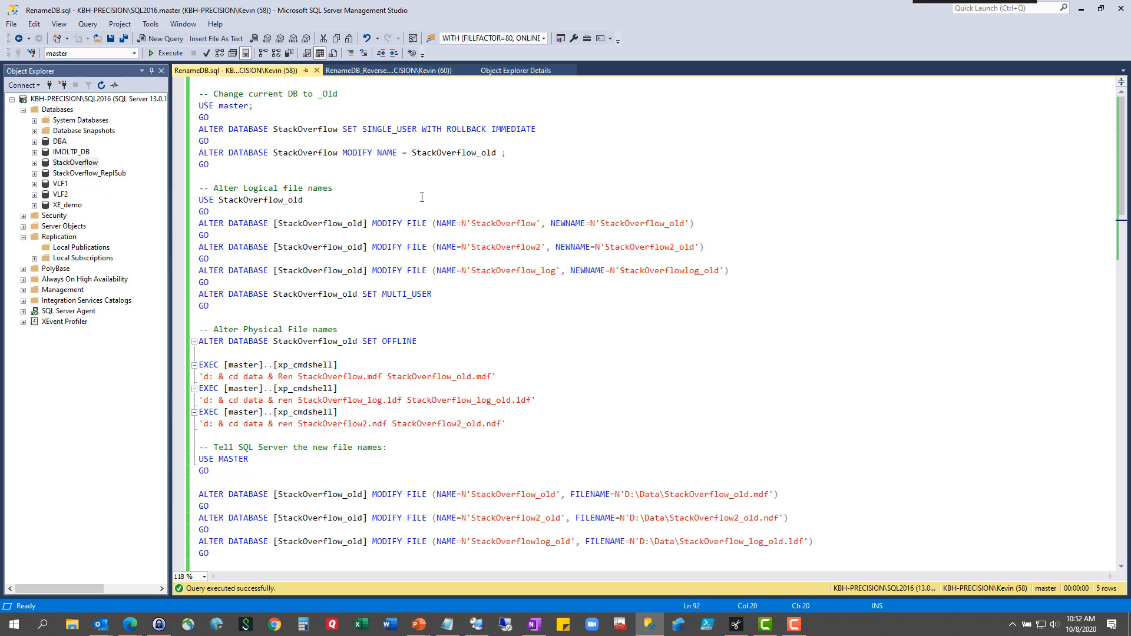
mouse_move(252, 563)
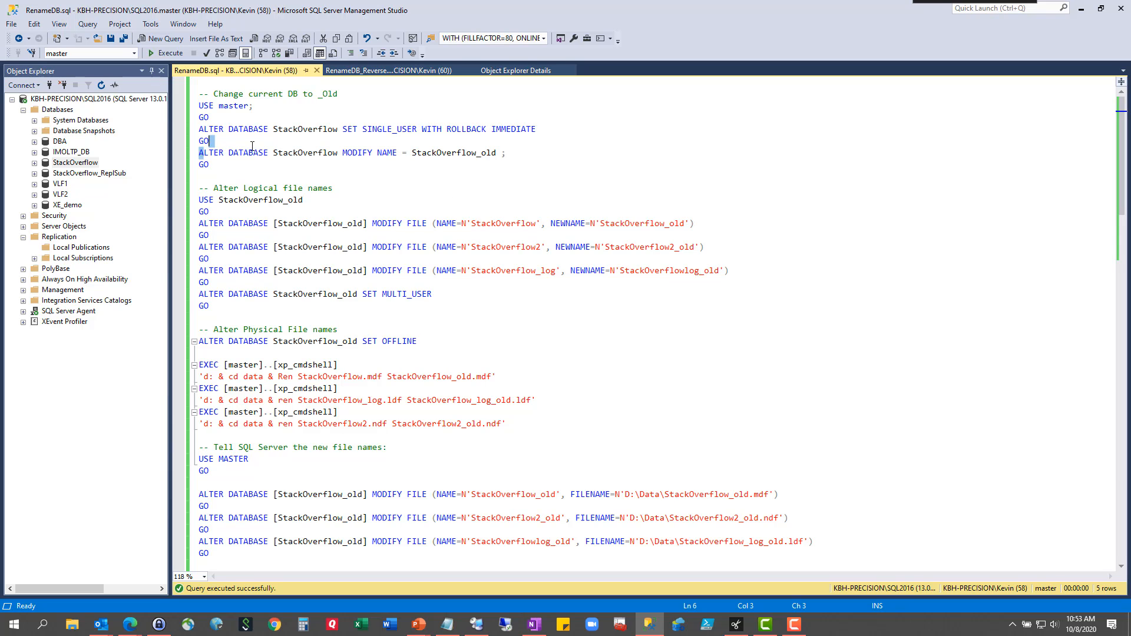
Run the SET SINGLE_USER / MODIFY NAME block renaming StackOverflow to StackOverflow_old and refresh Databases.
double_click(449, 151)
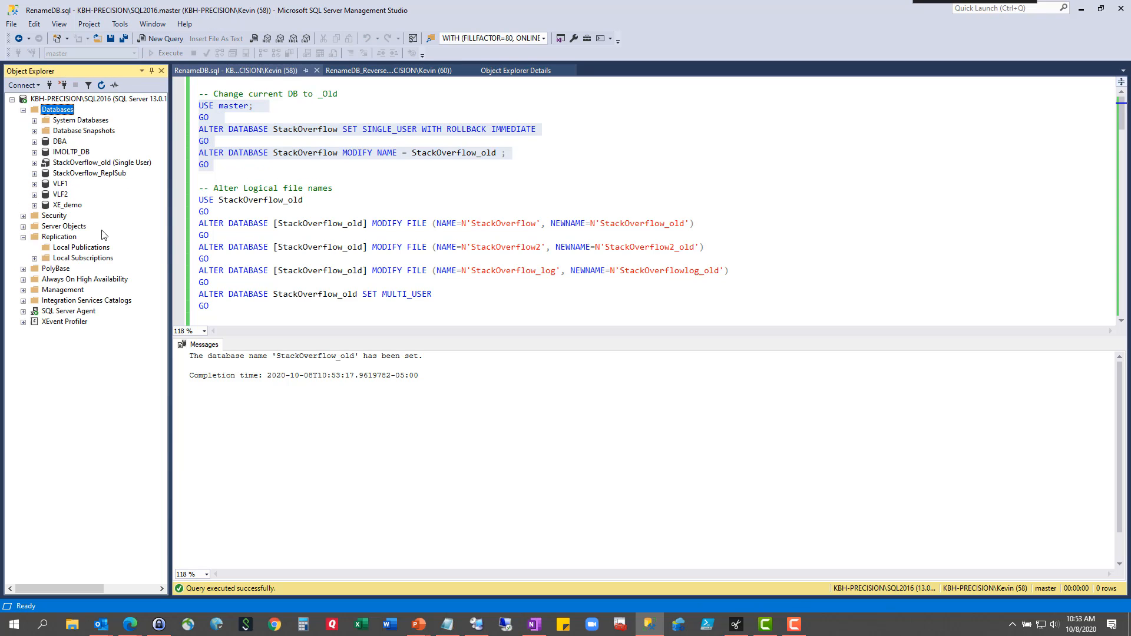
mouse_move(410, 135)
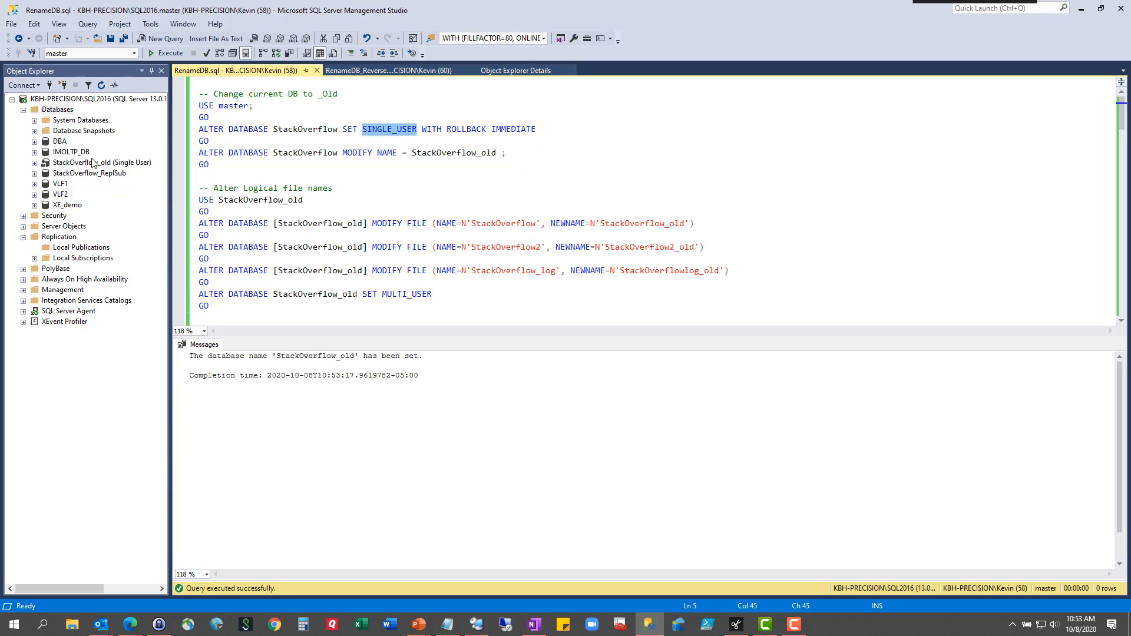
right_click(101, 162)
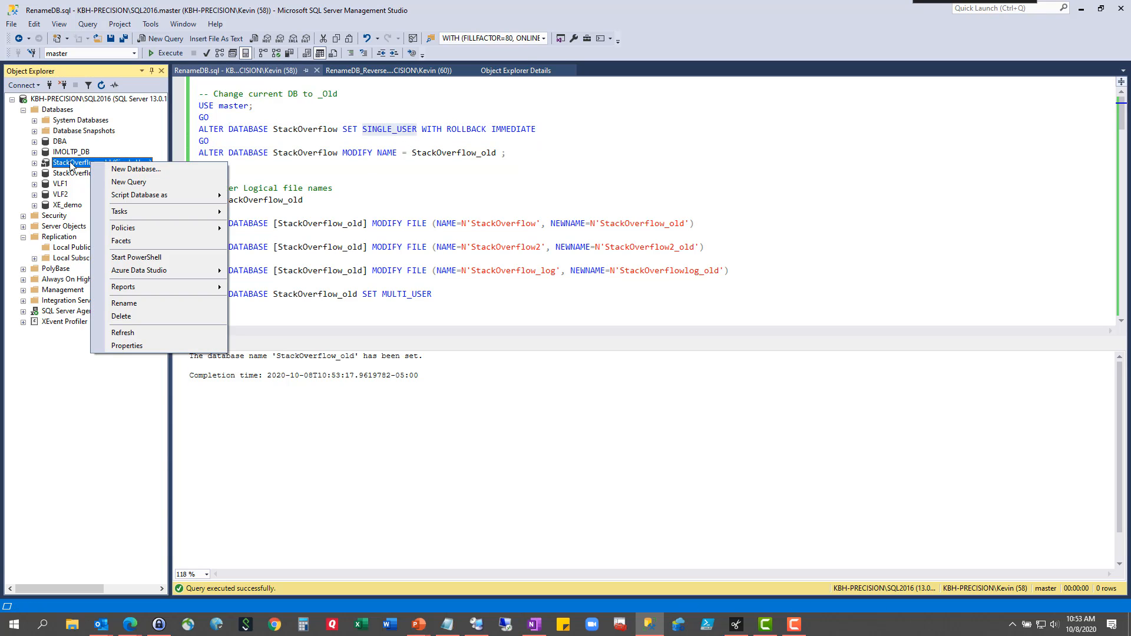
left_click(123, 332)
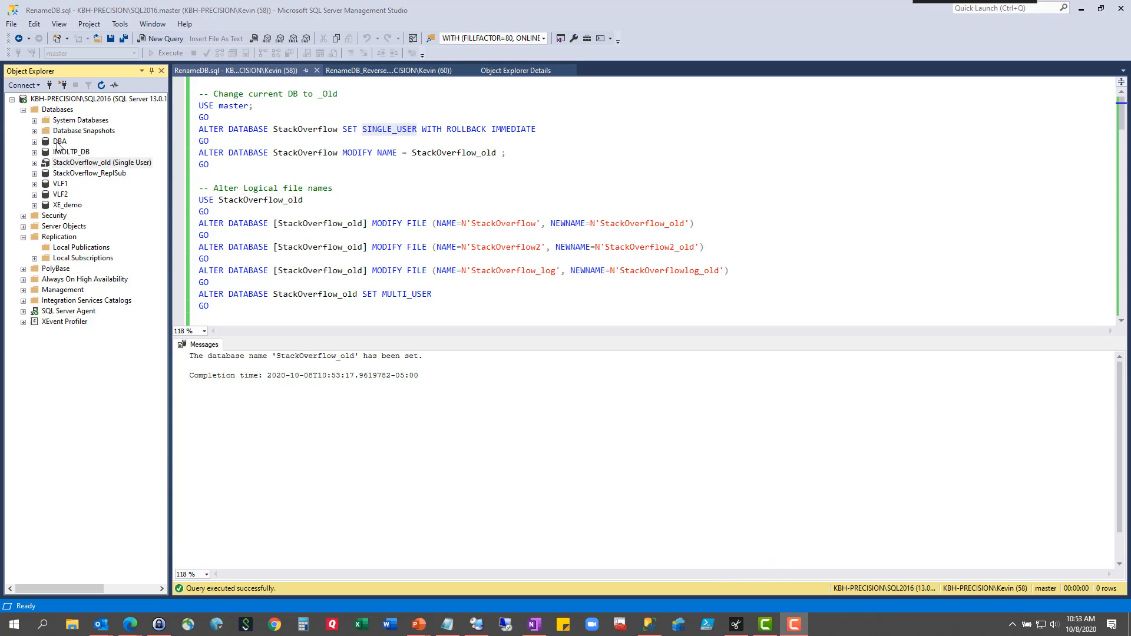
mouse_move(245, 159)
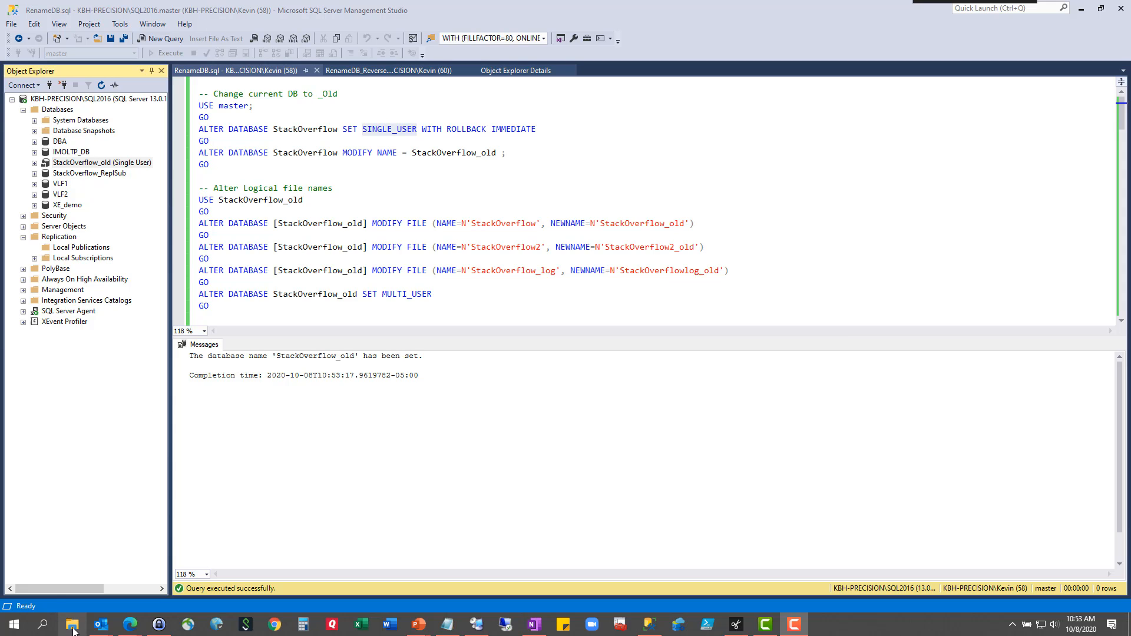
mouse_move(625, 355)
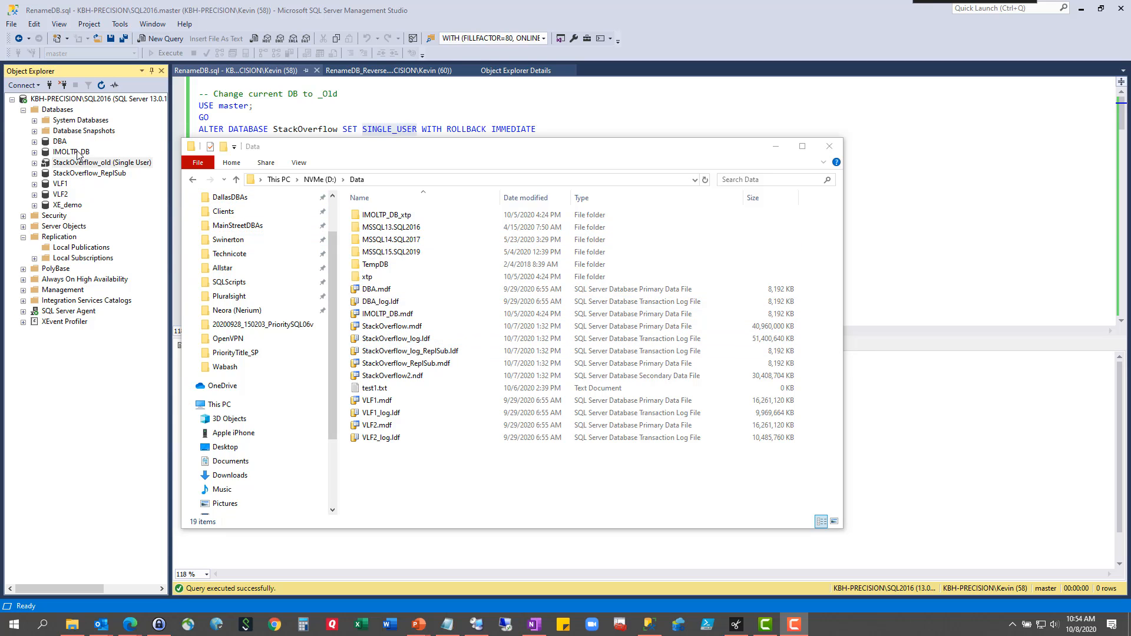
Confirm StackOverflow.mdf, StackOverflow_log.ldf and StackOverflow2.ndf keep their original names in D:\Data, then close the folder.
left_click(391, 326)
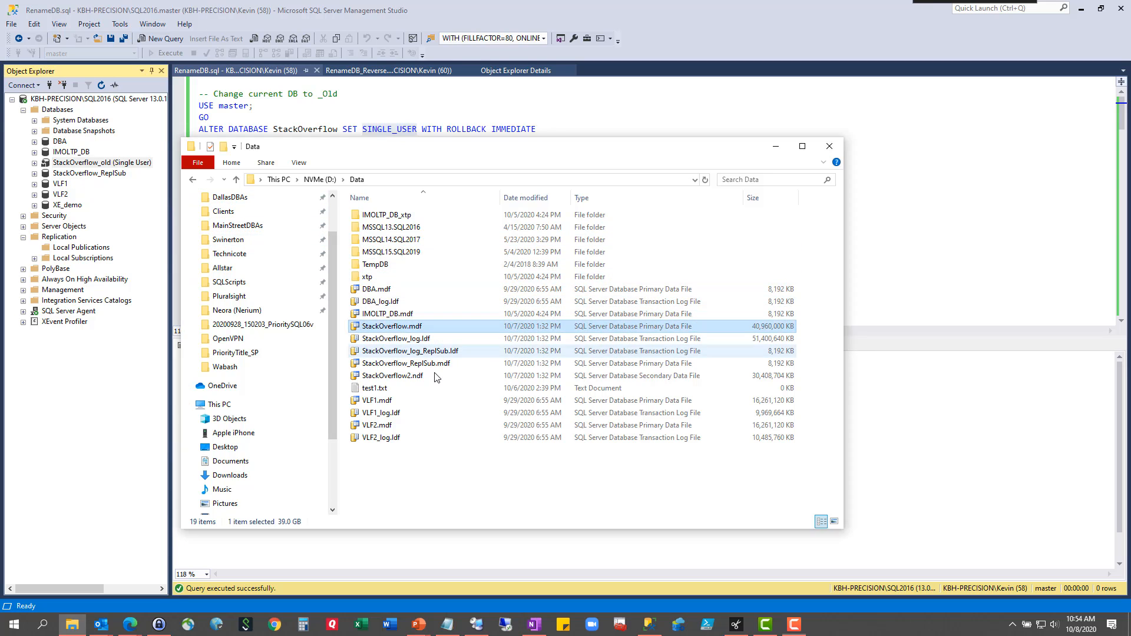
left_click(395, 338)
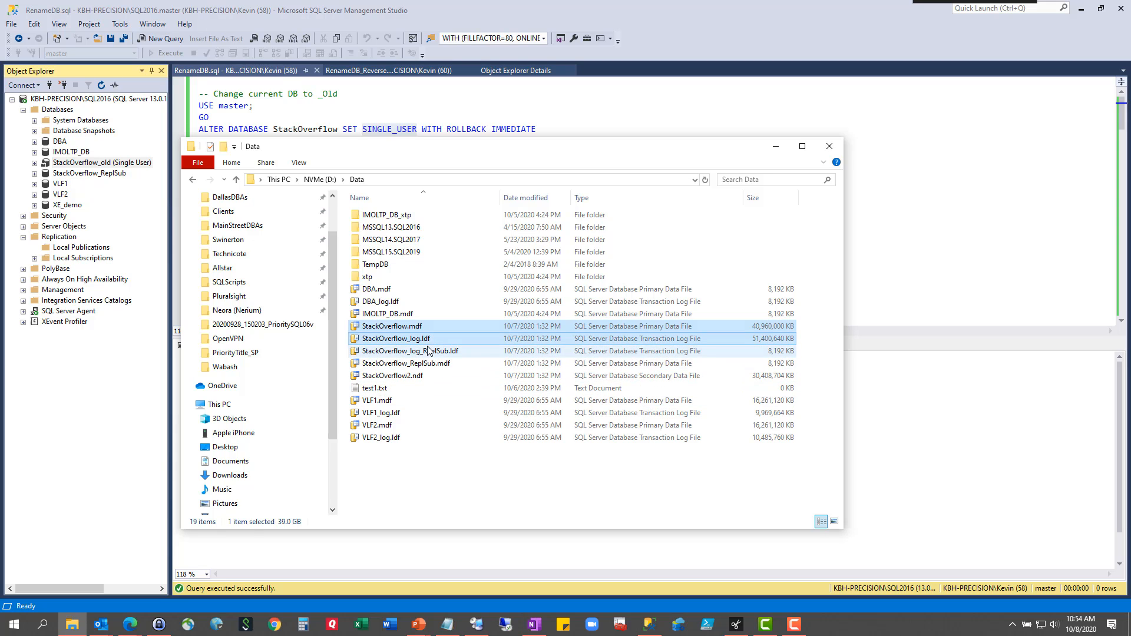
left_click(391, 375)
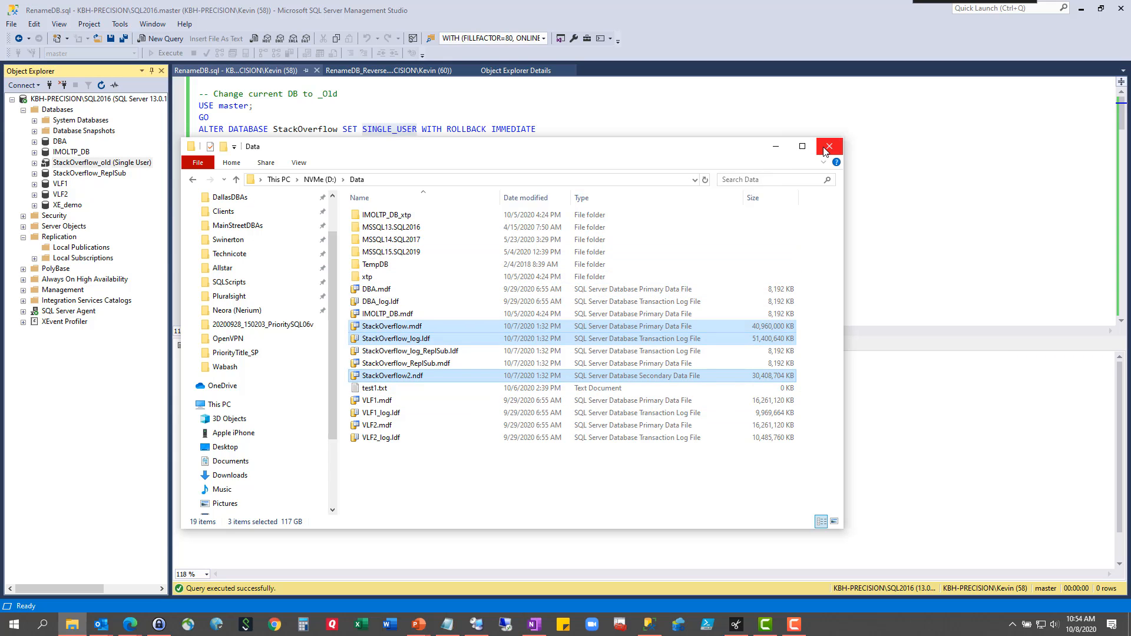
mouse_move(828, 146)
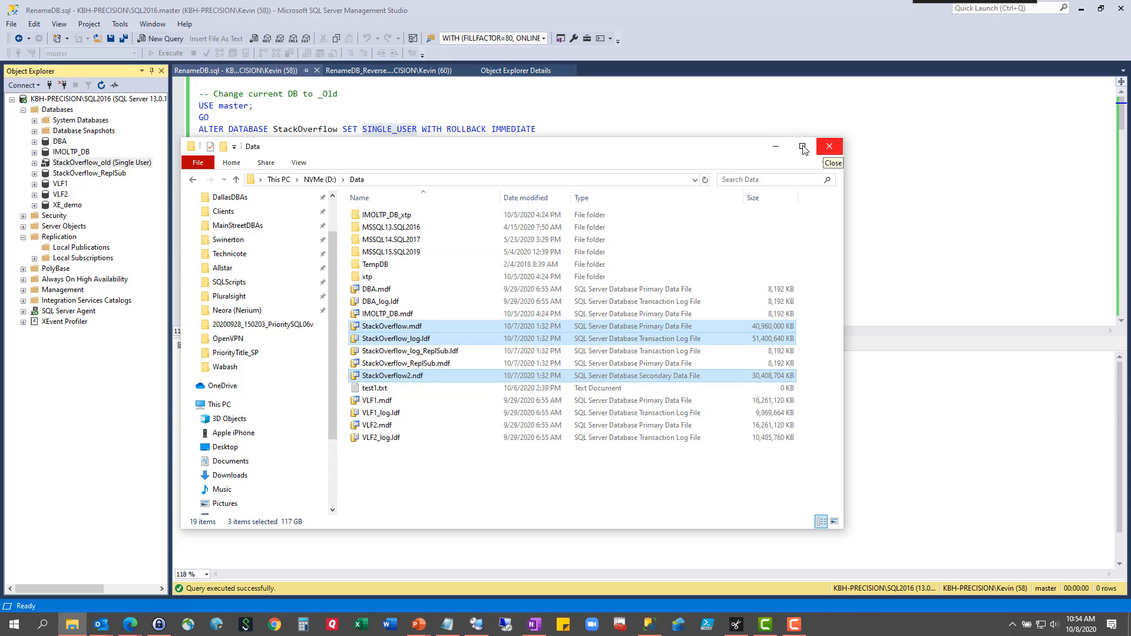
left_click(828, 146)
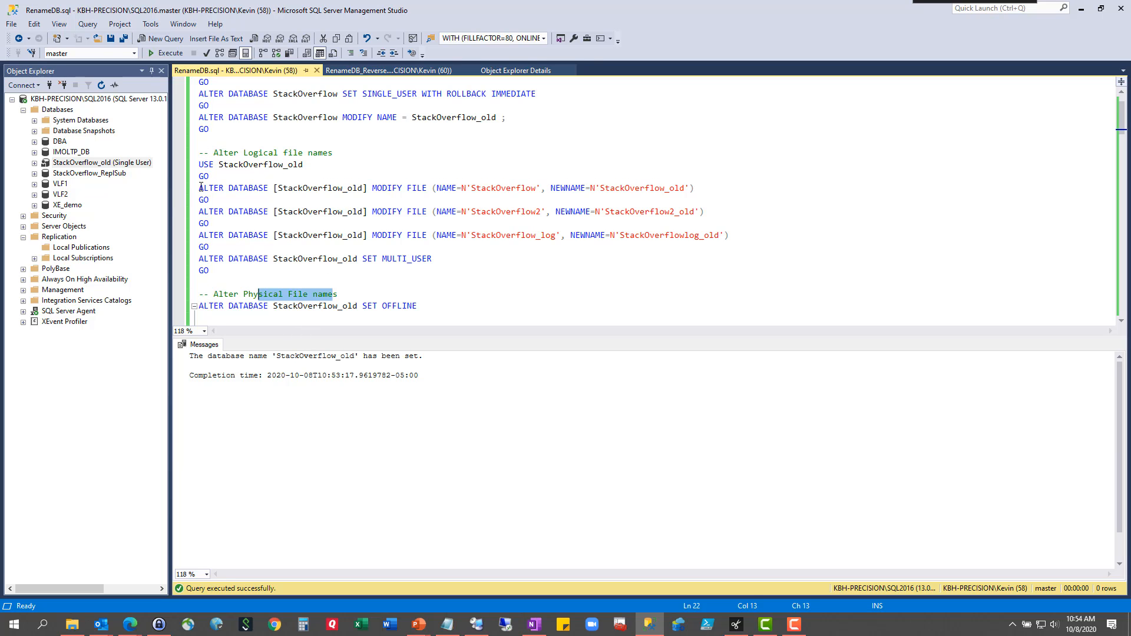
mouse_move(244, 164)
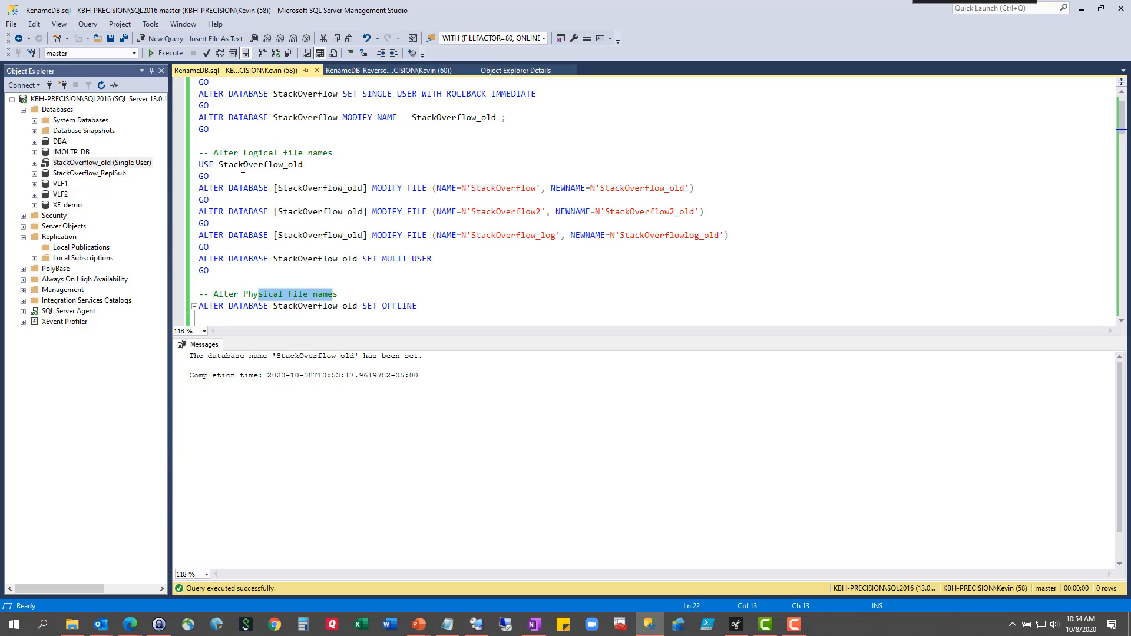
Run the logical rename block giving the files _old names and returning StackOverflow_old to multi-user.
left_click(453, 116)
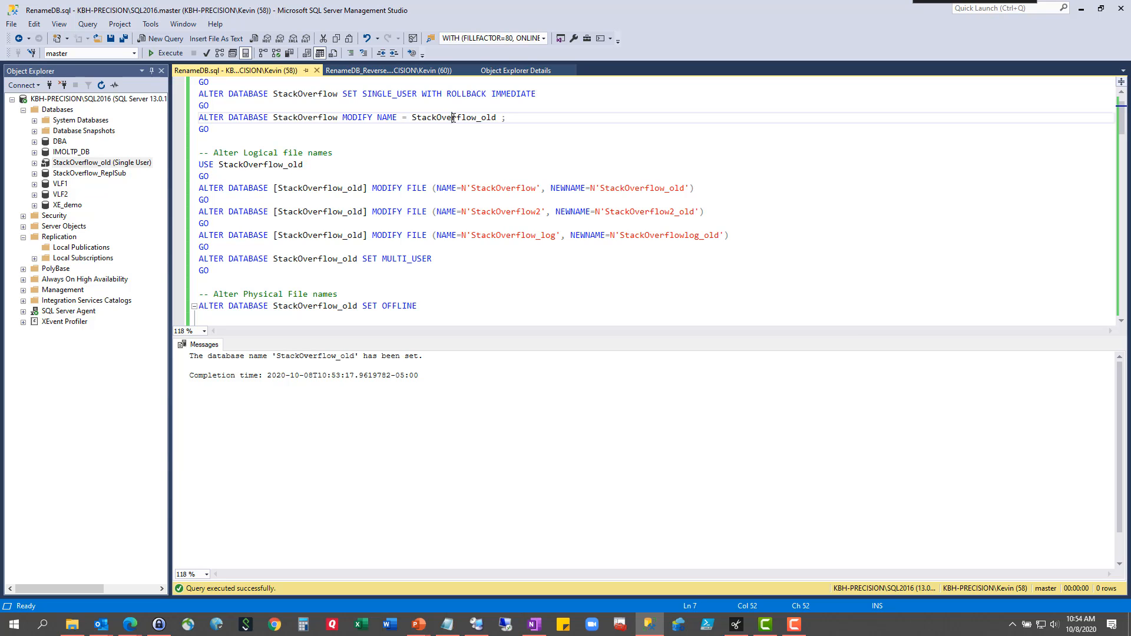
double_click(259, 165)
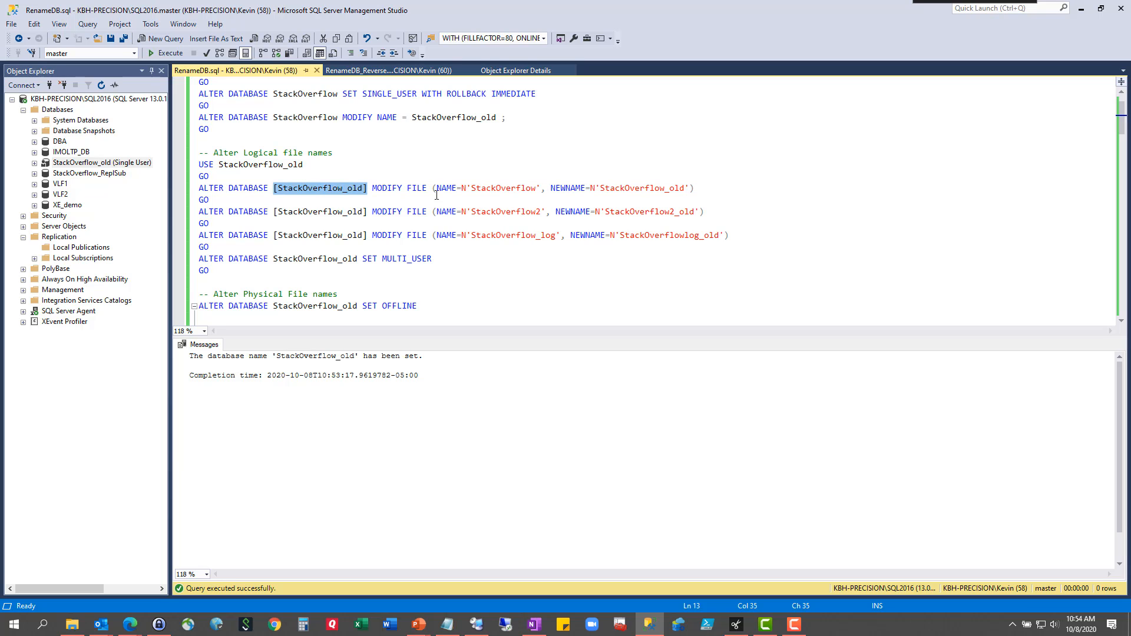
mouse_move(531, 188)
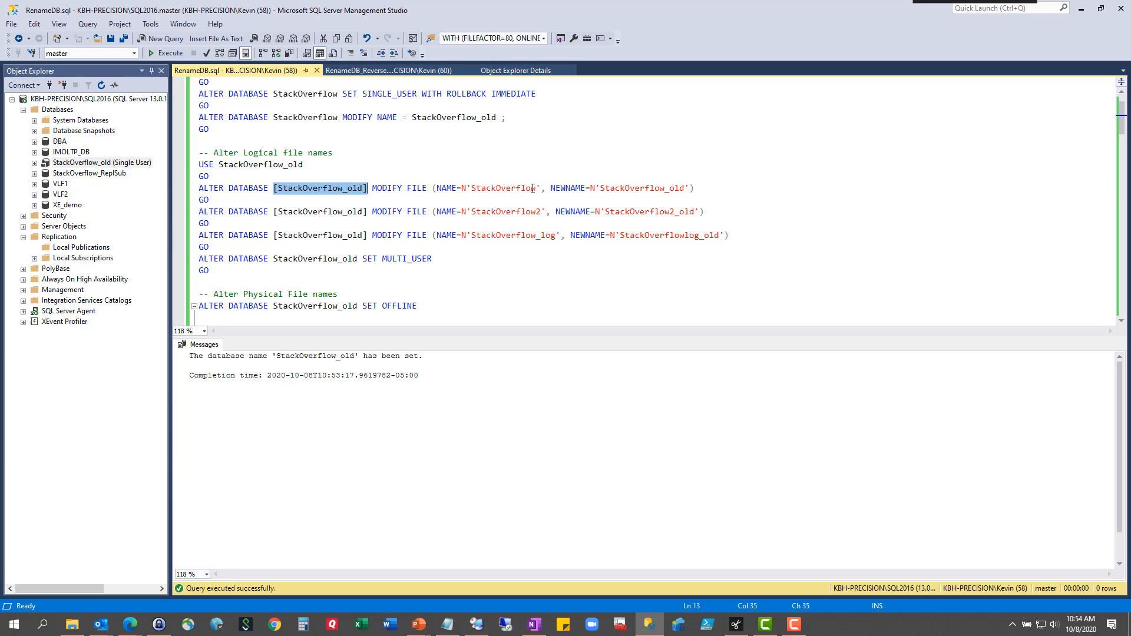
double_click(501, 187)
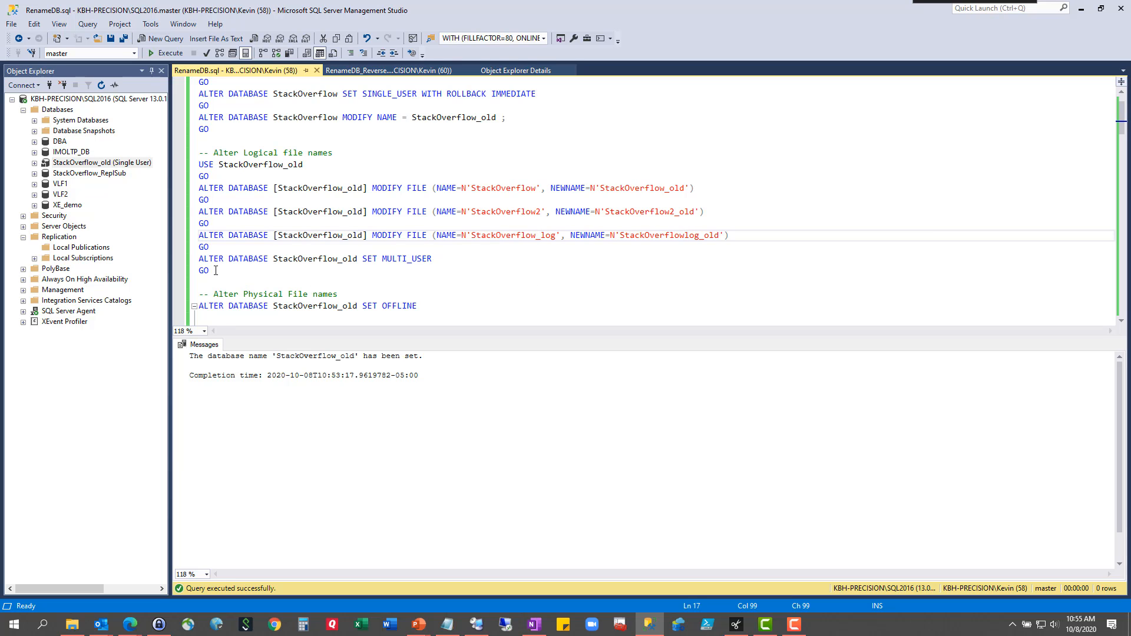
left_click(171, 53)
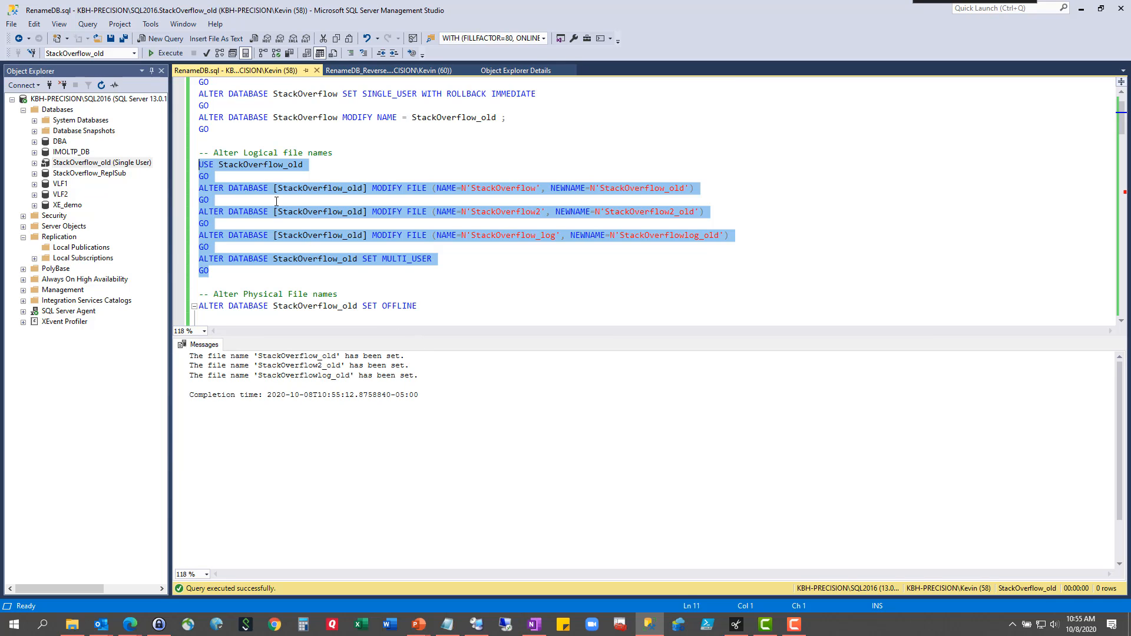
left_click(59, 108)
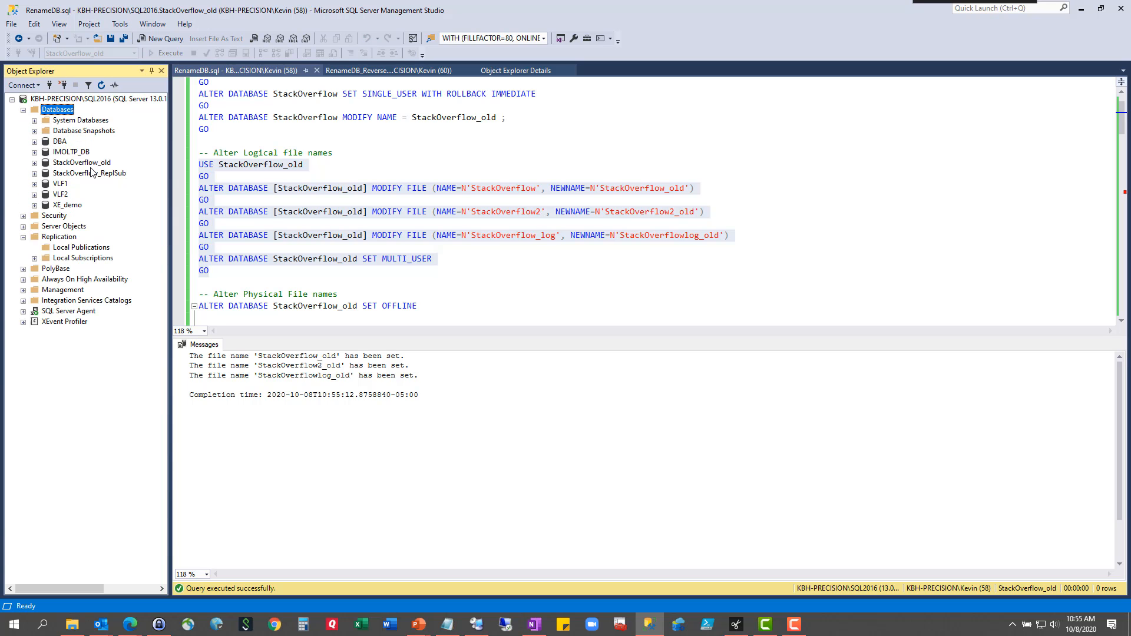
left_click(81, 163)
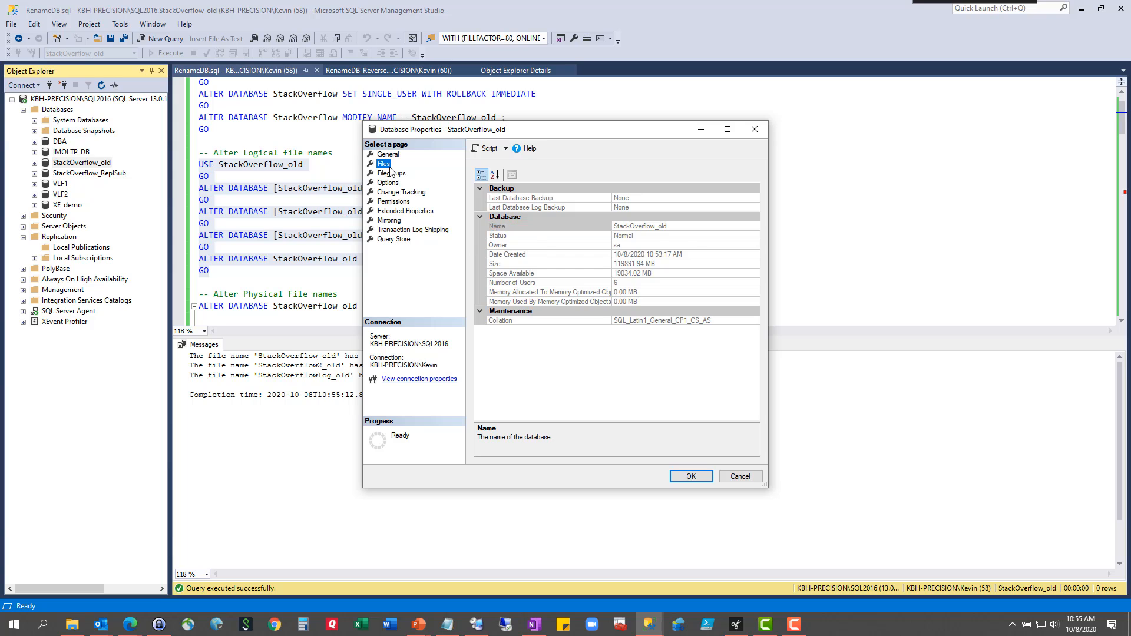
left_click(383, 164)
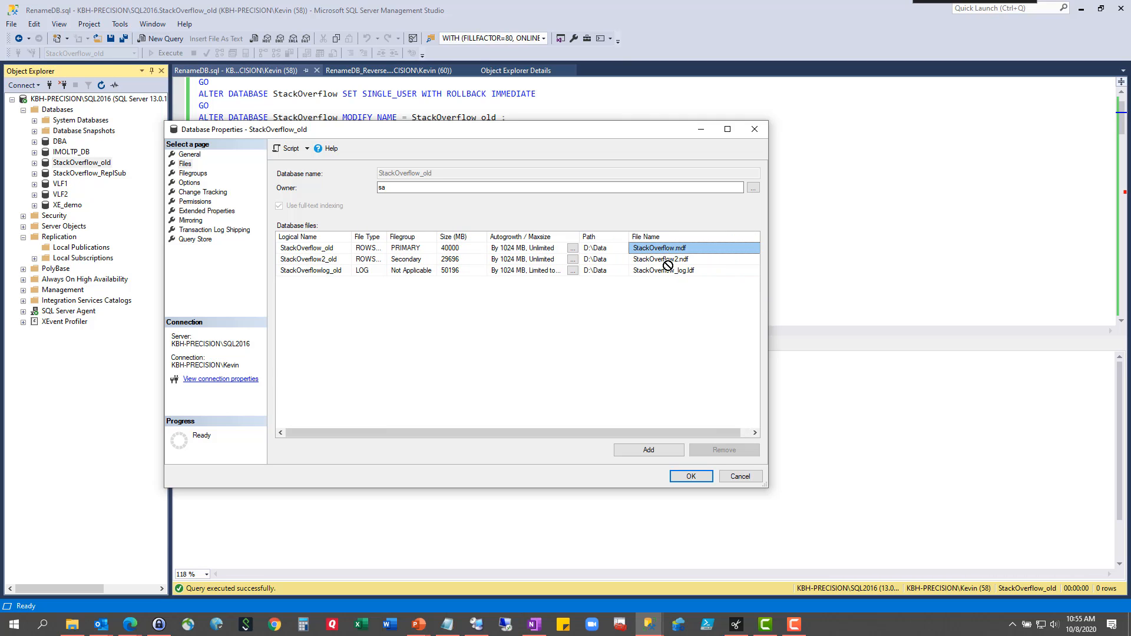
mouse_move(639, 357)
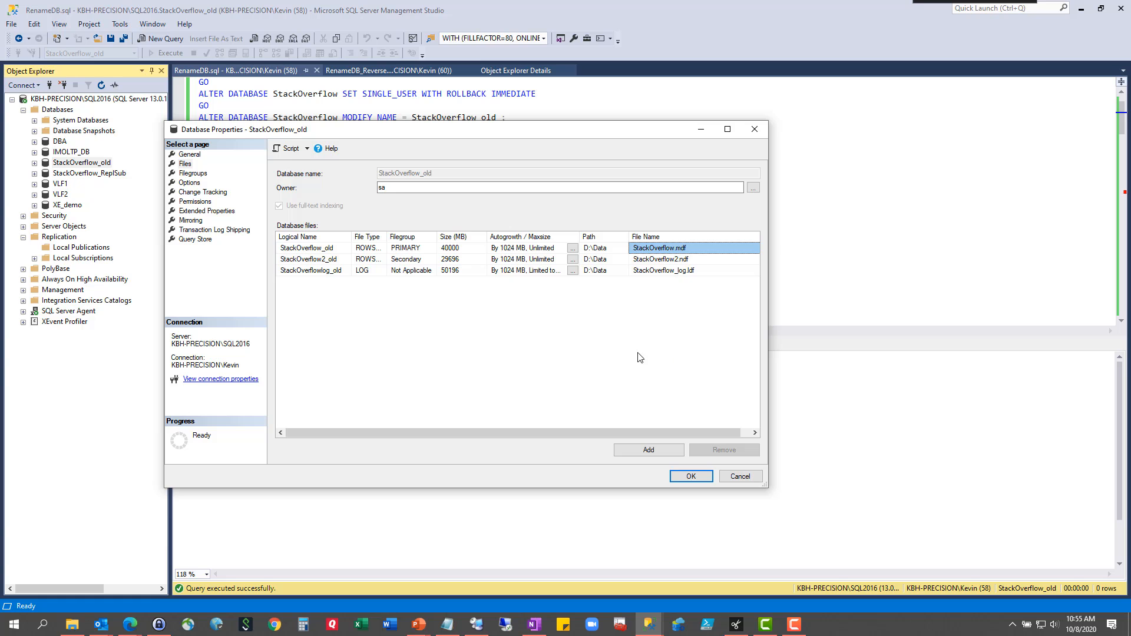
left_click(738, 476)
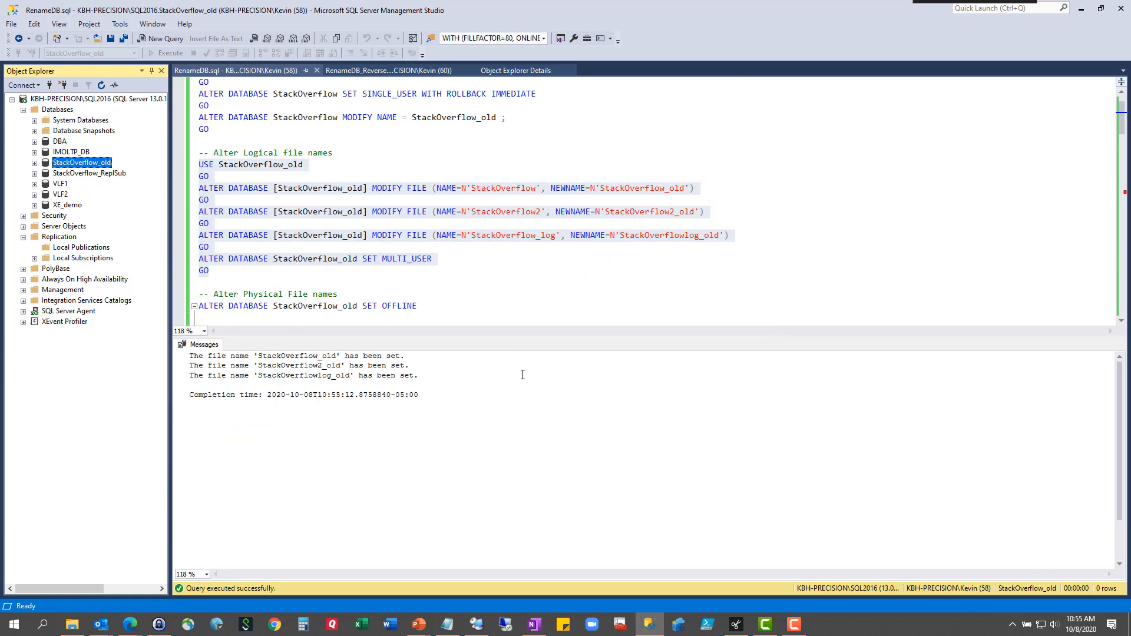
Append WITH ROLLBACK IMMEDIATE to the SET OFFLINE statement for StackOverflow_old.
scroll("down", 3)
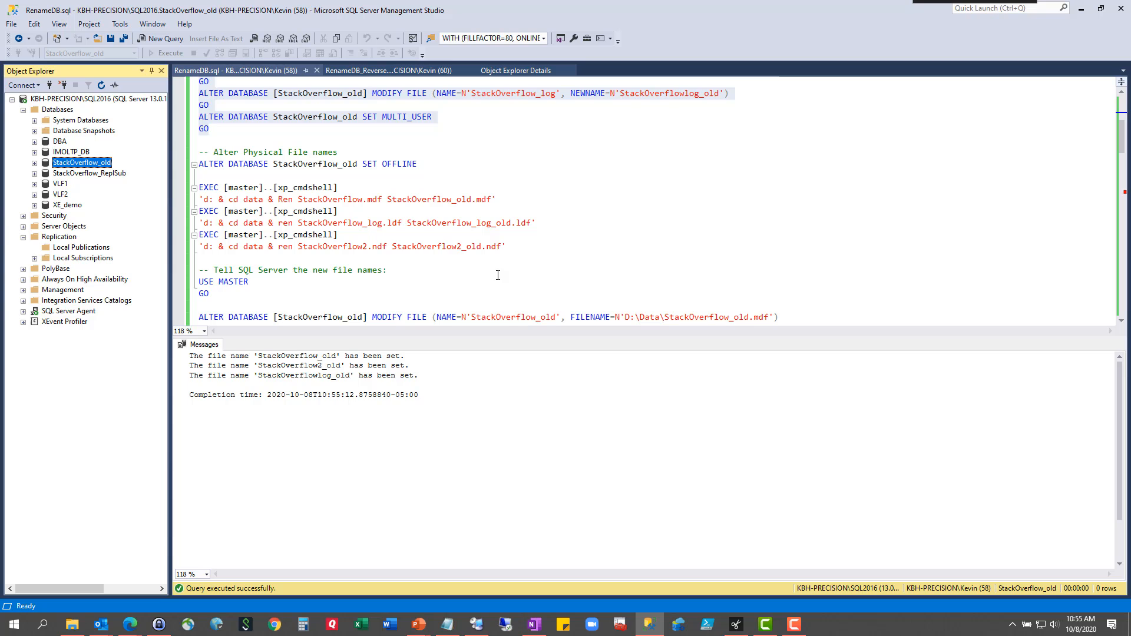
left_click(417, 164)
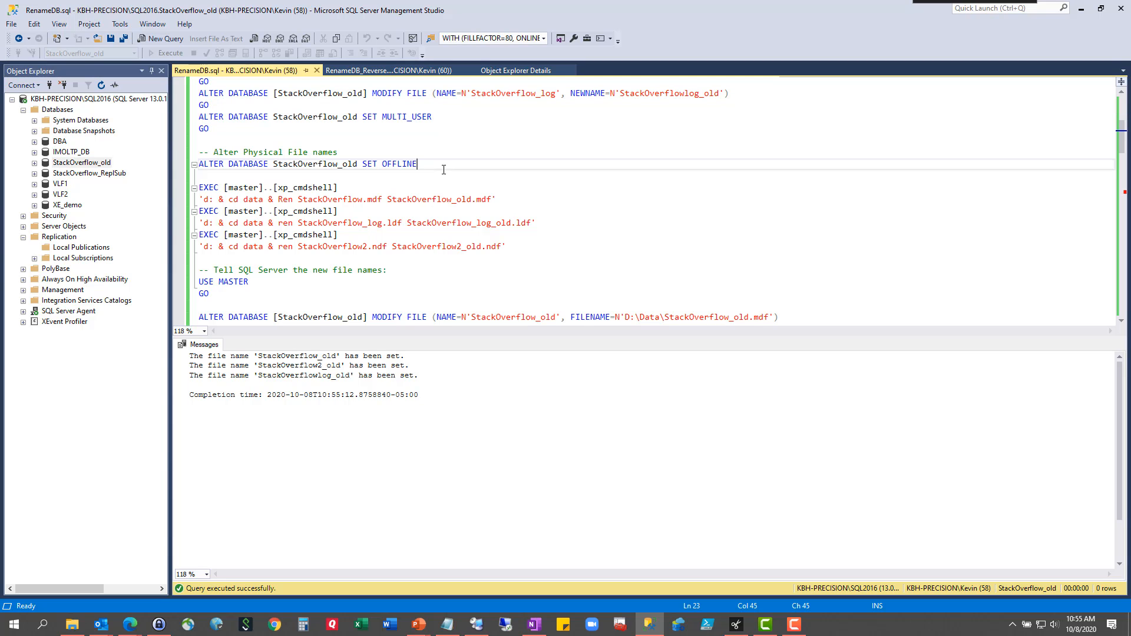
type("WITHG")
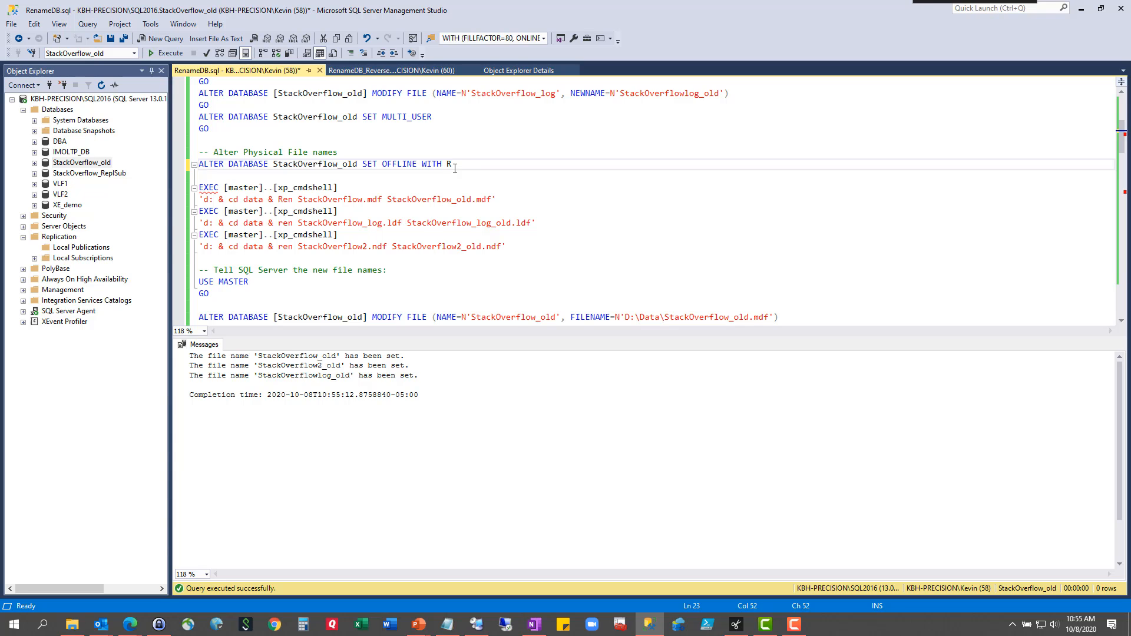
type("OLLBACK")
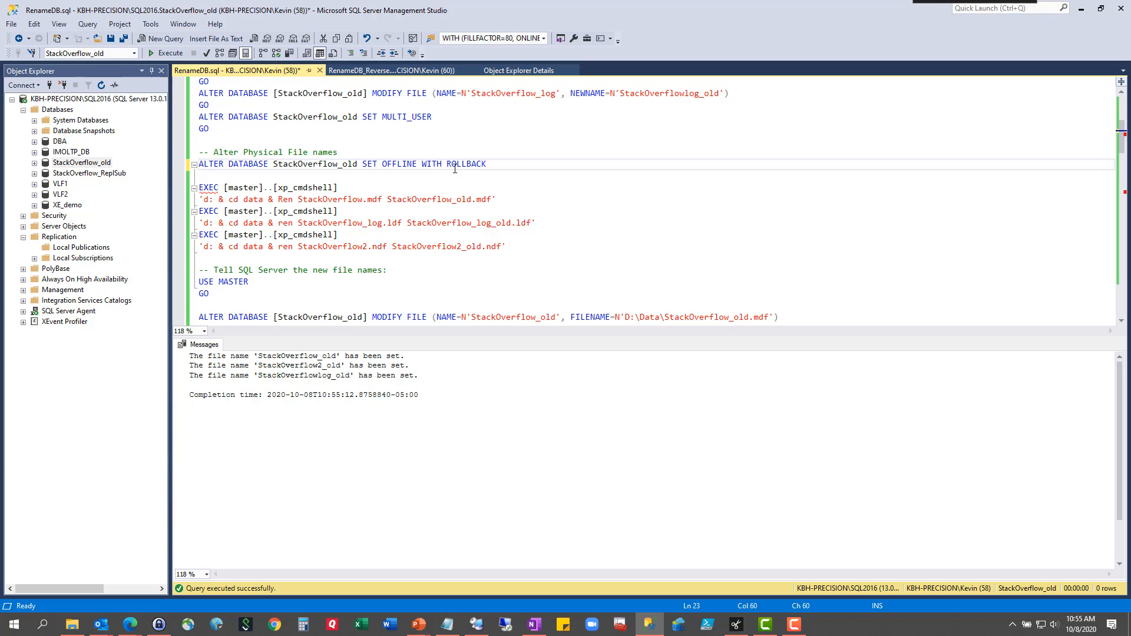
type("IMMEDIATE")
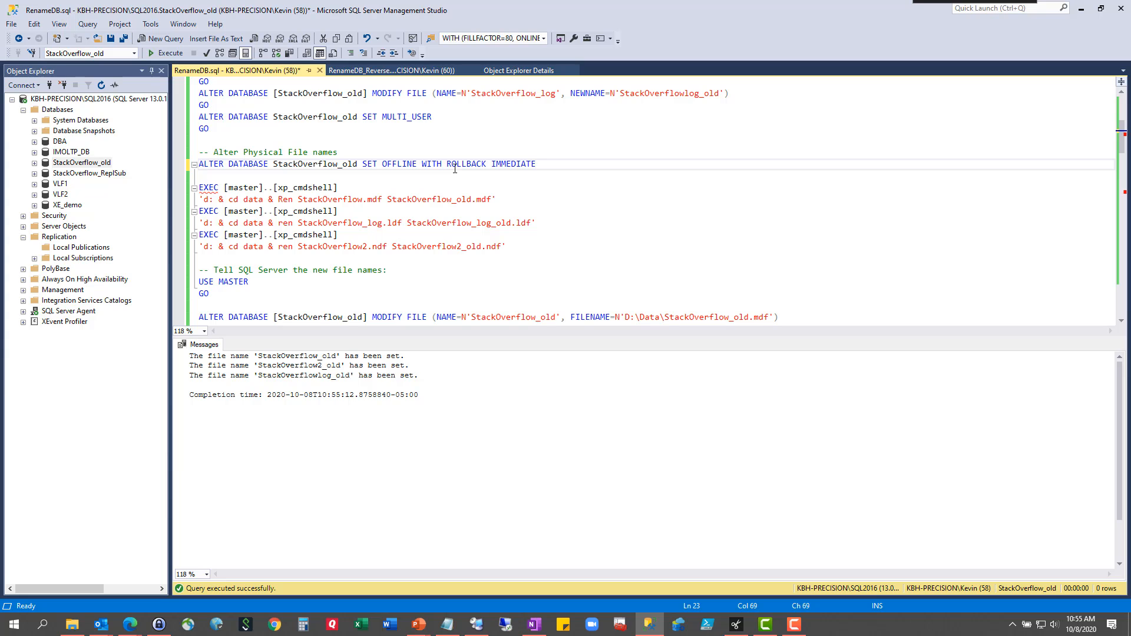
mouse_move(342, 219)
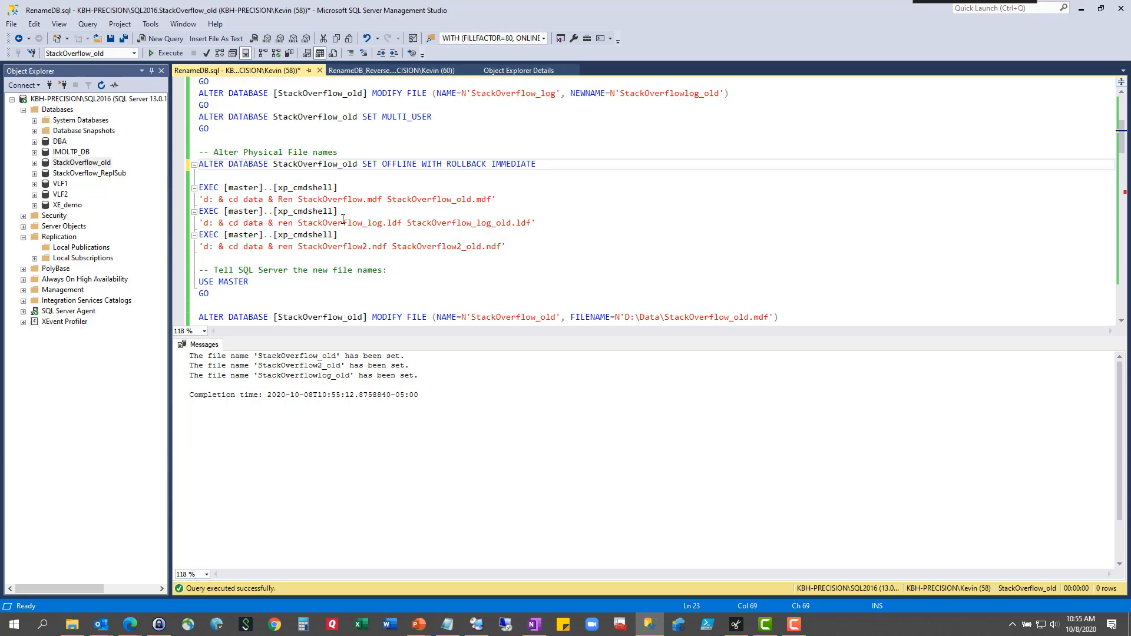
Review the xp_cmdshell rename commands for the StackOverflow_old files and take the database offline.
double_click(304, 187)
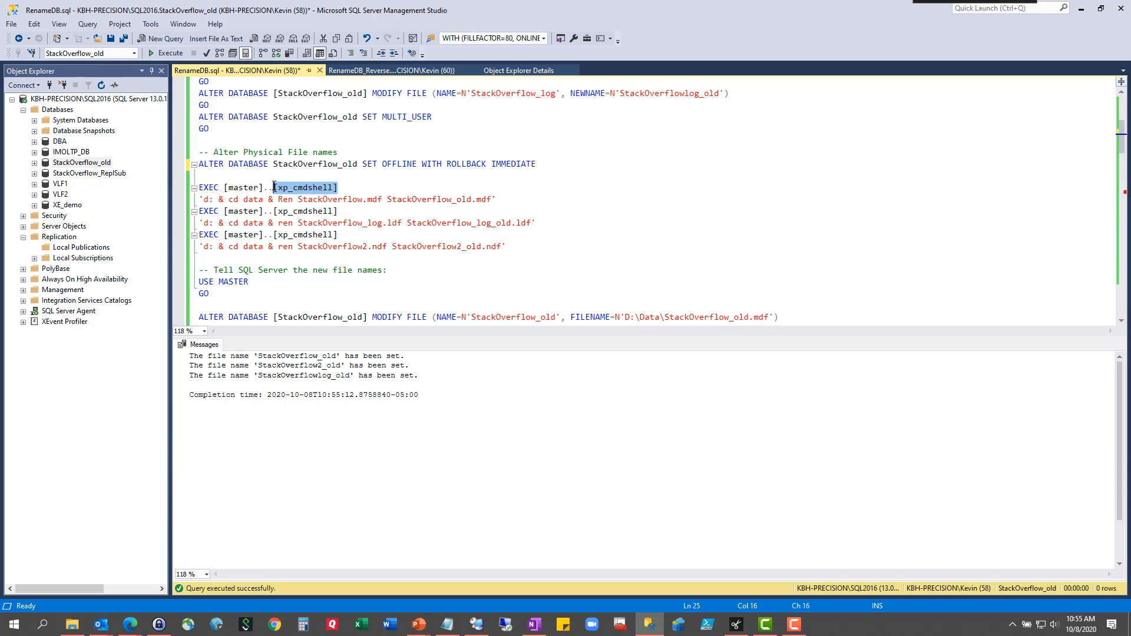
mouse_move(381, 217)
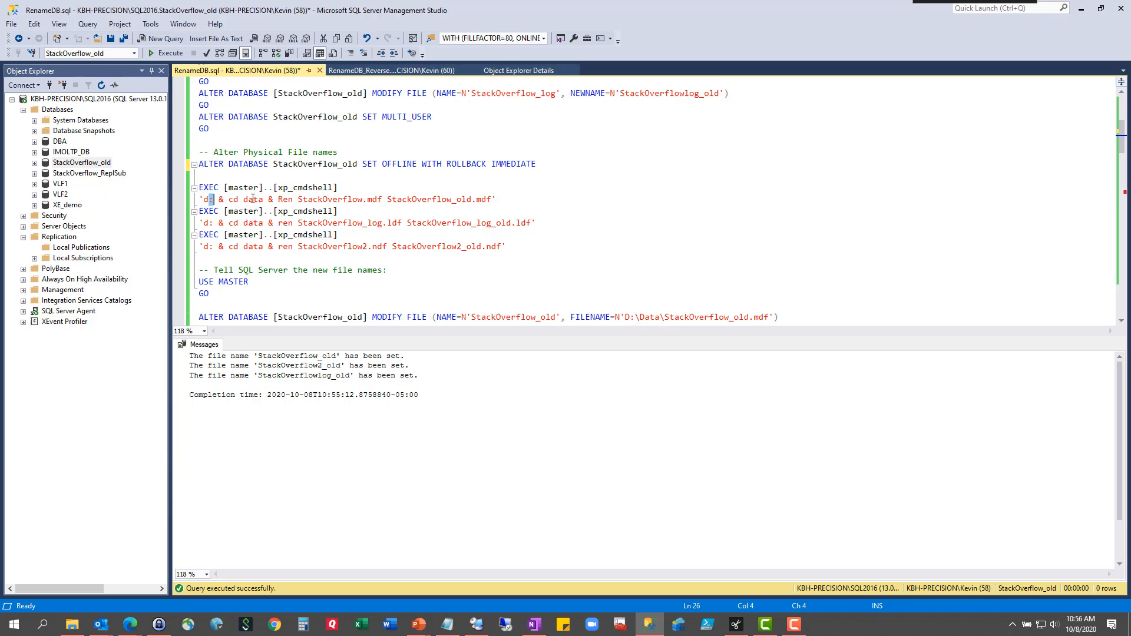
double_click(252, 199)
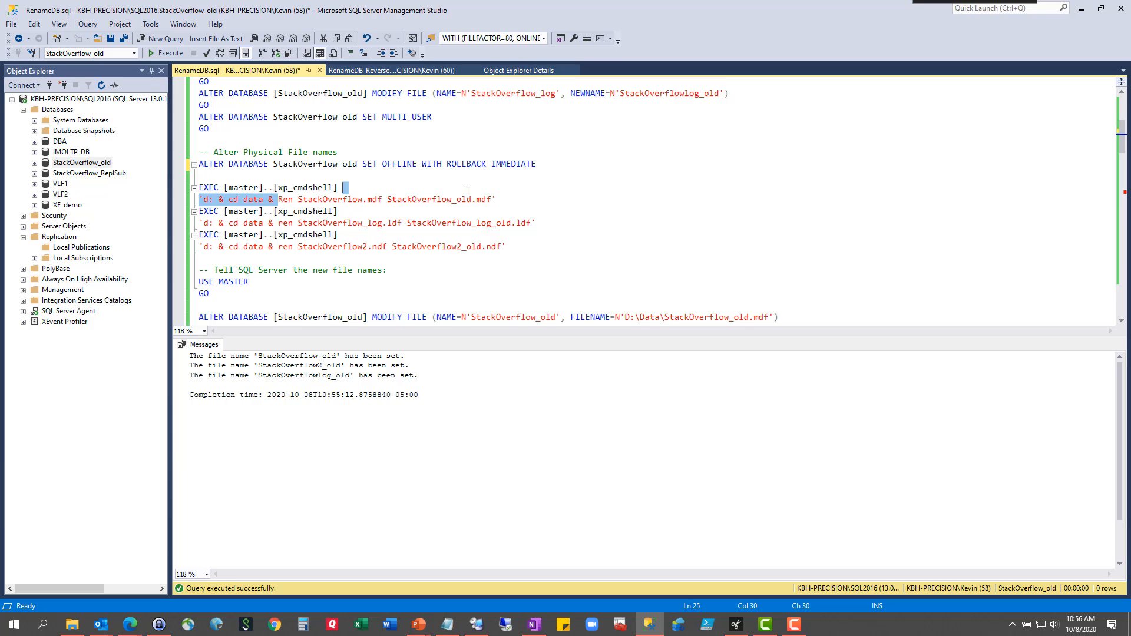
double_click(329, 199)
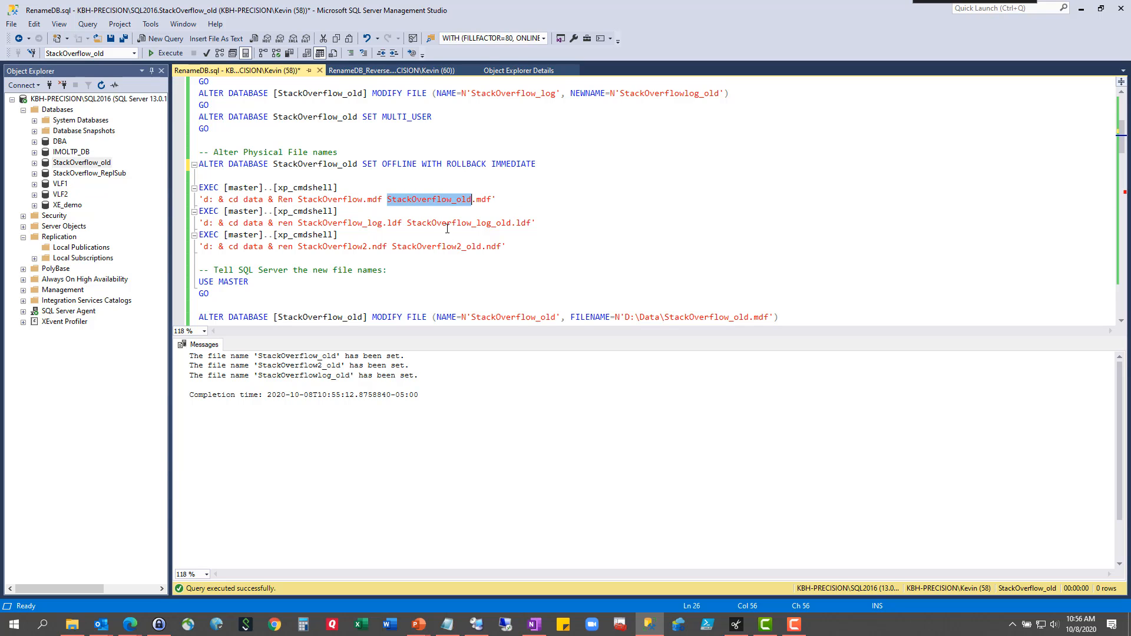
mouse_move(415, 254)
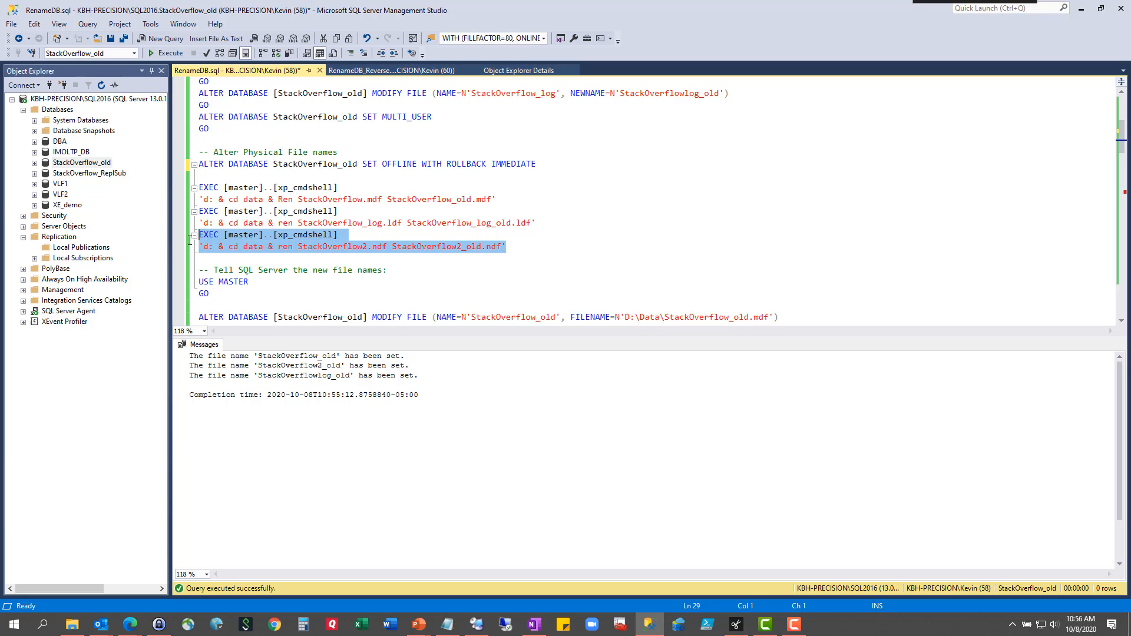
mouse_move(332, 239)
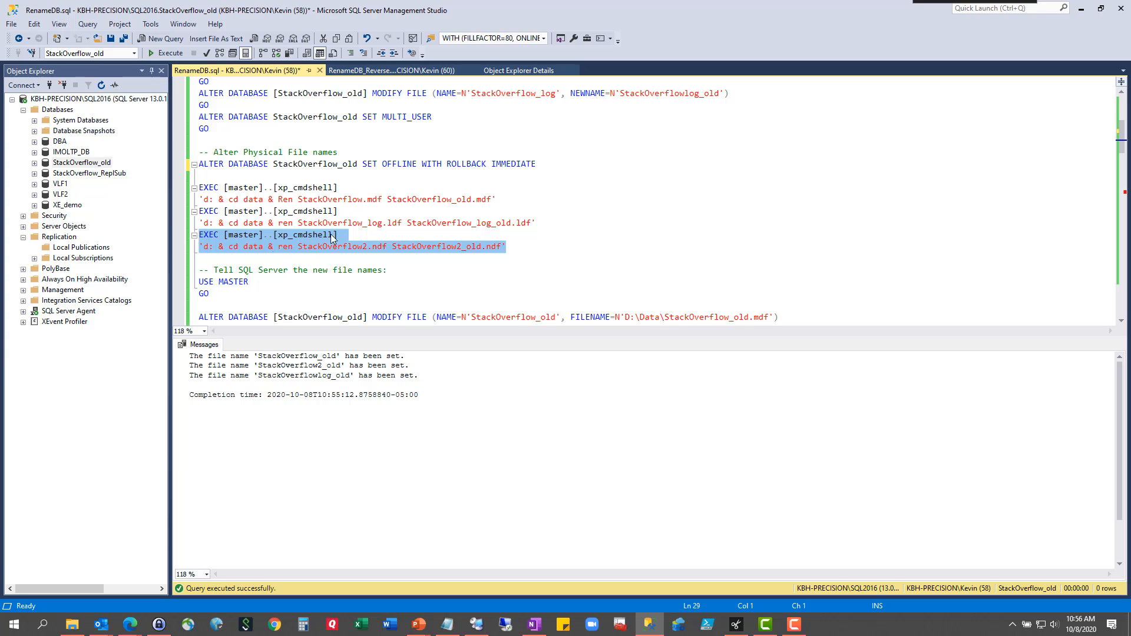
left_click(217, 258)
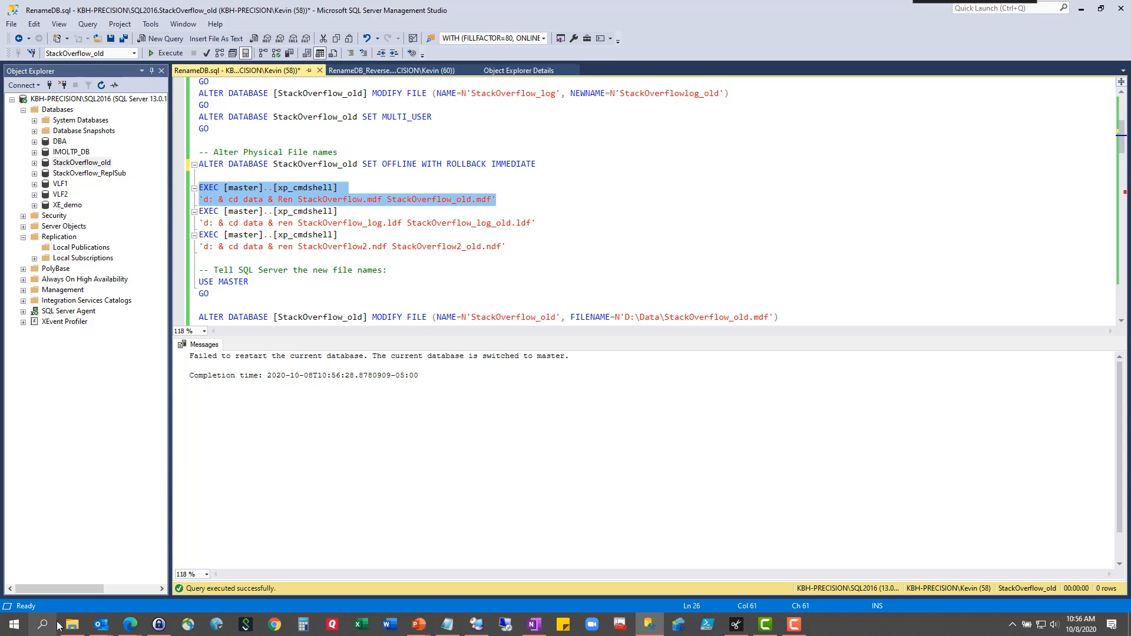
Rename the primary data file to StackOverflow_old.mdf via xp_cmdshell and check it in D:\Data.
left_click(71, 624)
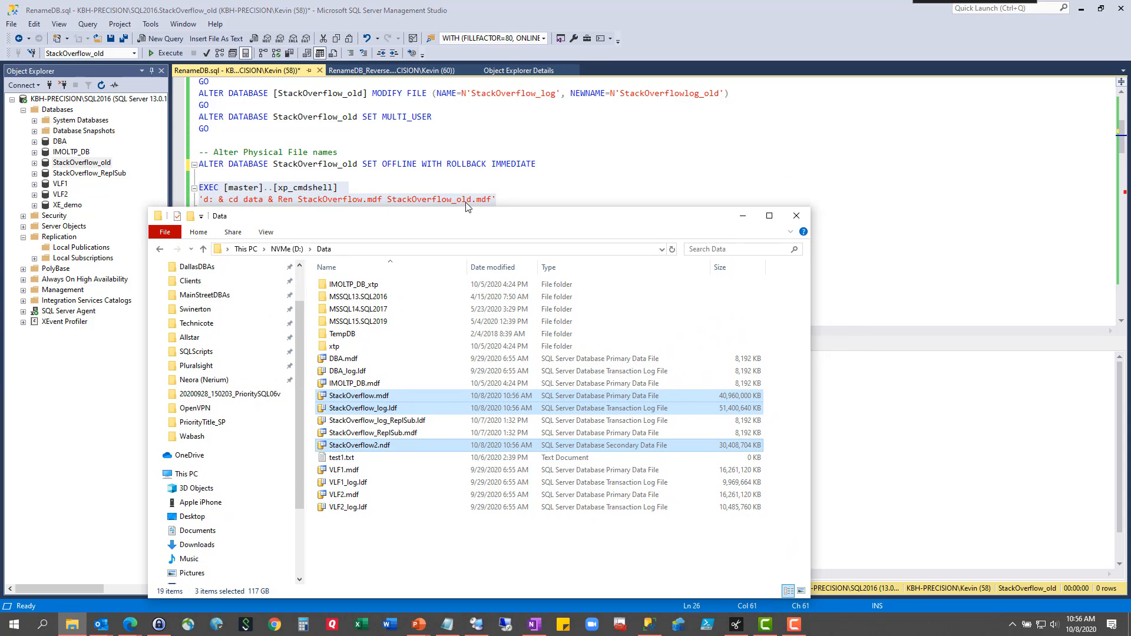
left_click(358, 396)
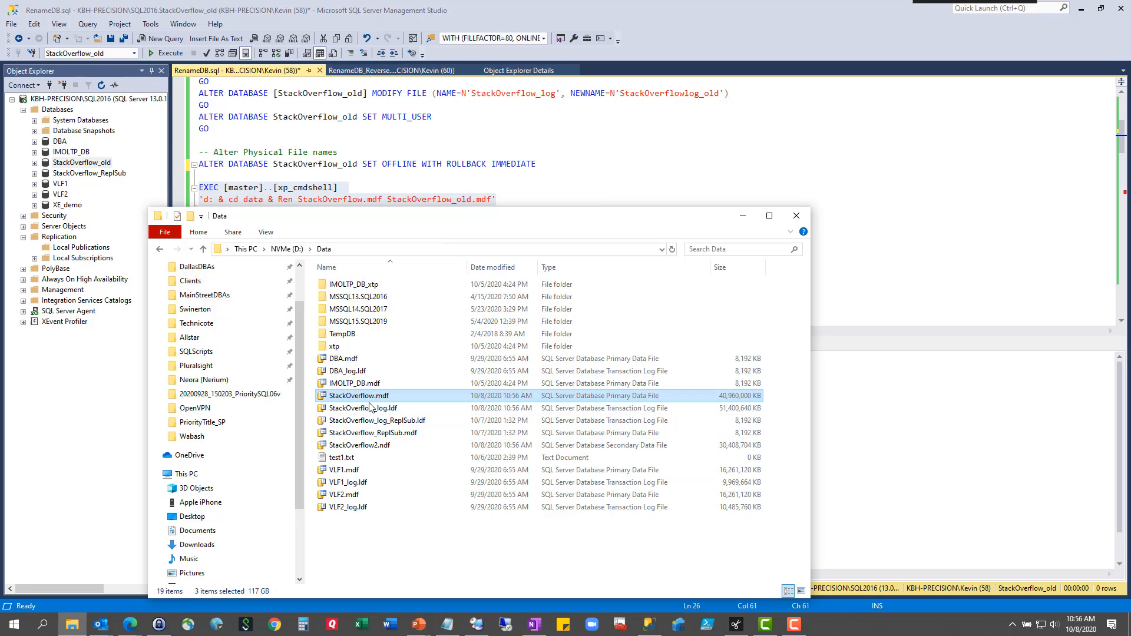
left_click(362, 407)
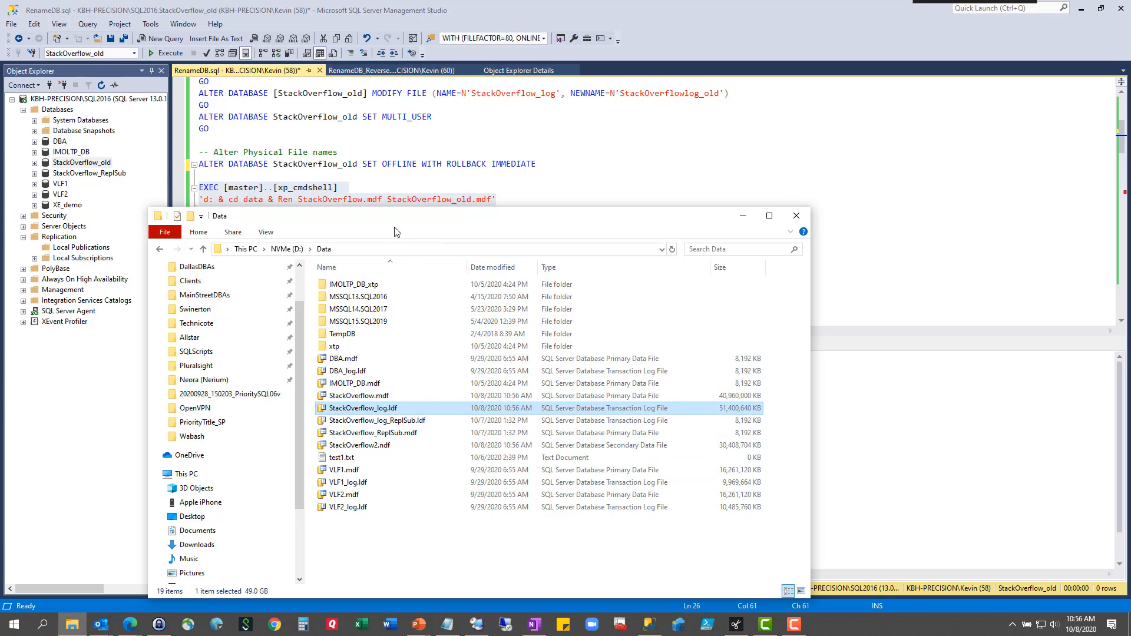
mouse_move(336, 205)
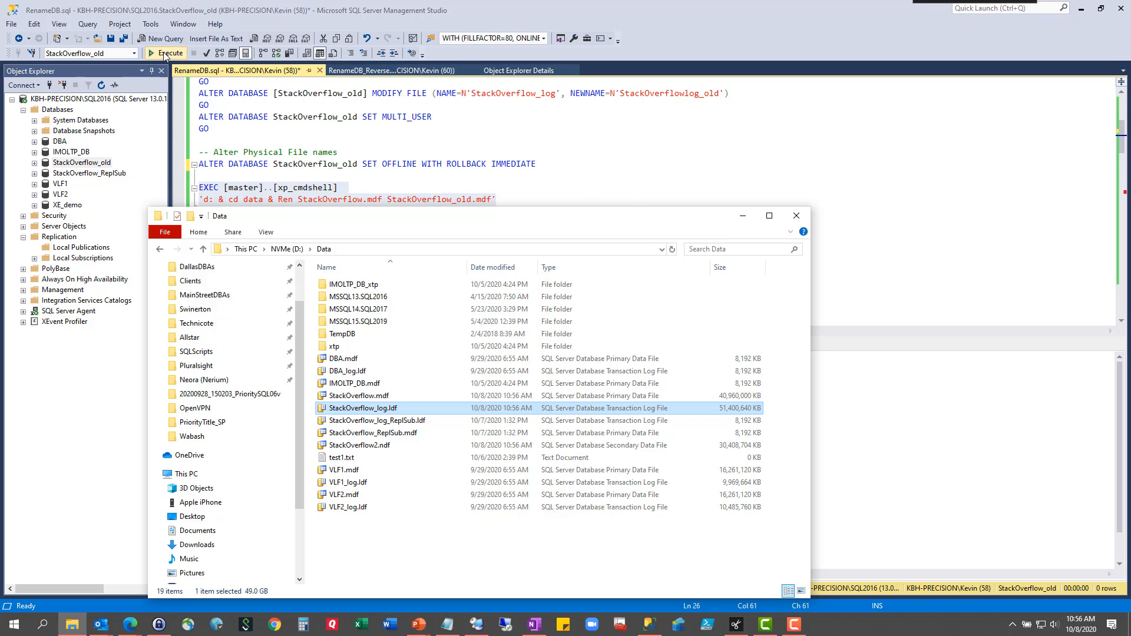
left_click(166, 53)
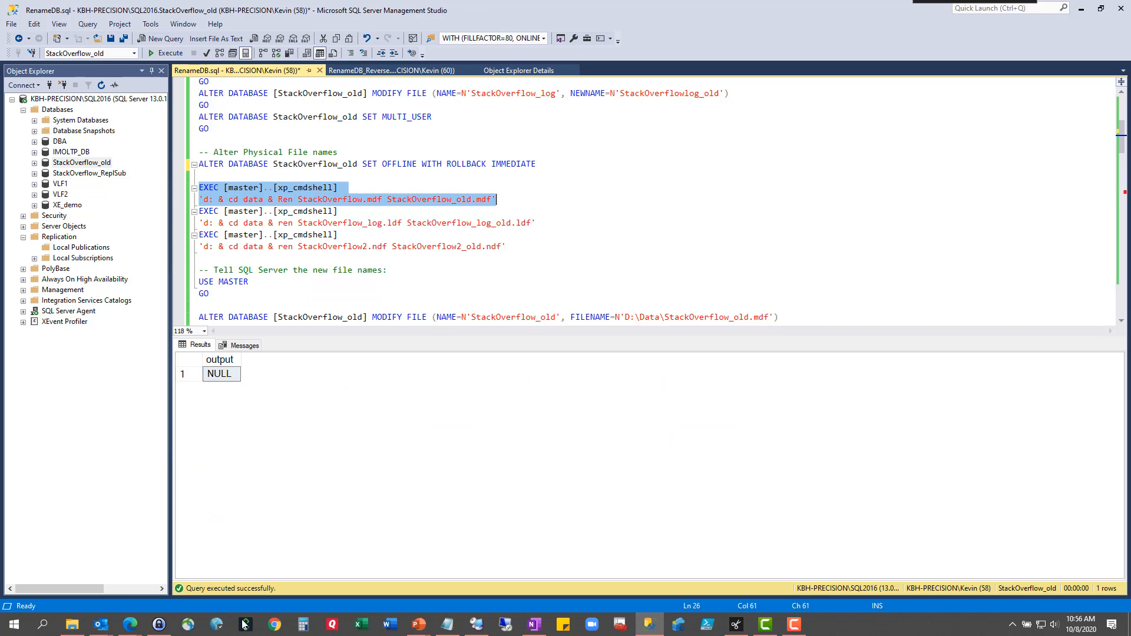
left_click(71, 625)
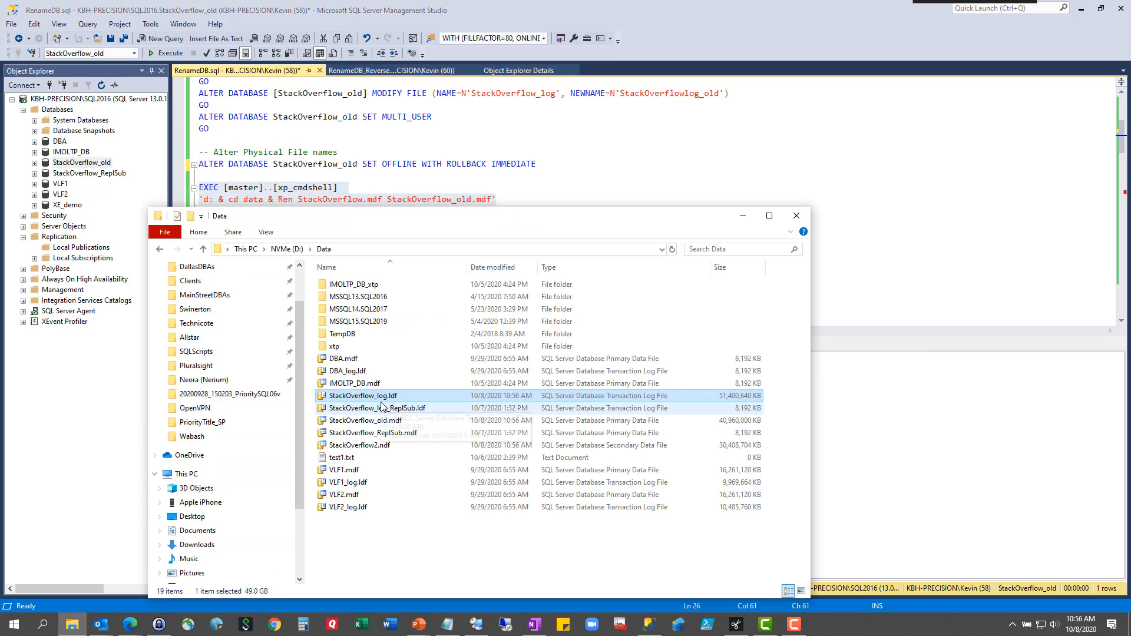
mouse_move(426, 455)
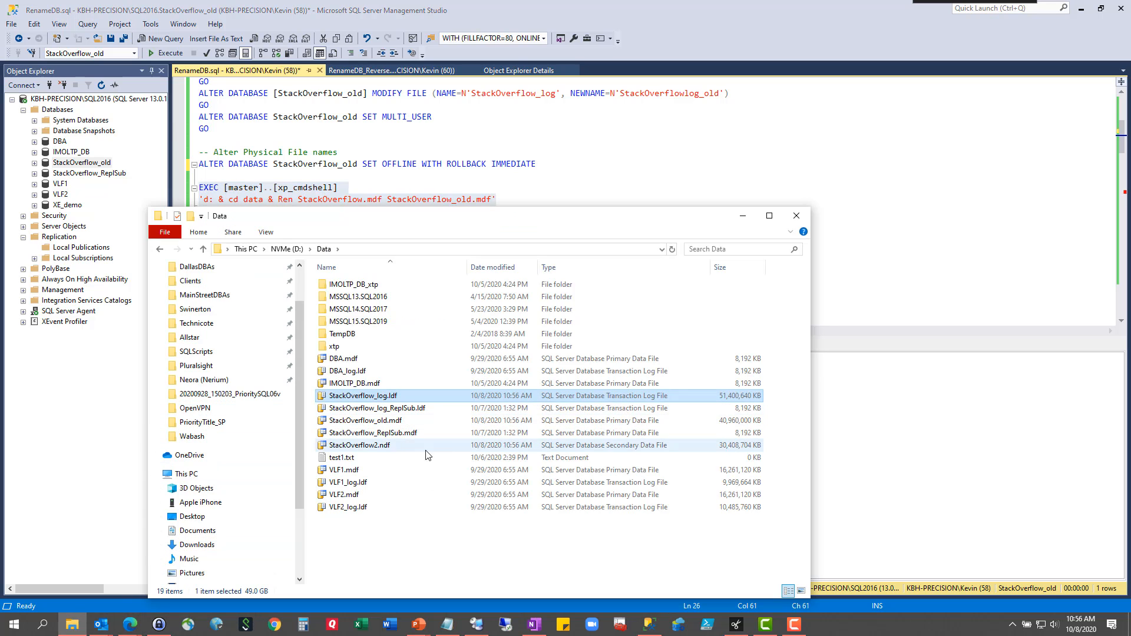
mouse_move(367, 449)
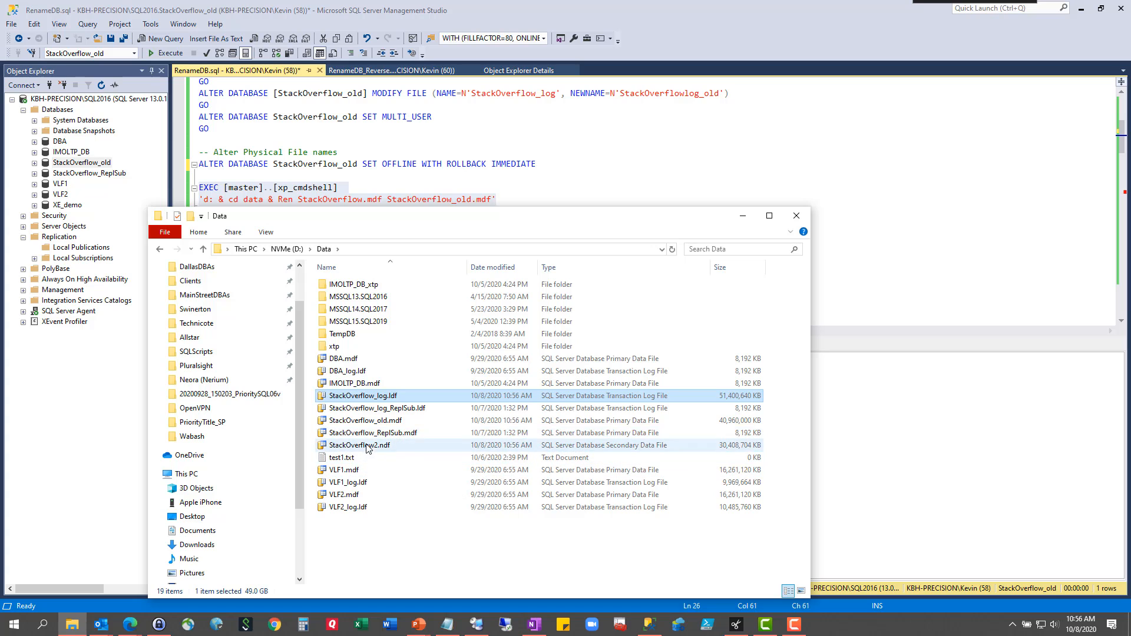
Rename the log and secondary files to StackOverflow_log_old.ldf and StackOverflow2_old.ndf and verify all three in D:\Data.
left_click(365, 420)
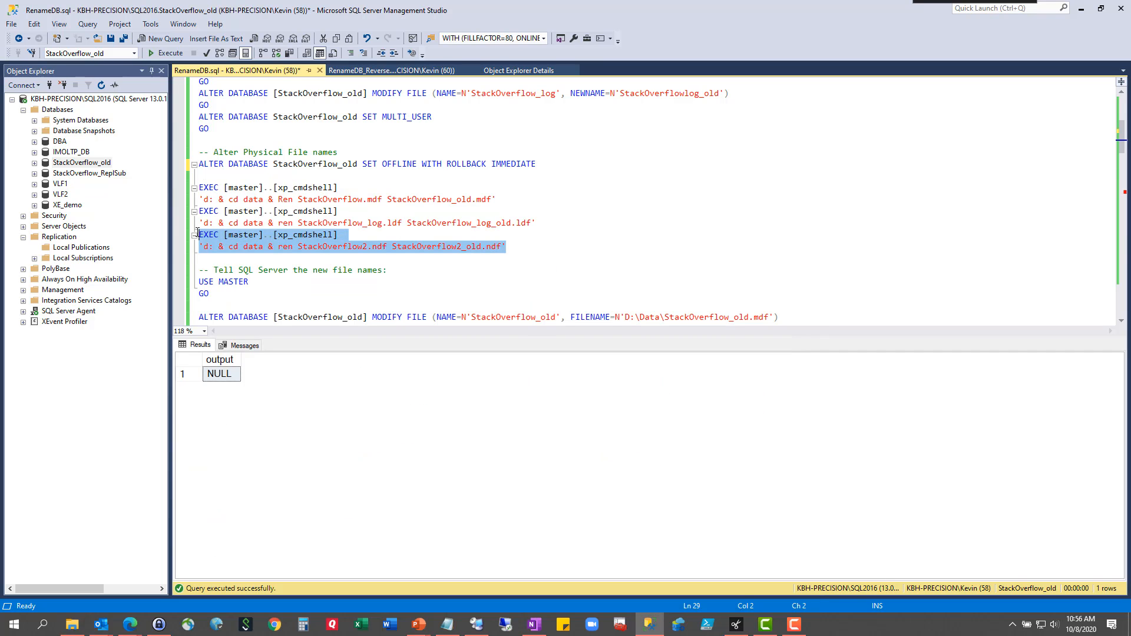
left_click(170, 53)
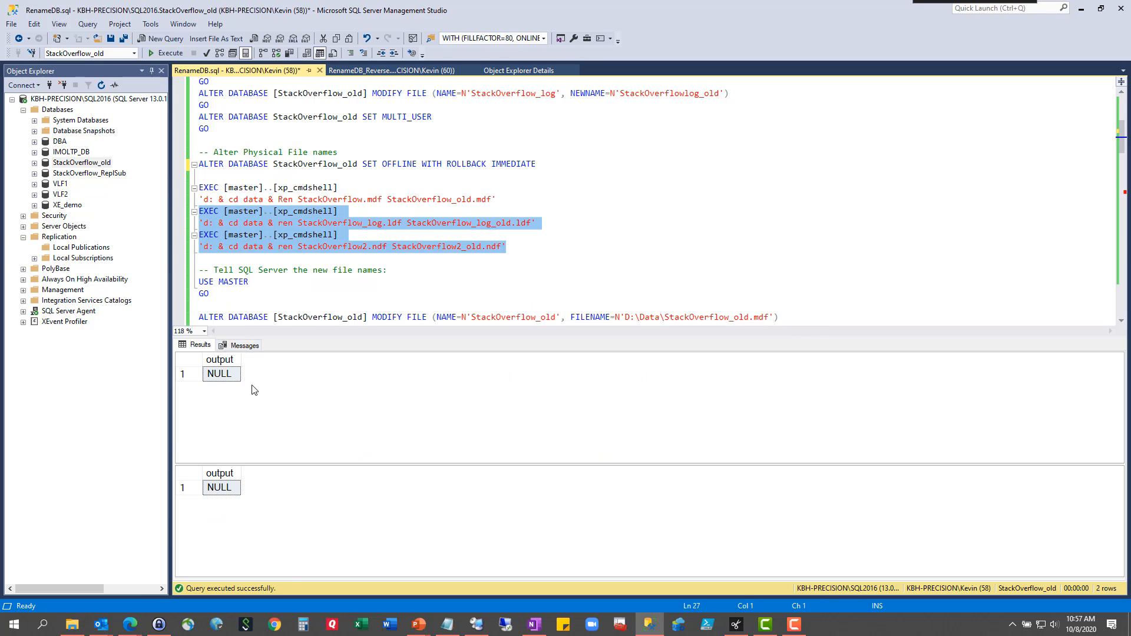
left_click(71, 624)
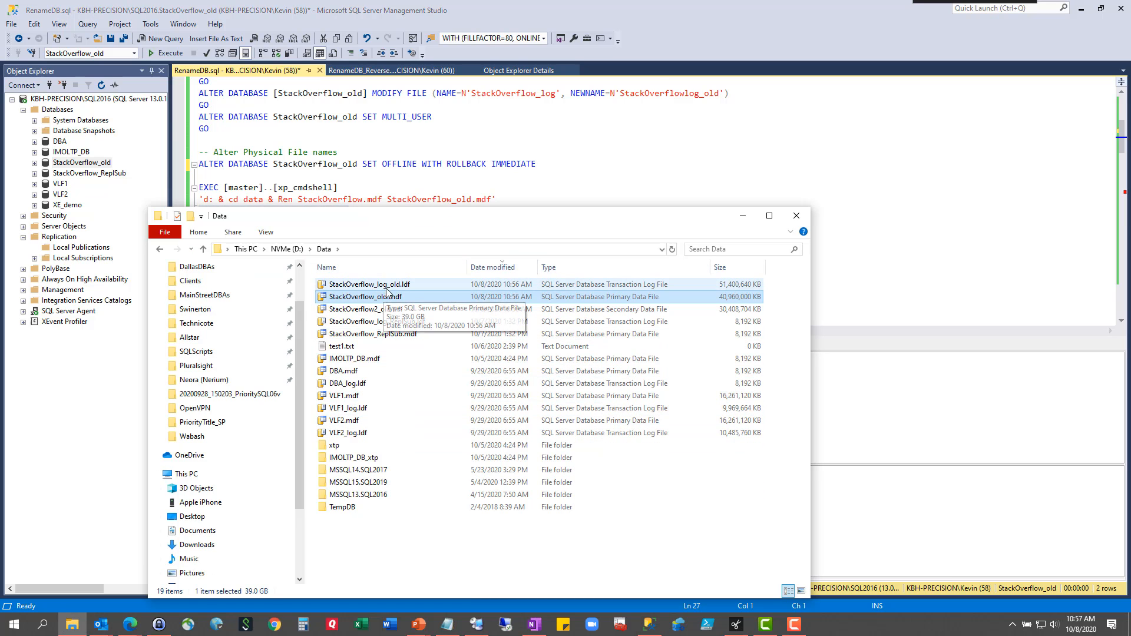
mouse_move(365, 297)
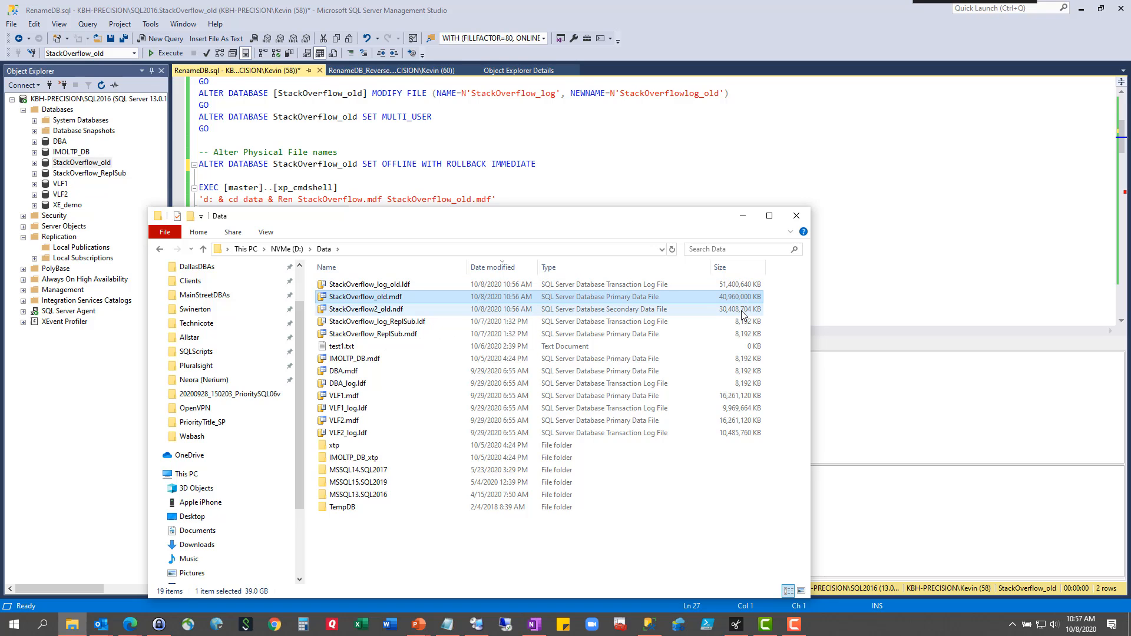
mouse_move(764, 341)
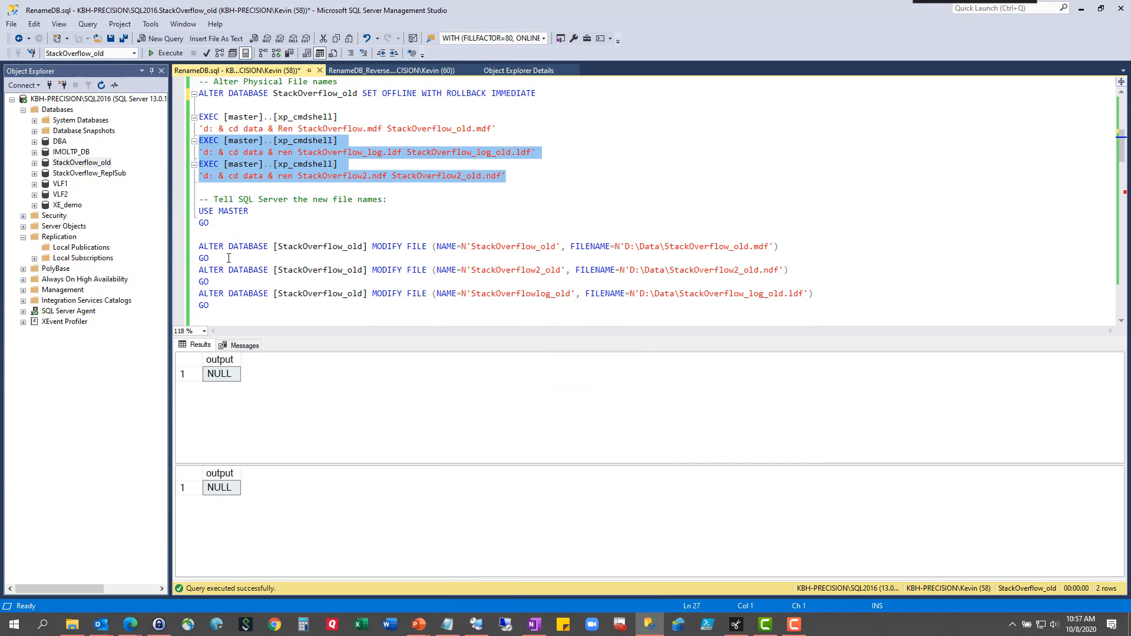
mouse_move(505, 240)
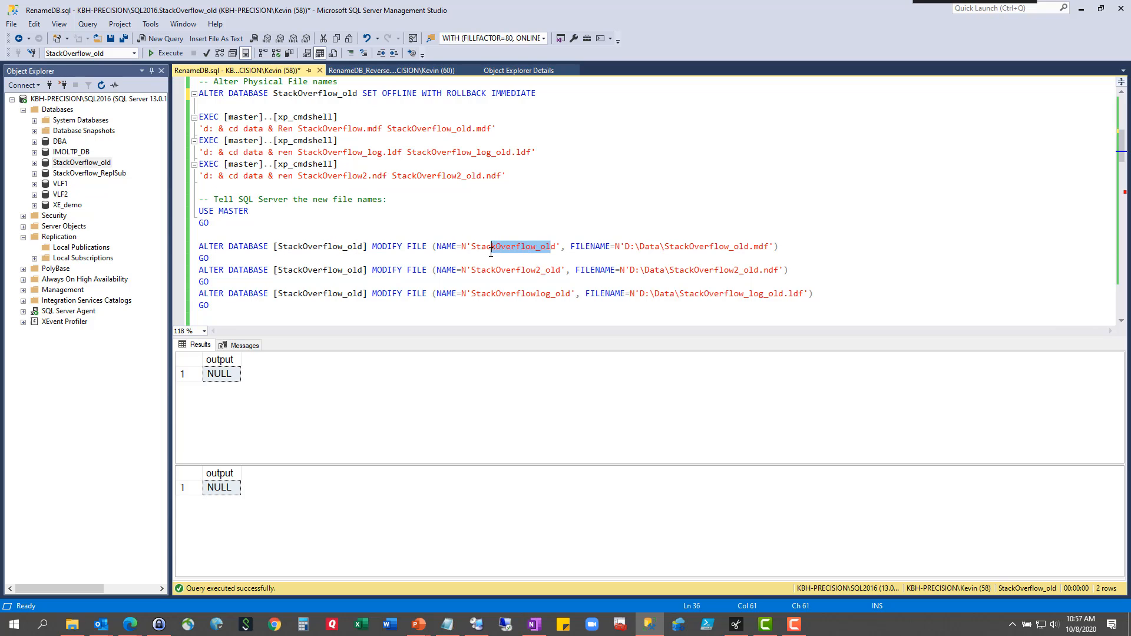
Run the three MODIFY FILE statements pointing at the _old D:\Data paths, then set StackOverflow_old online.
left_click(757, 246)
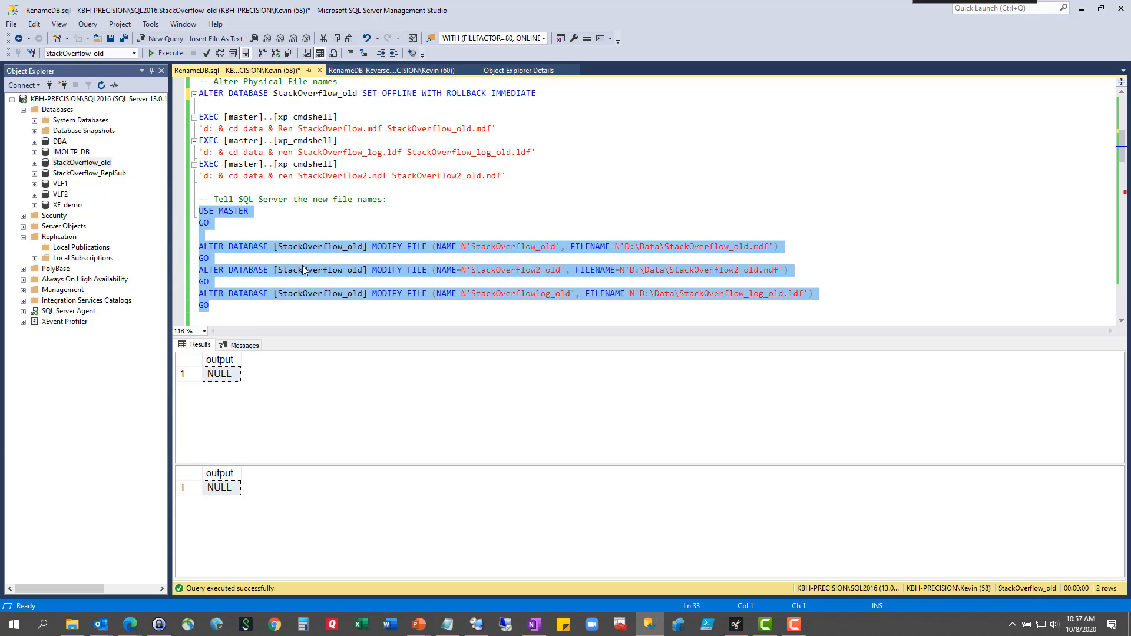
left_click(170, 53)
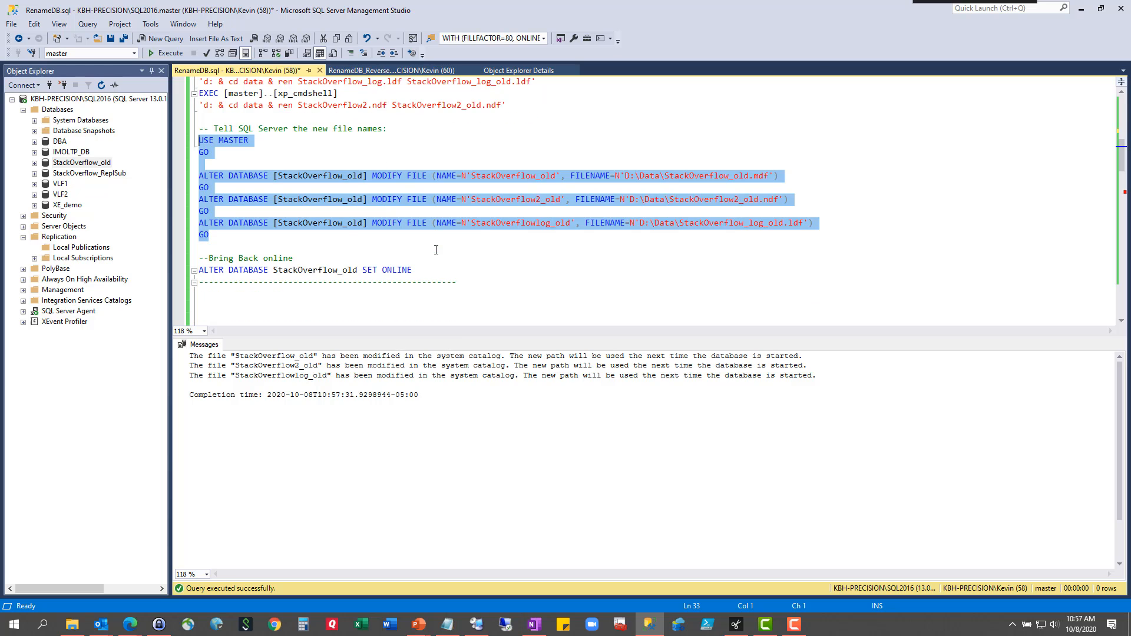
left_click(252, 270)
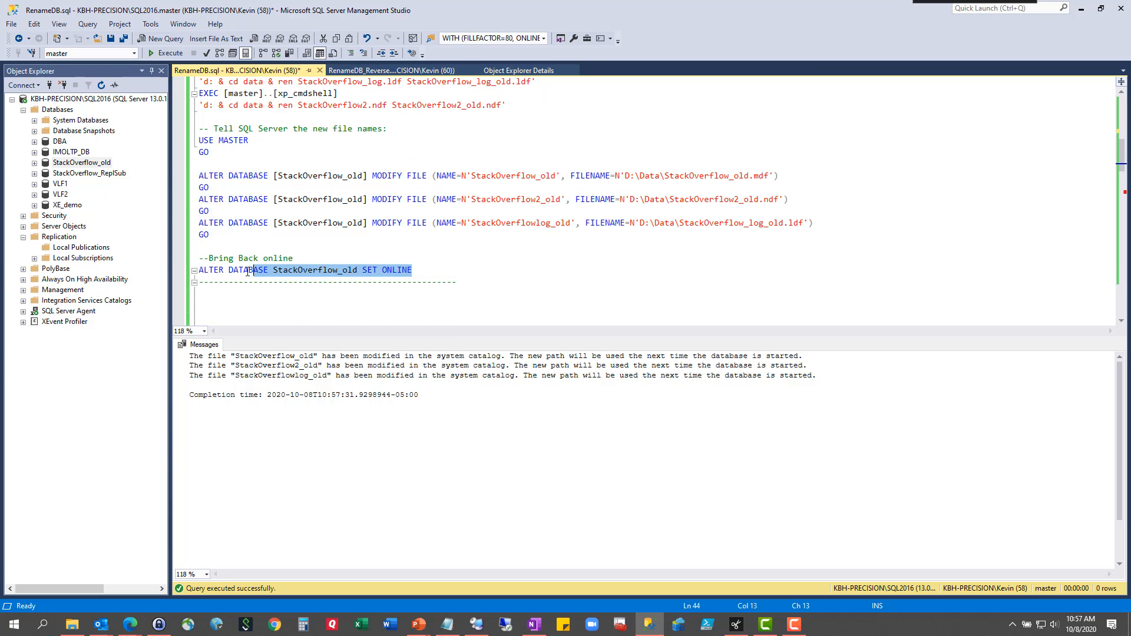
left_click(166, 53)
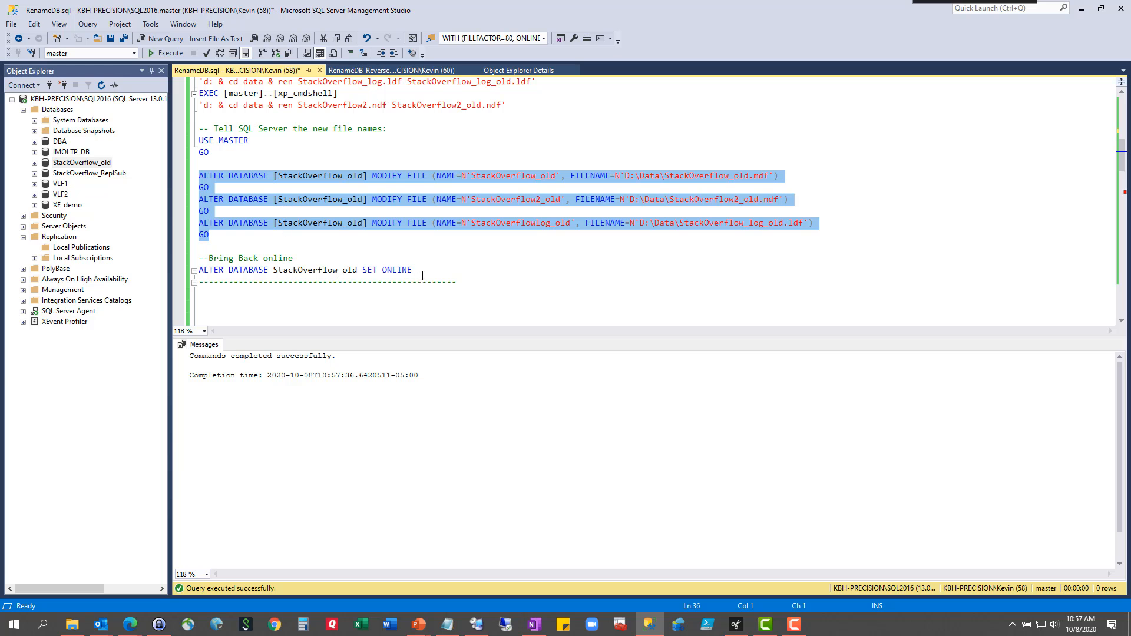
right_click(57, 108)
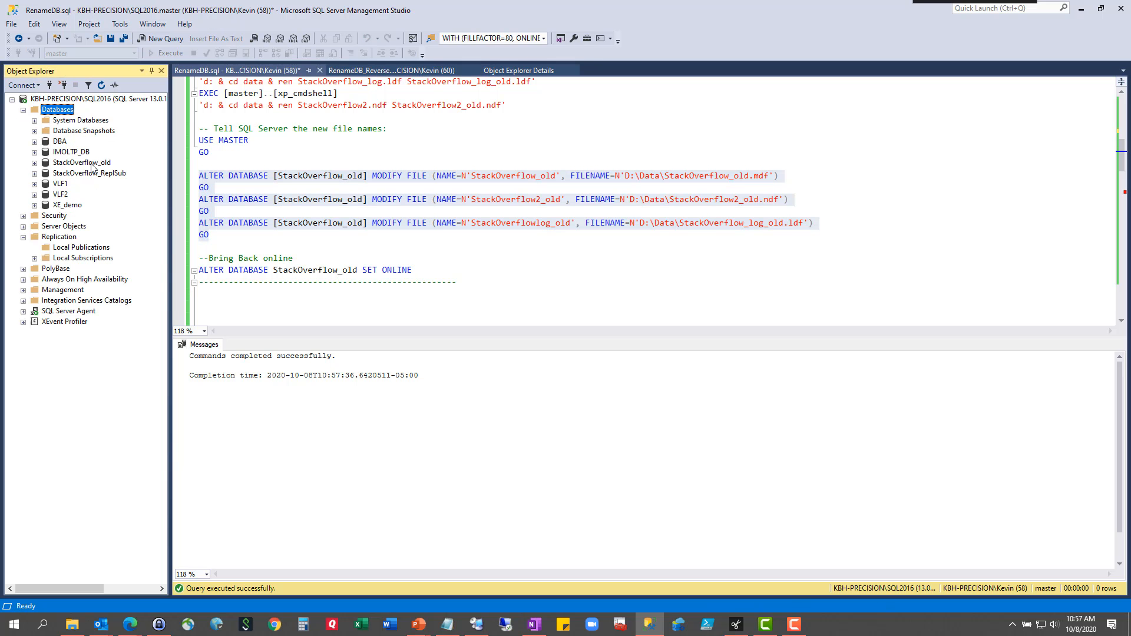
right_click(80, 162)
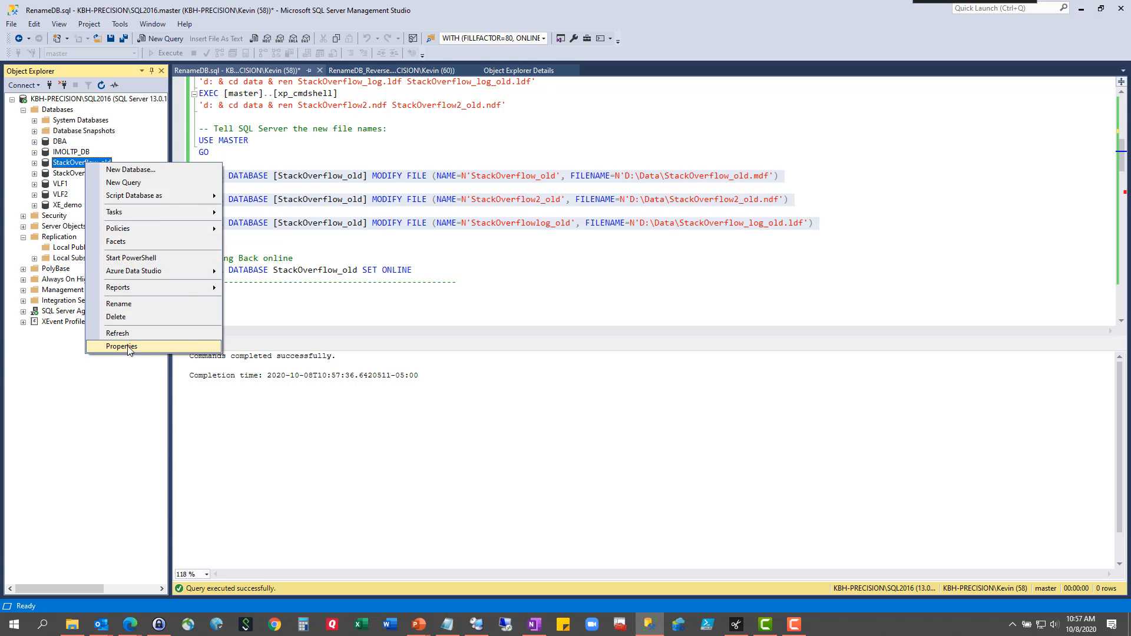
left_click(121, 347)
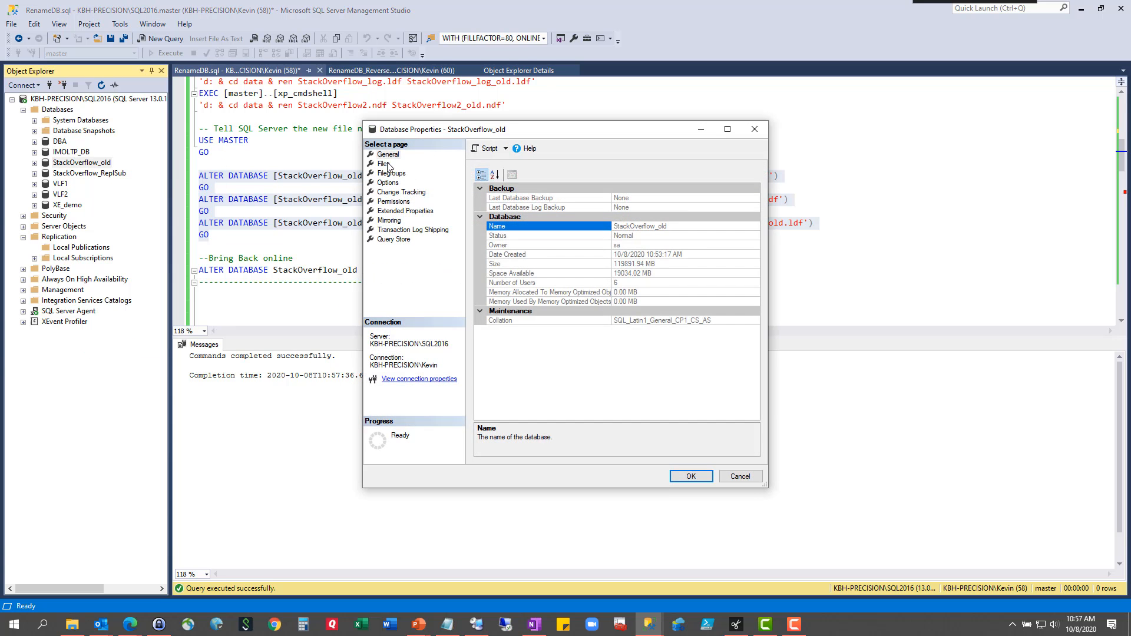
left_click(384, 164)
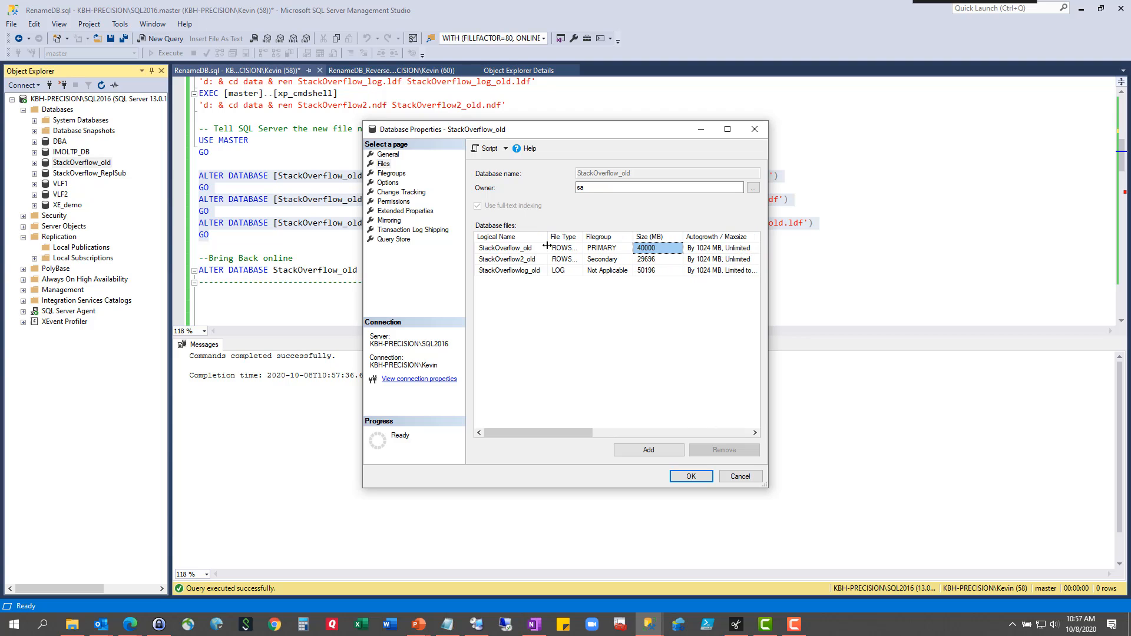
mouse_move(499, 133)
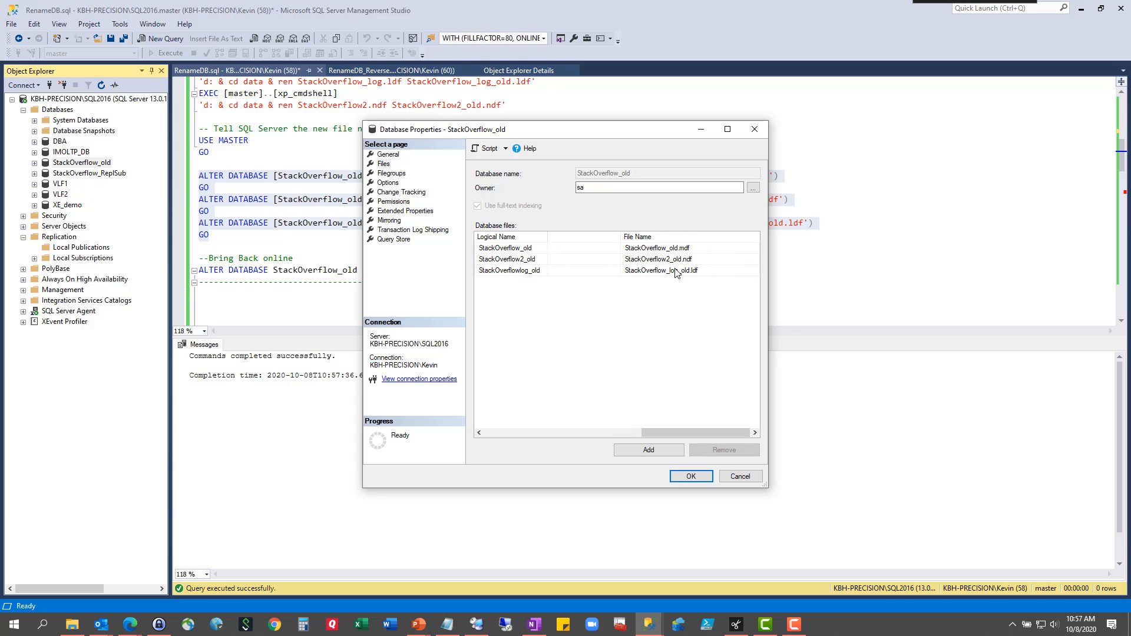
left_click(740, 476)
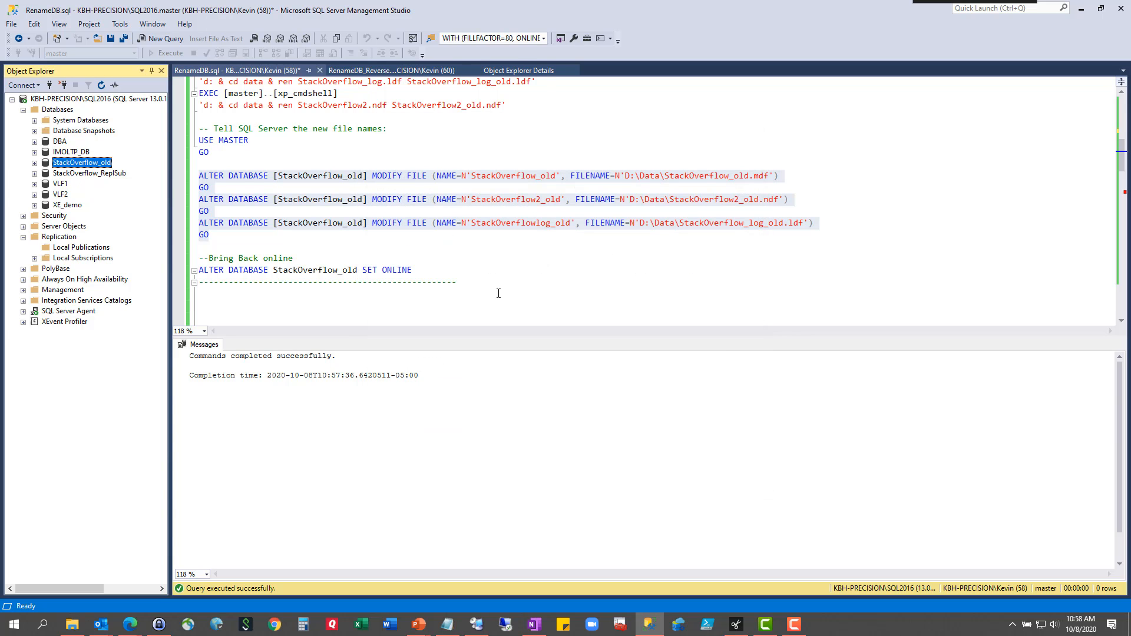
mouse_move(497, 214)
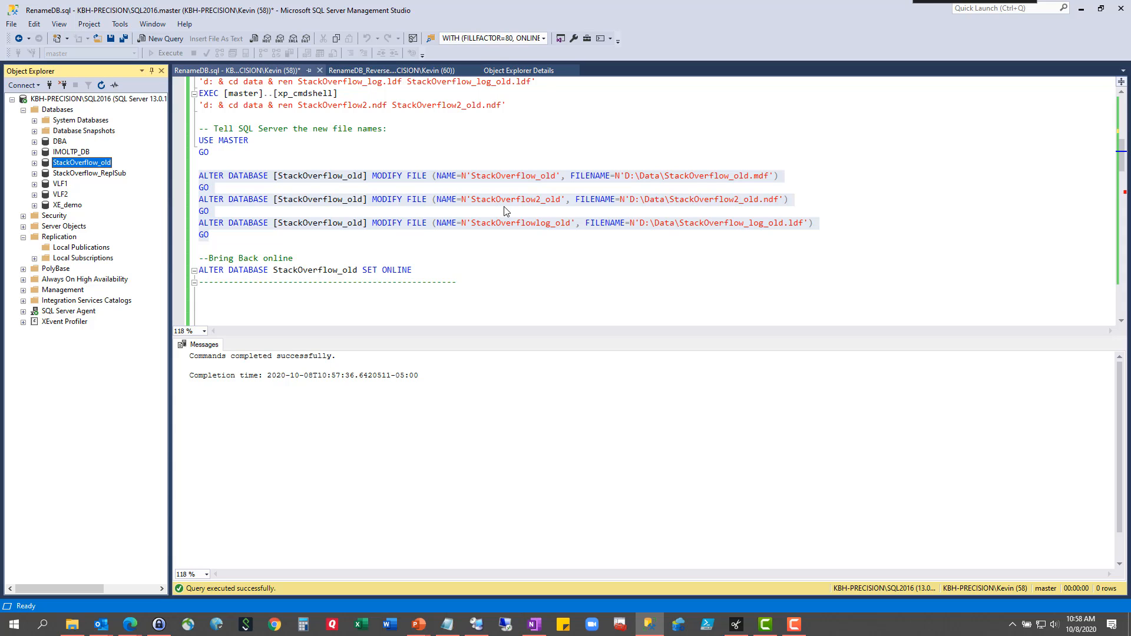
scroll("up", 3)
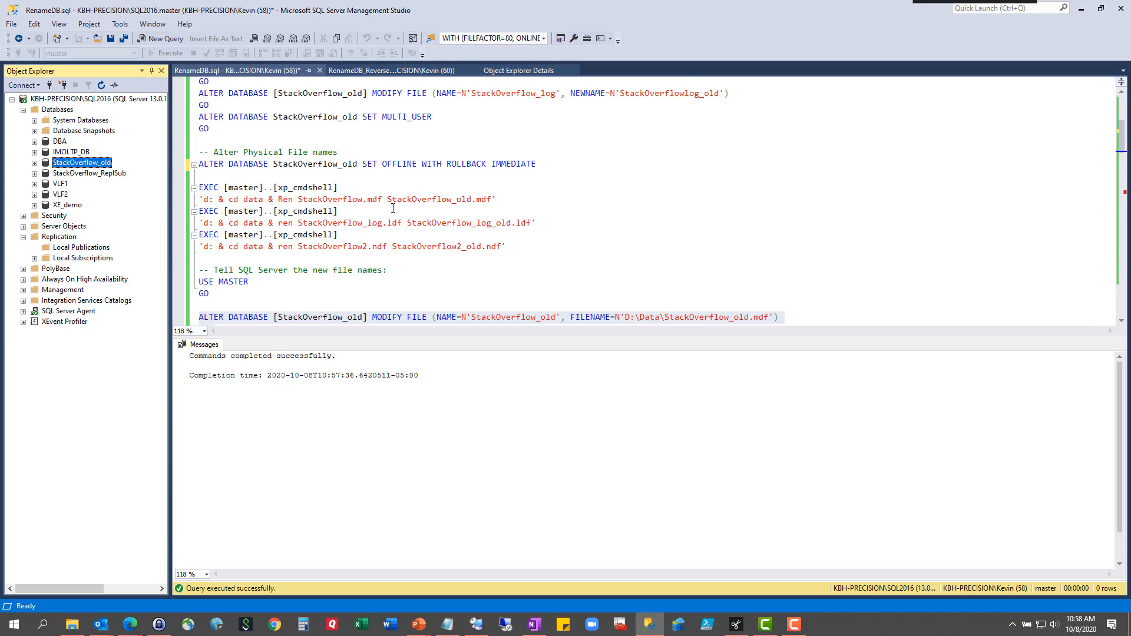
mouse_move(477, 195)
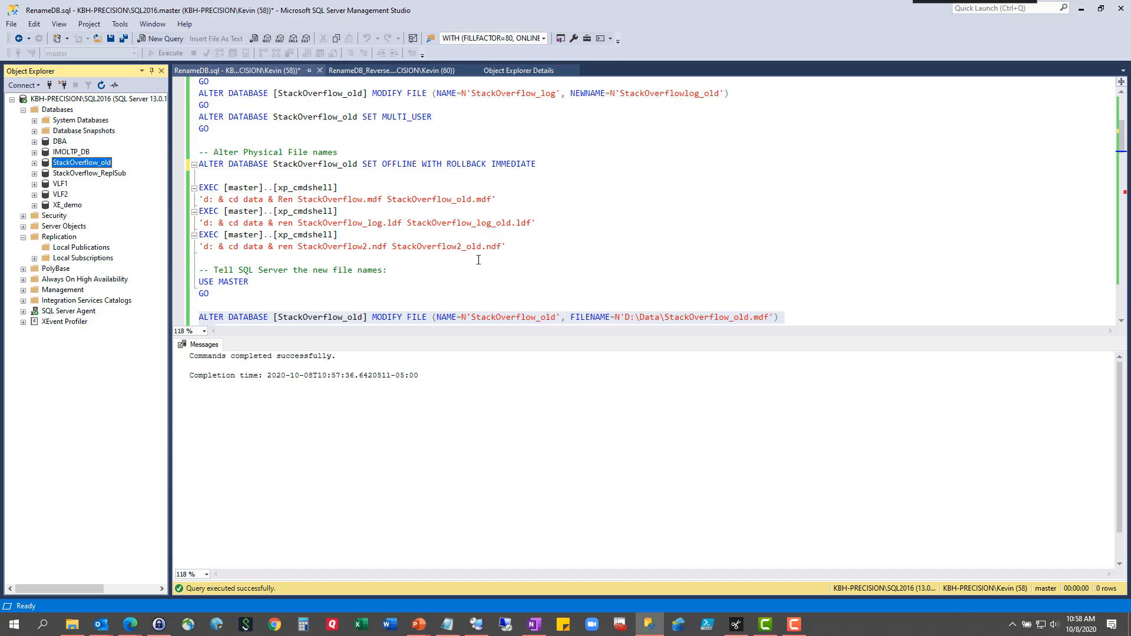
scroll("down", 3)
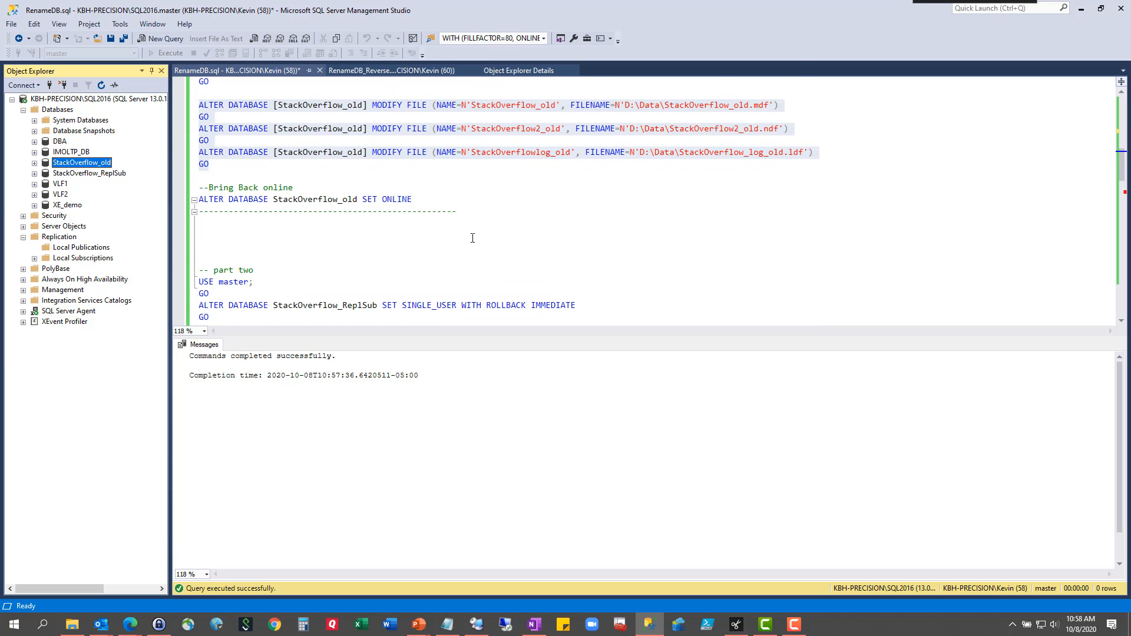
left_click(330, 199)
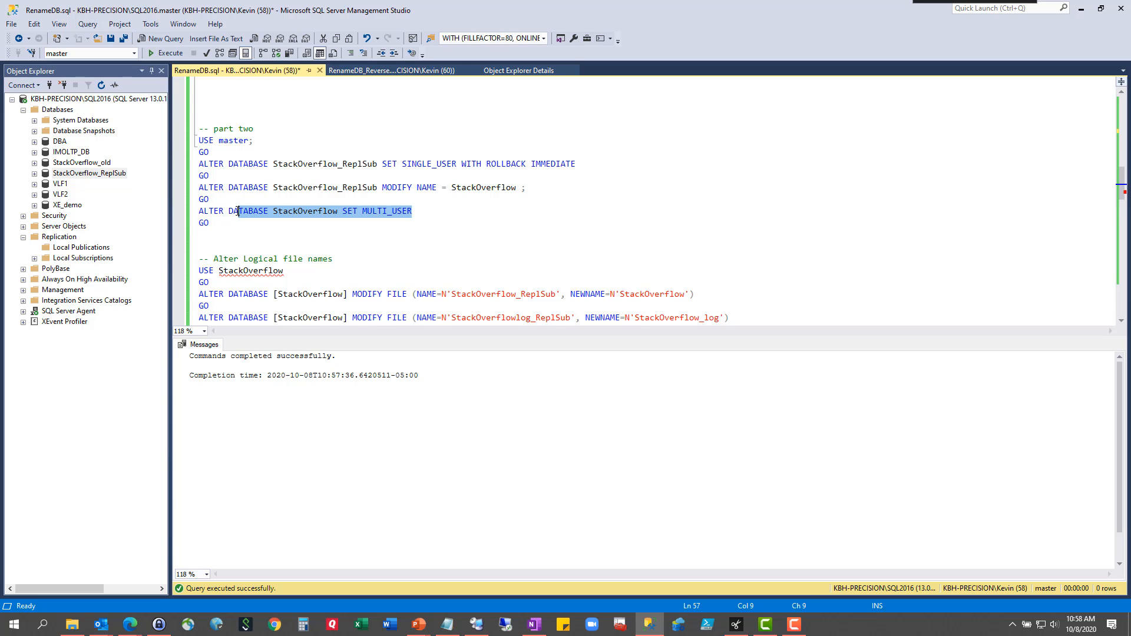
scroll("down", 3)
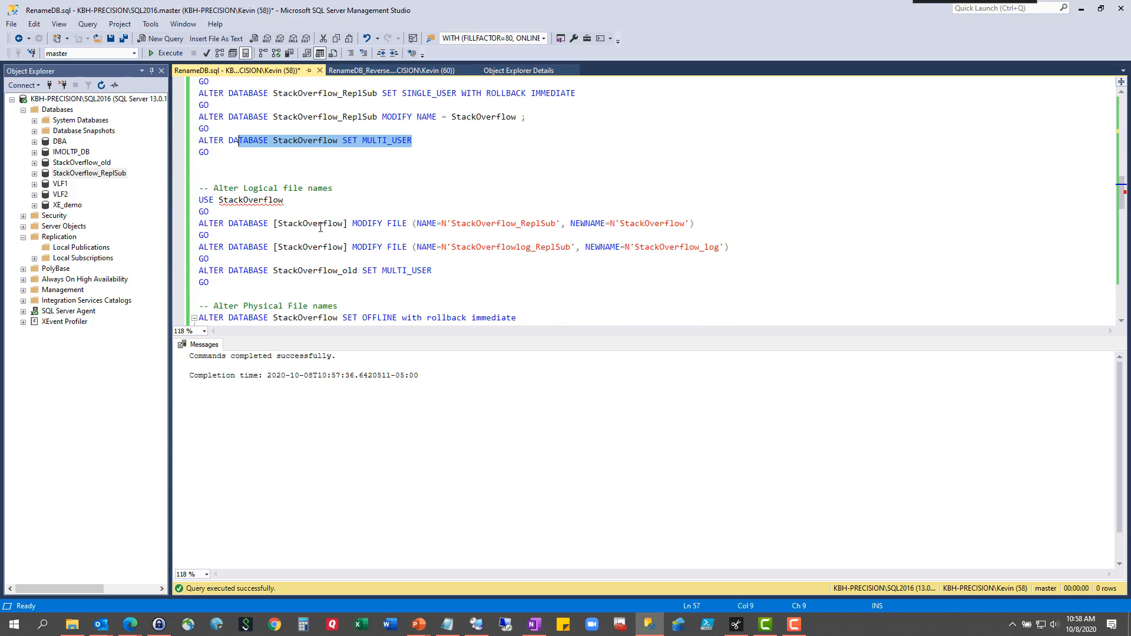
mouse_move(652, 219)
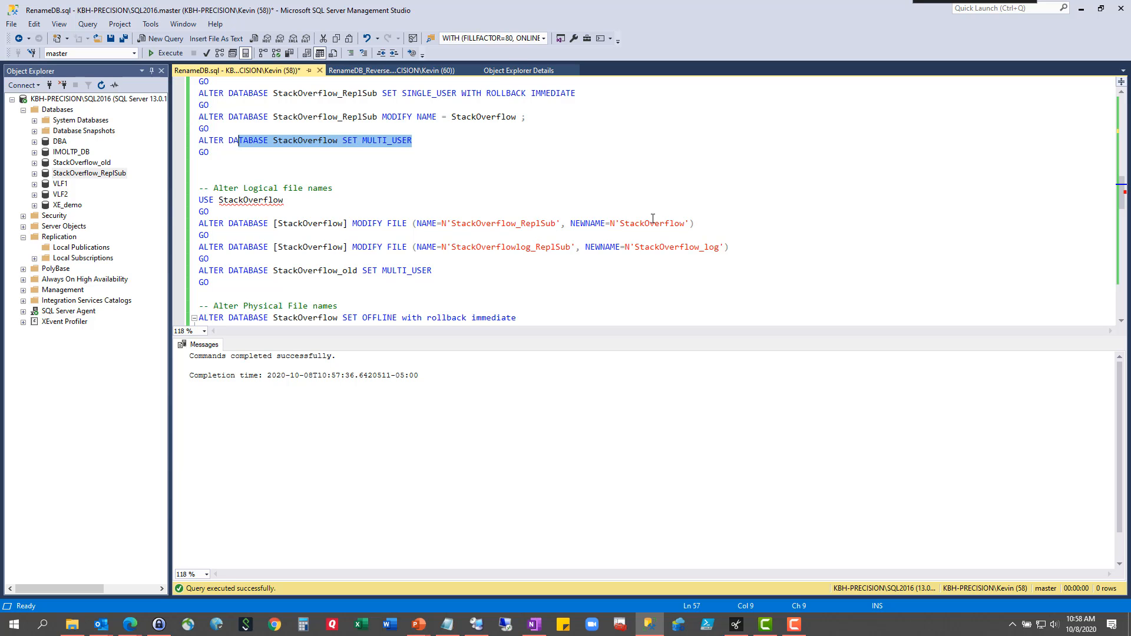
mouse_move(558, 239)
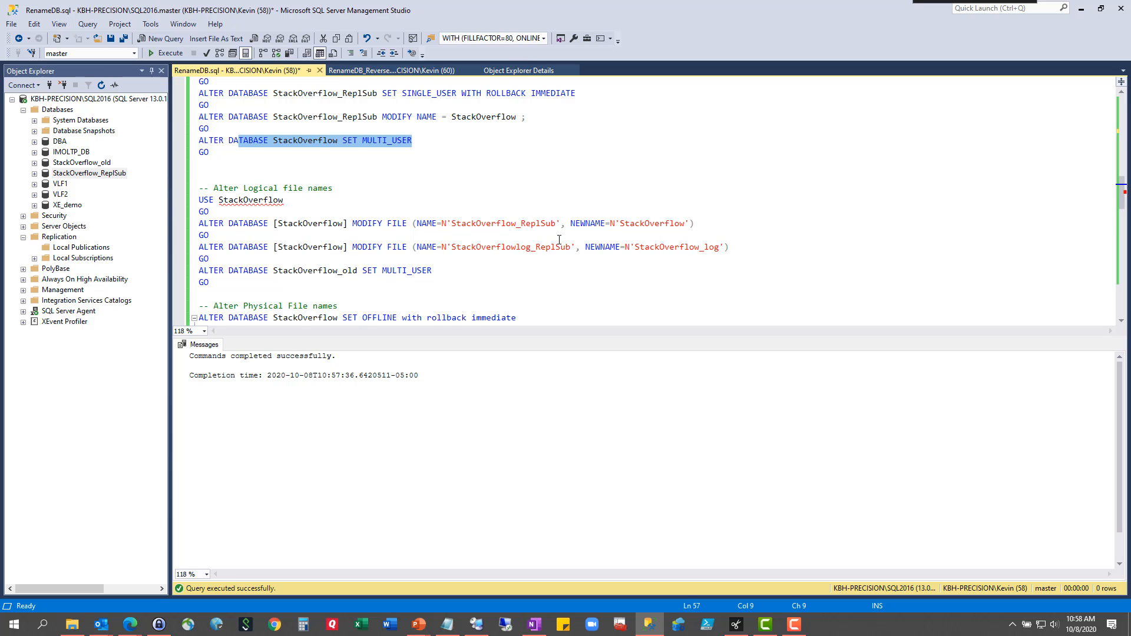
scroll("down", 3)
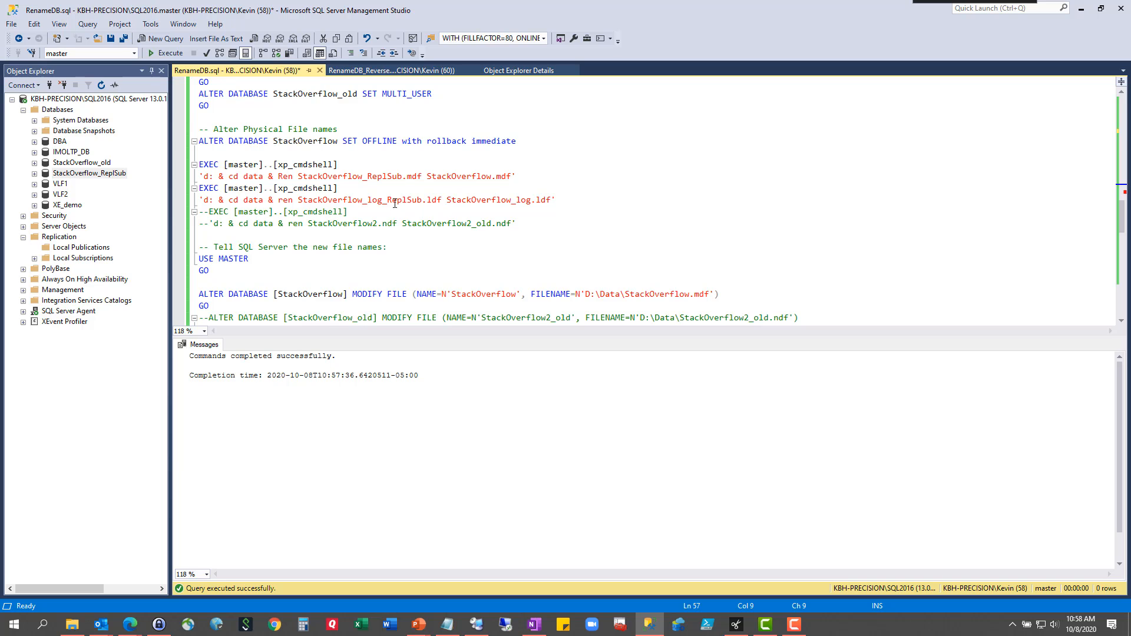
right_click(89, 172)
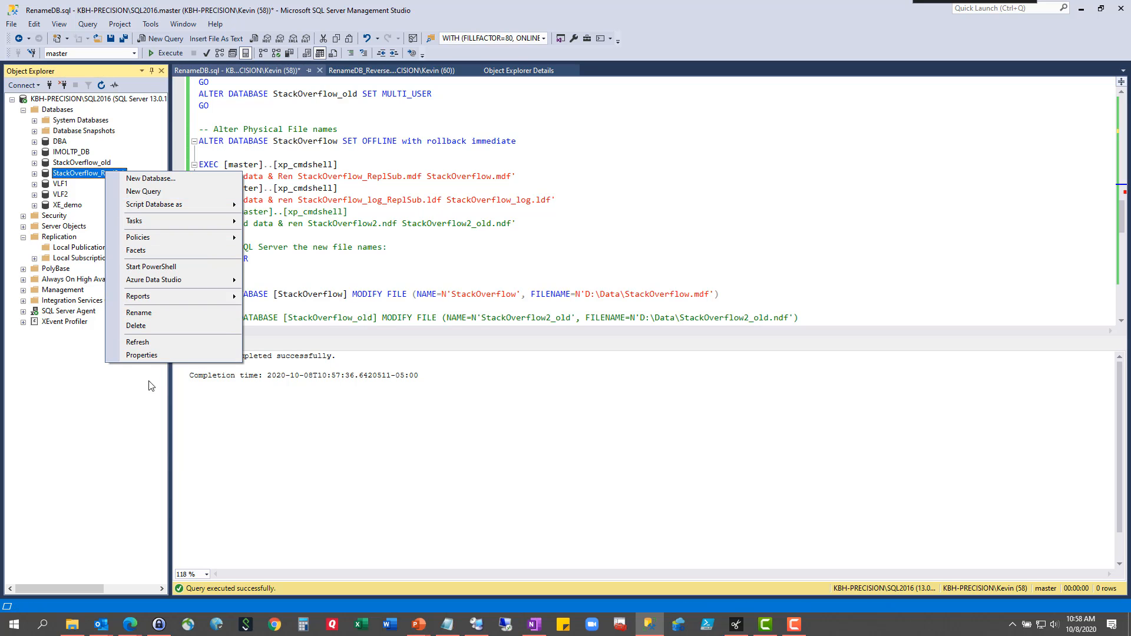
left_click(141, 355)
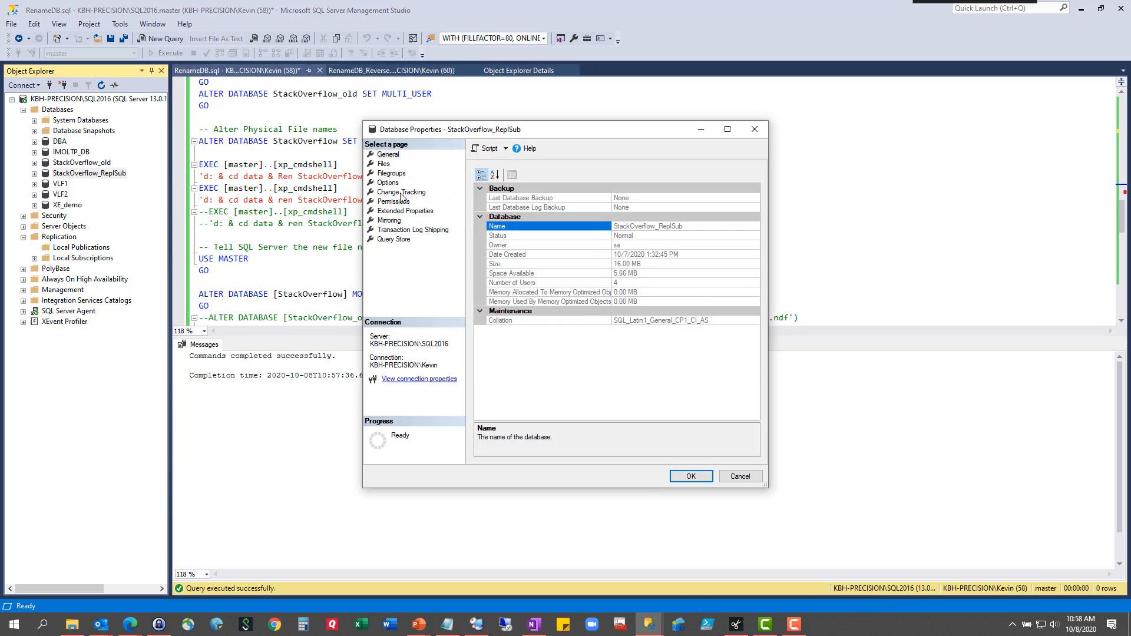
left_click(384, 163)
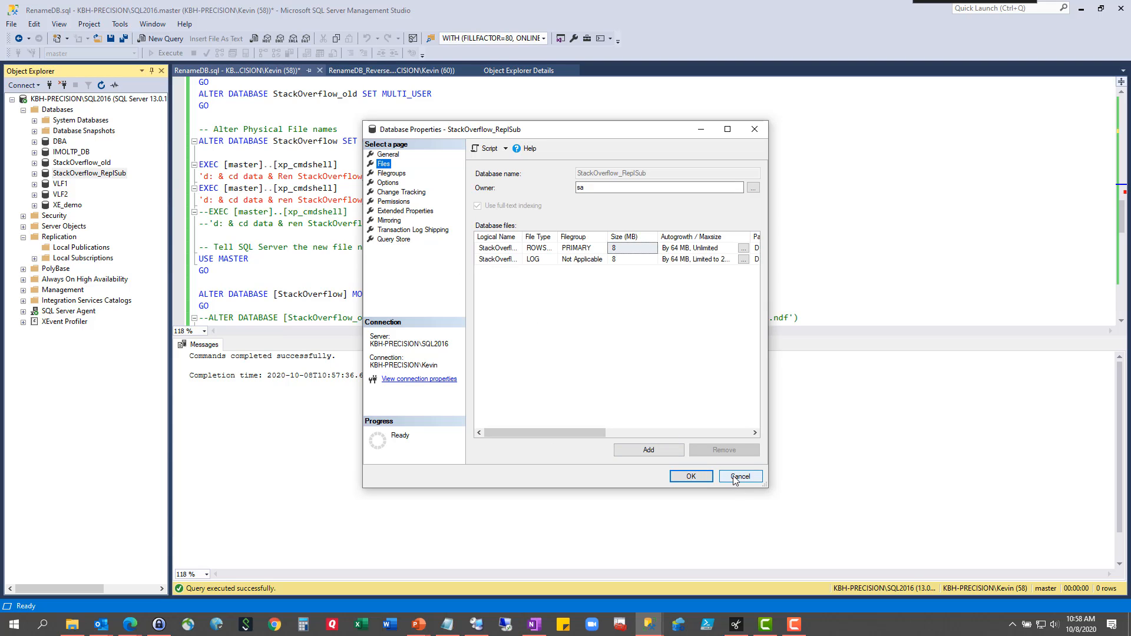
left_click(740, 476)
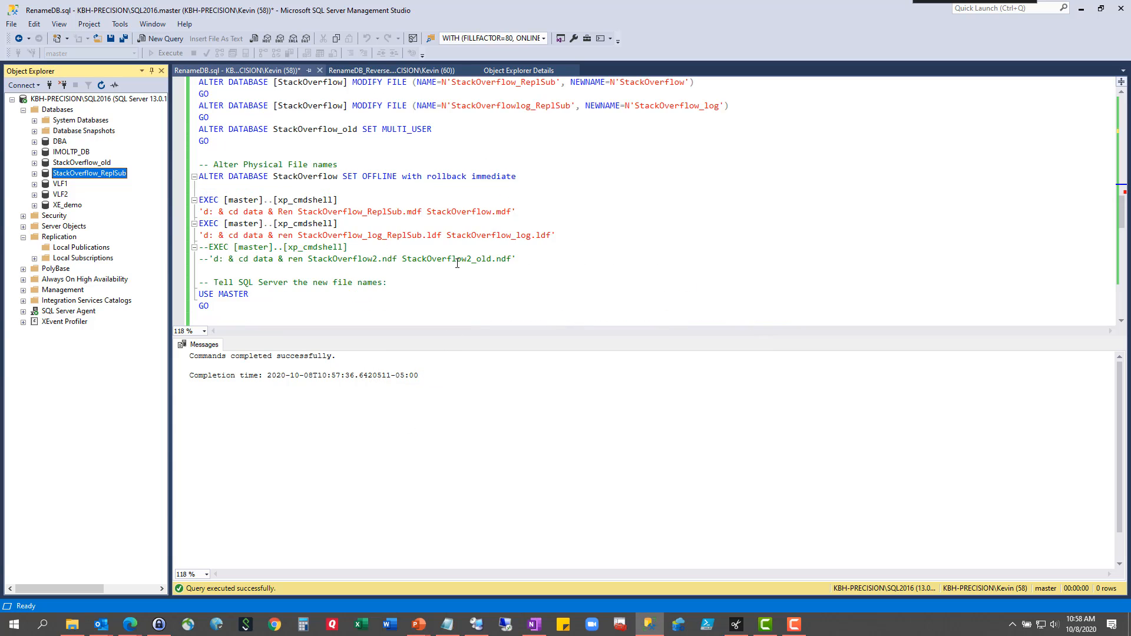
Execute the part two script renaming StackOverflow_ReplSub to StackOverflow through SET ONLINE.
scroll("down", 3)
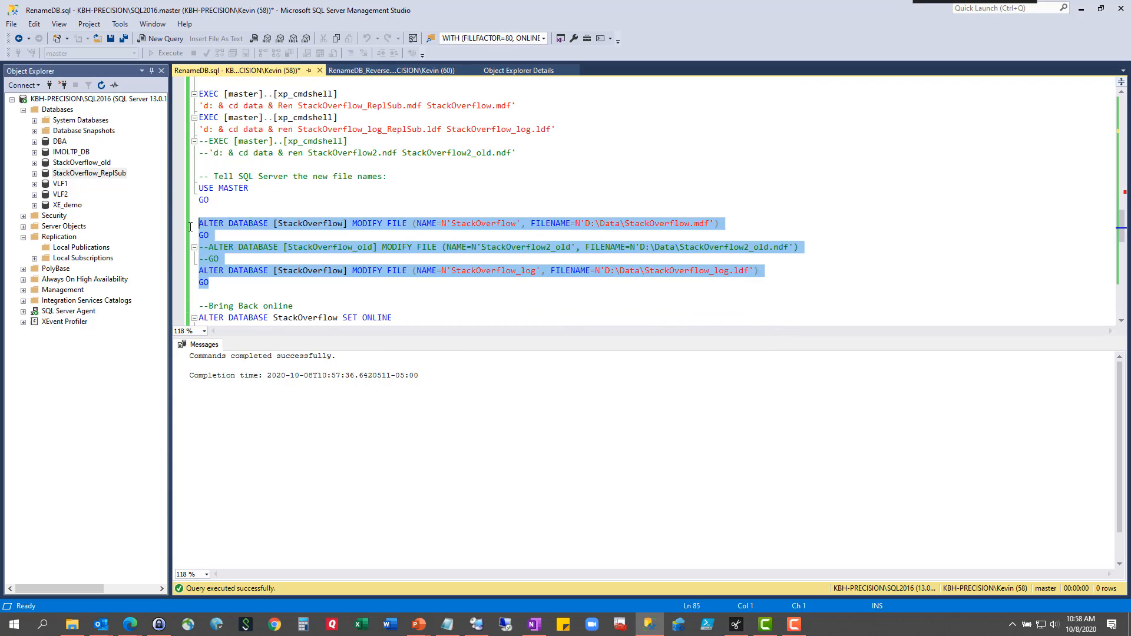
scroll("up", 3)
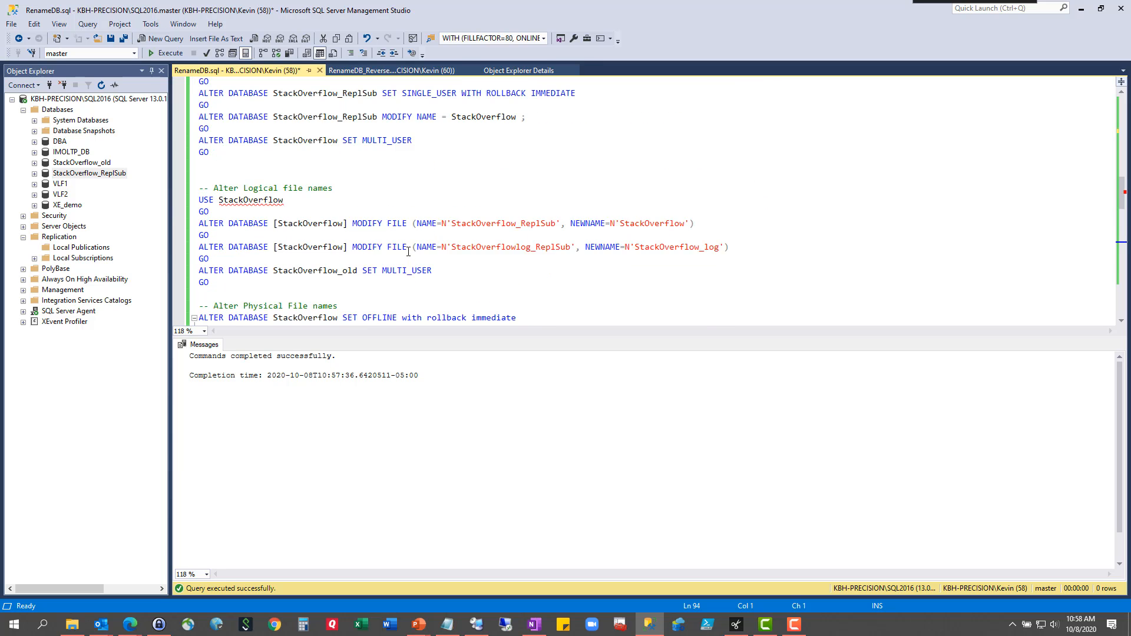
scroll("up", 3)
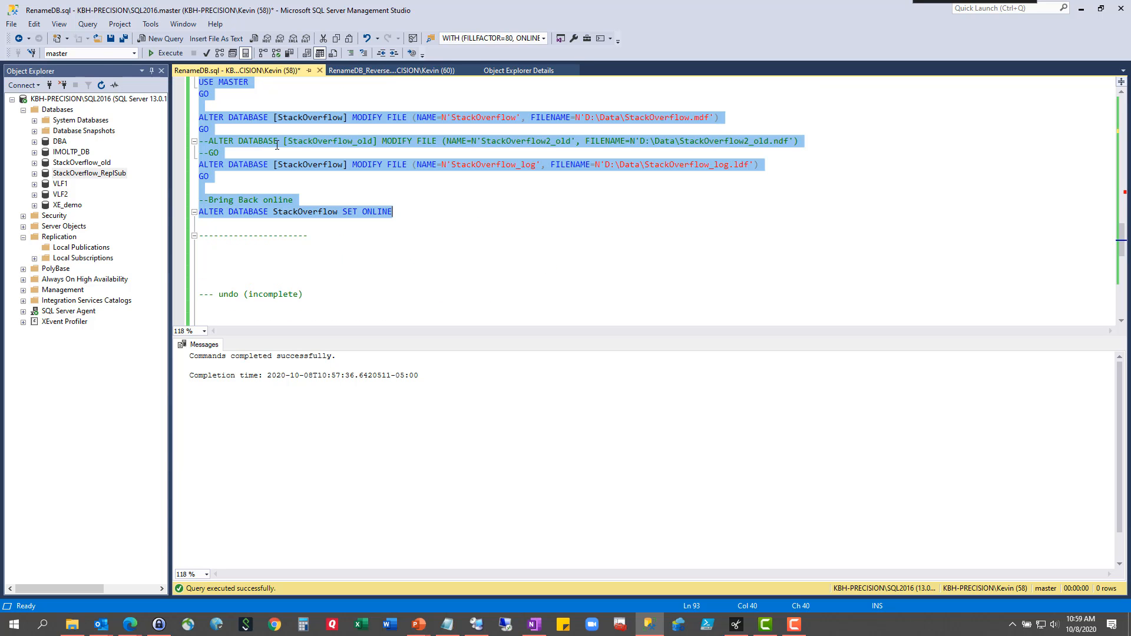
left_click(170, 53)
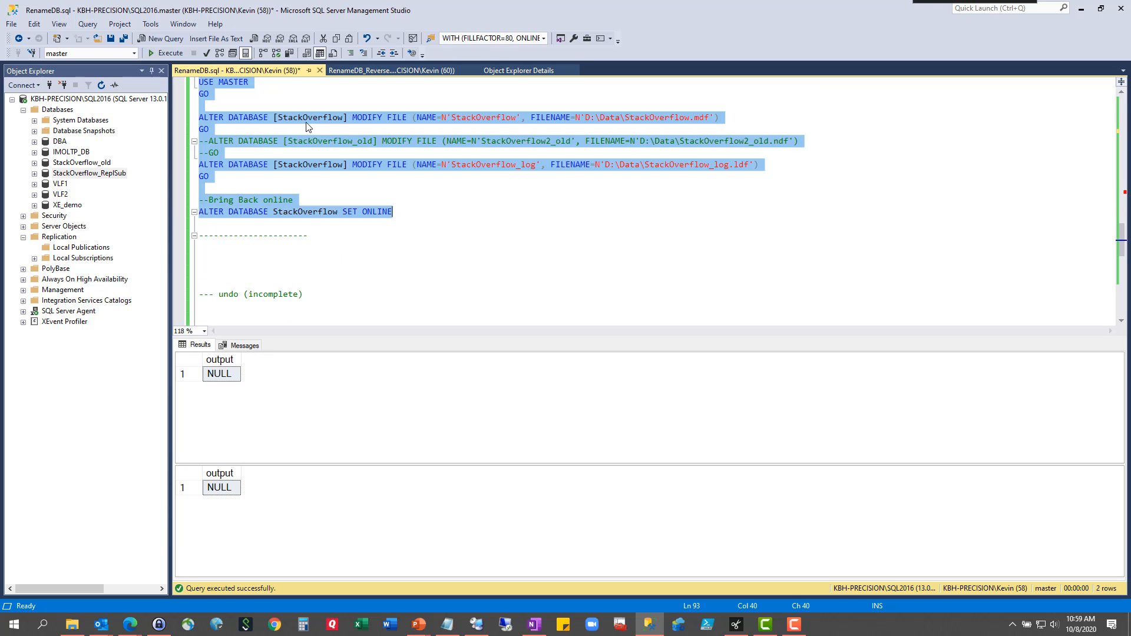
Refresh Databases to show the new StackOverflow and bring up its properties.
right_click(58, 109)
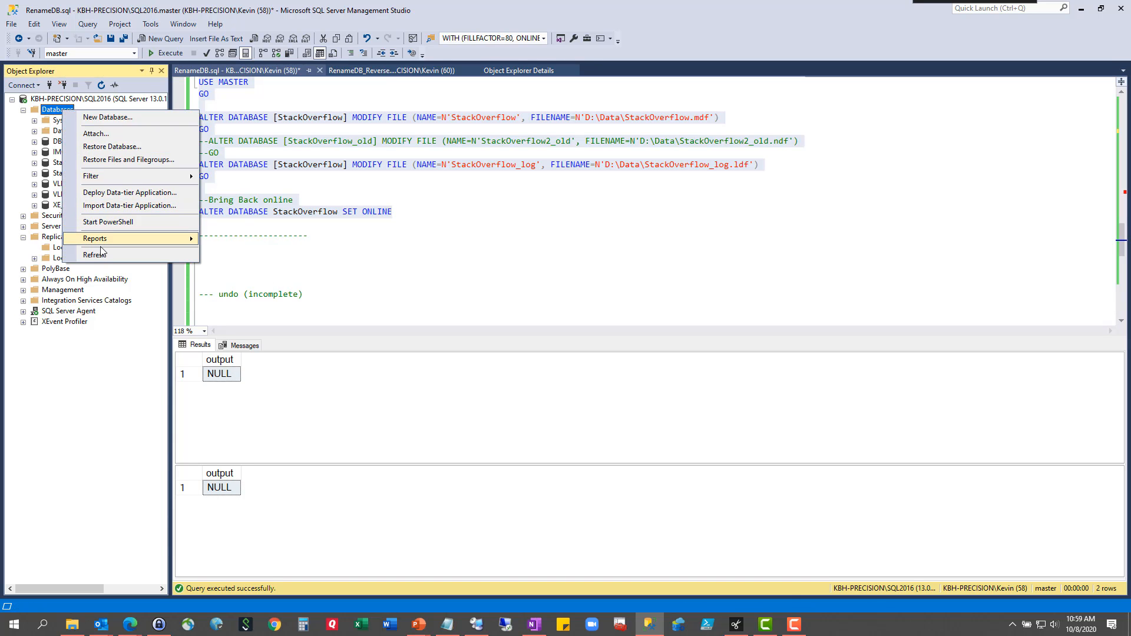
left_click(96, 254)
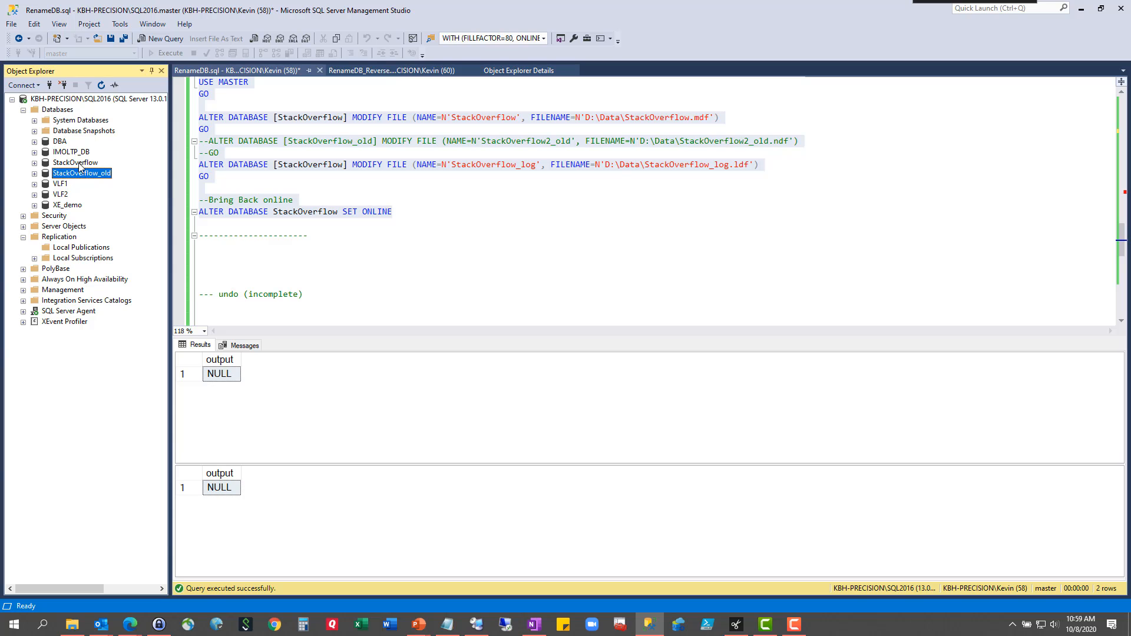
right_click(71, 163)
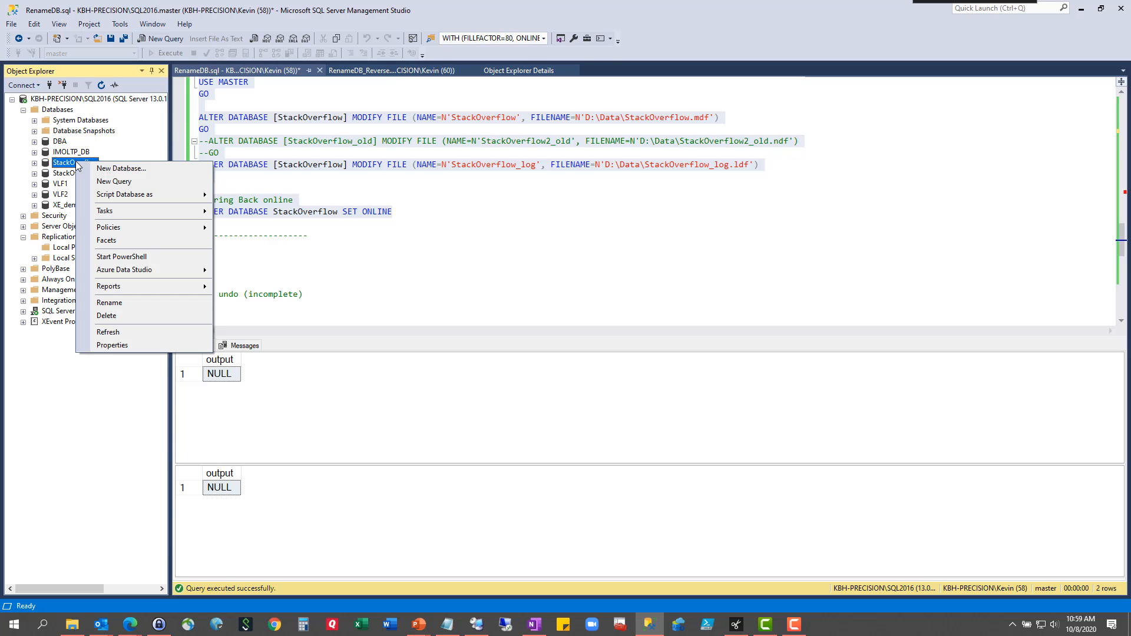
mouse_move(77, 178)
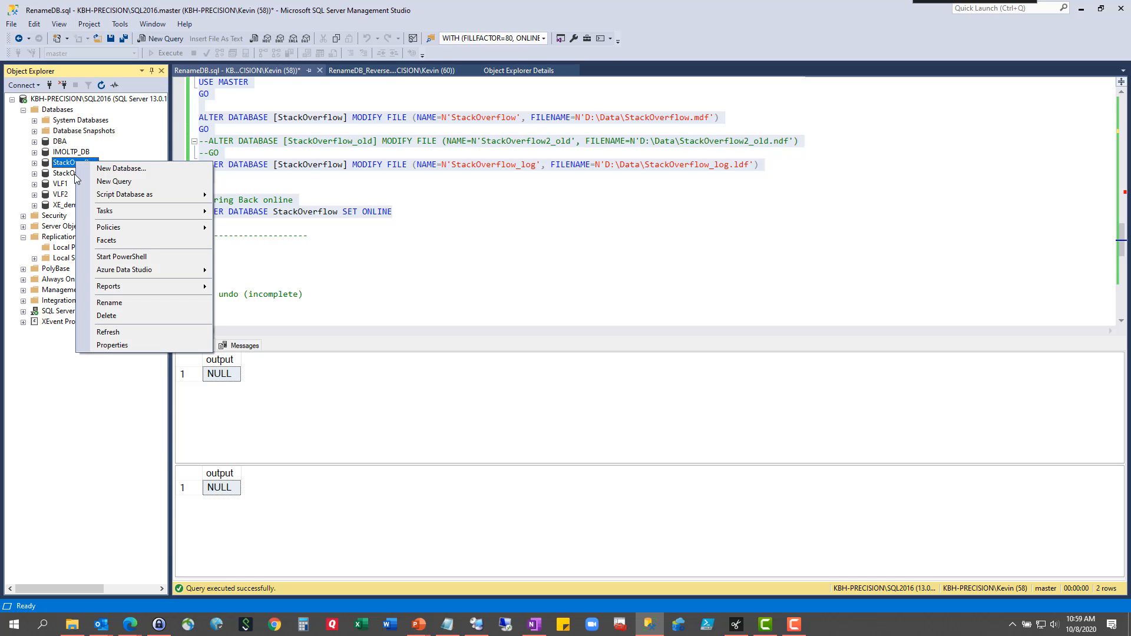
left_click(113, 345)
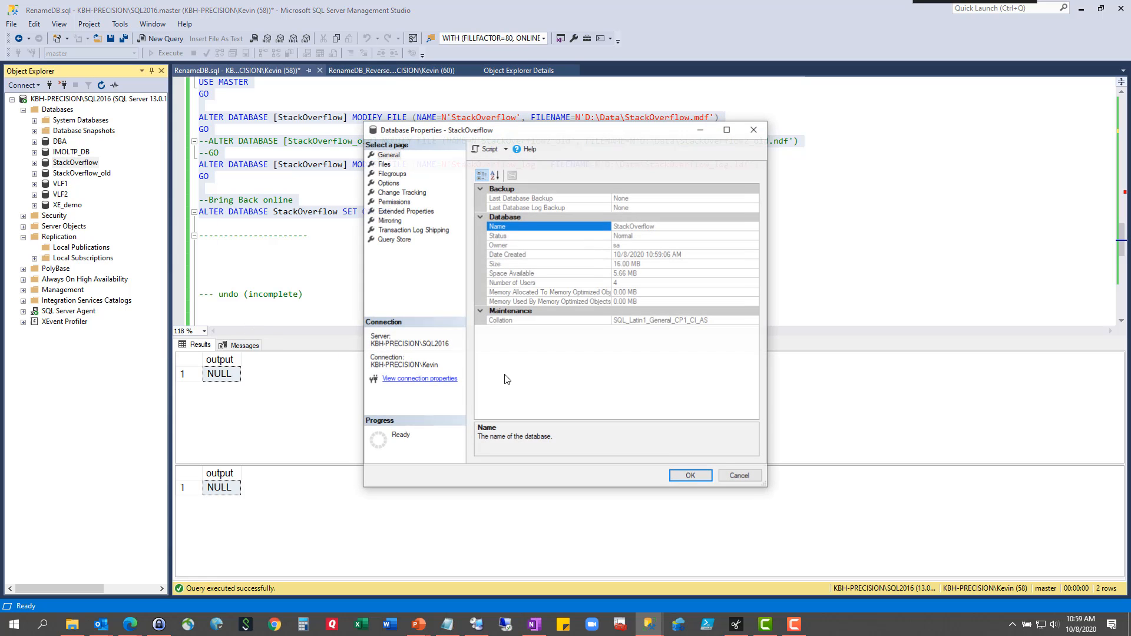
Show StackOverflow's Files page listing StackOverflow.mdf and StackOverflow_log.ldf in D:\Data.
left_click(548, 263)
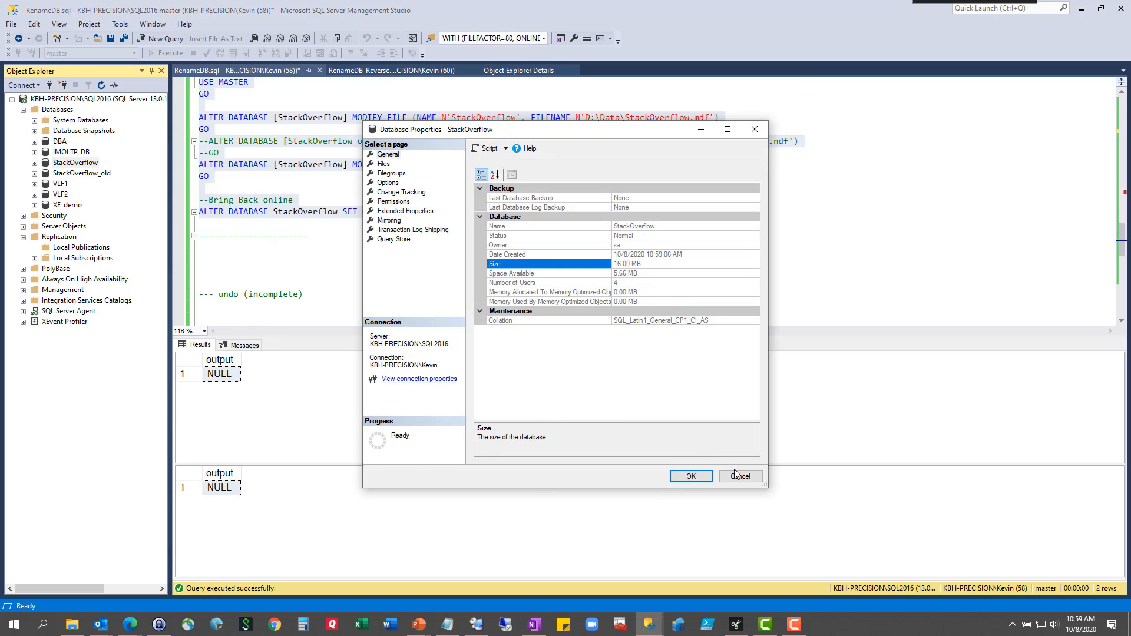
left_click(384, 164)
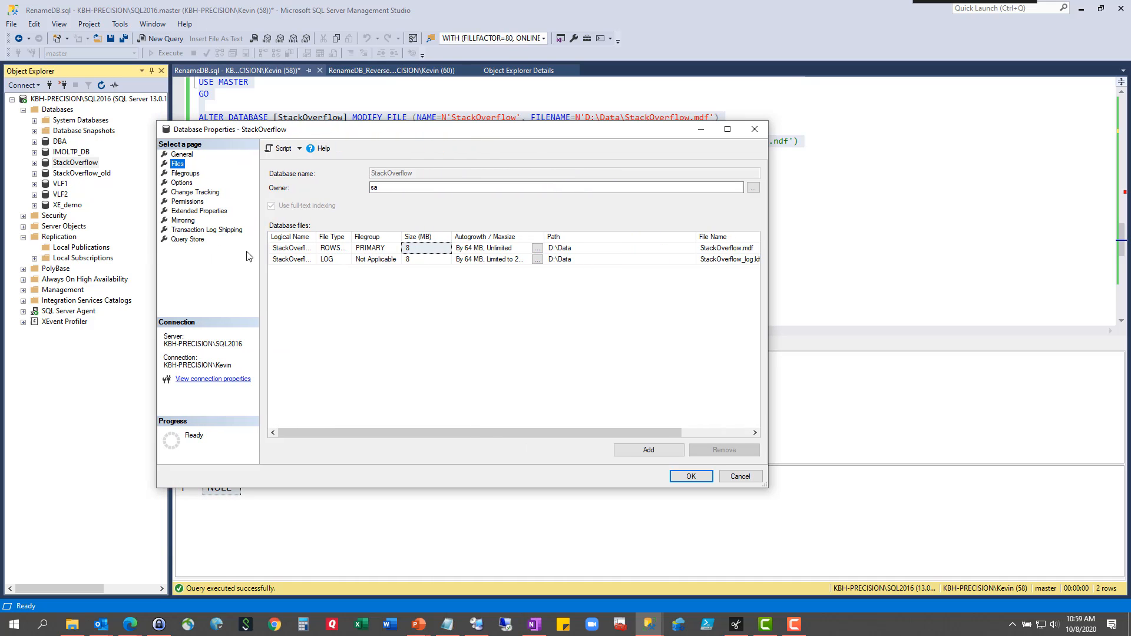
mouse_move(316, 237)
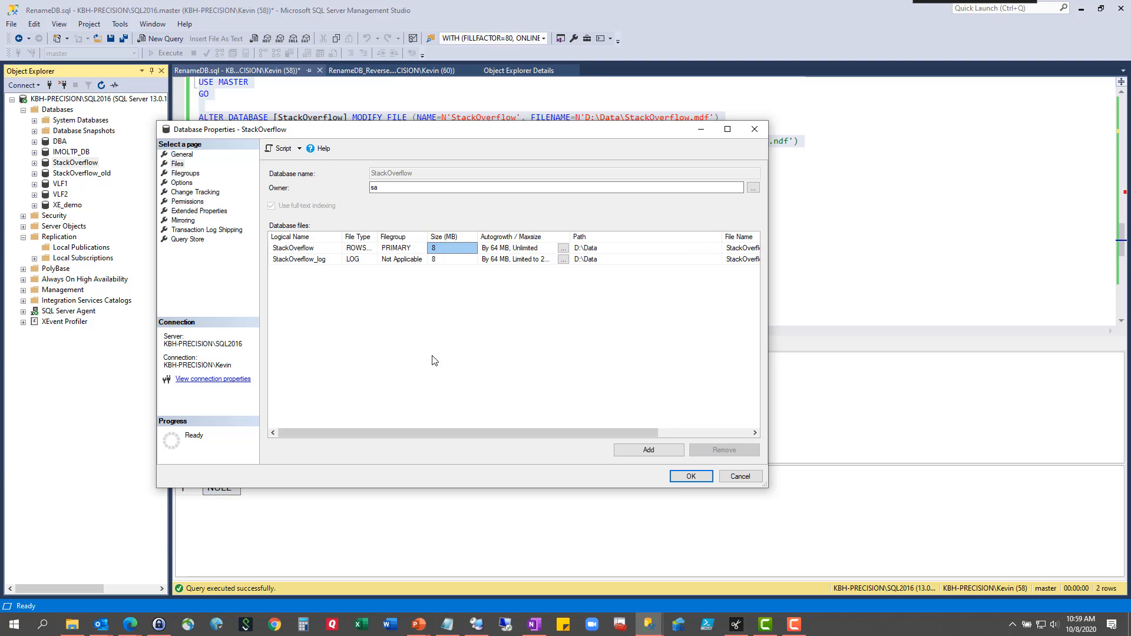
scroll("right", 3)
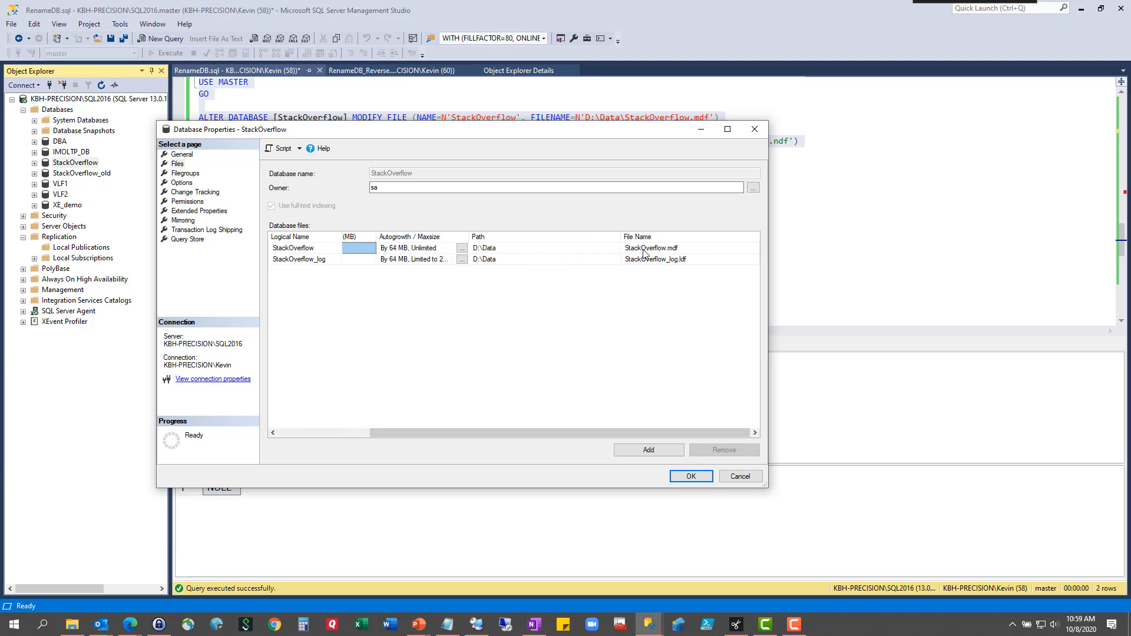
mouse_move(678, 276)
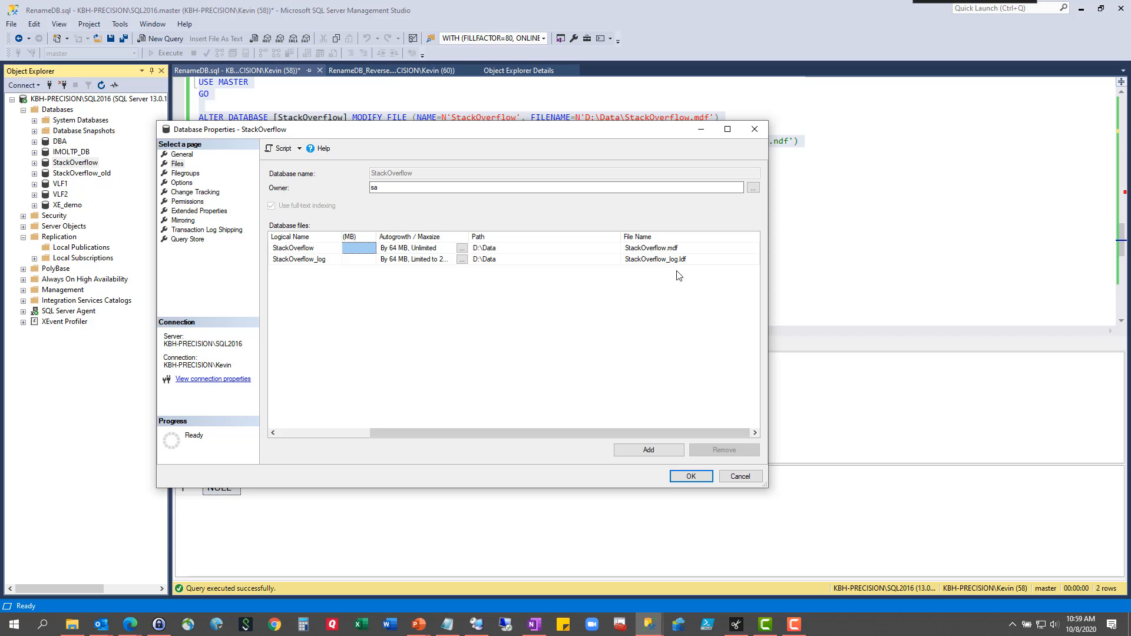
Review StackOverflow_log.ldf and StackOverflow2_old.ndf in D:\Data, then return to the rename script.
left_click(739, 476)
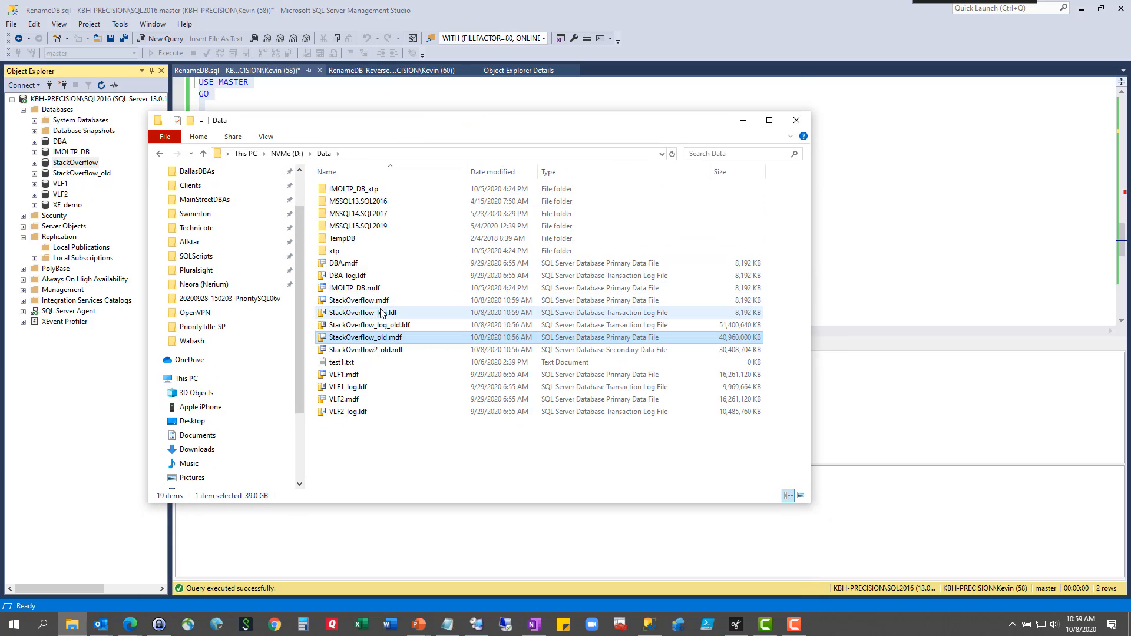
left_click(362, 312)
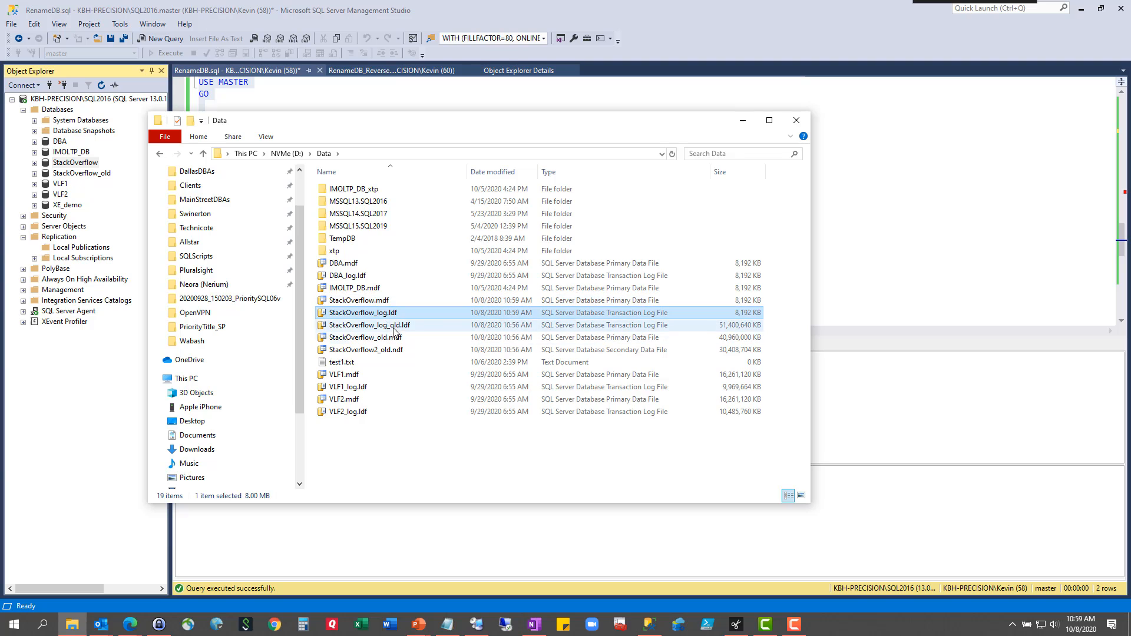
left_click(365, 350)
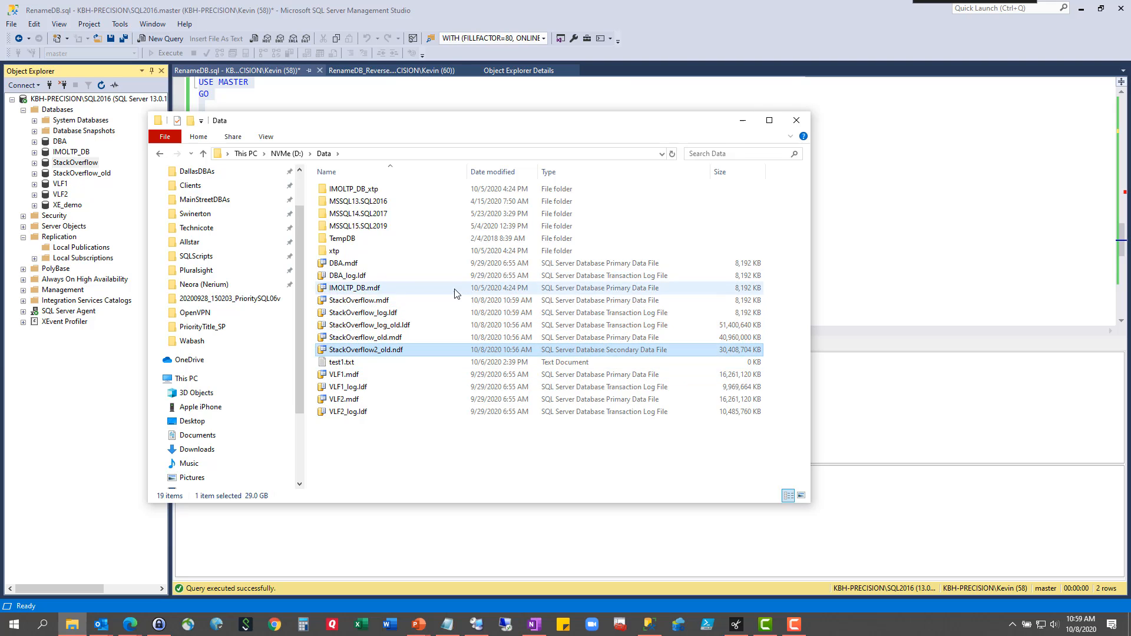
left_click(795, 120)
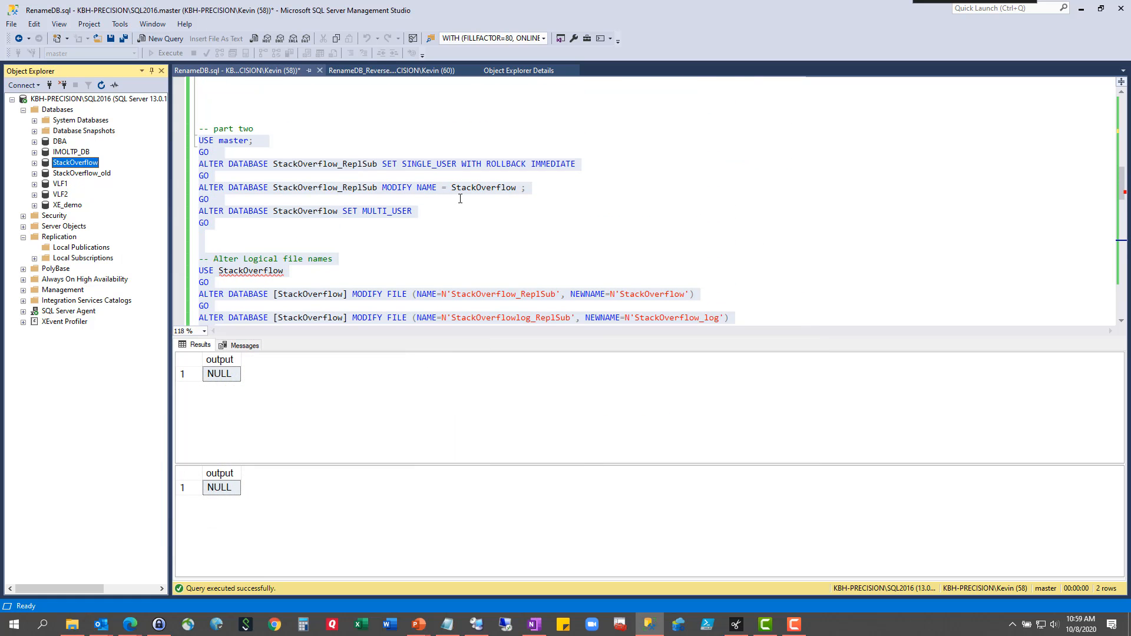
scroll("up", 3)
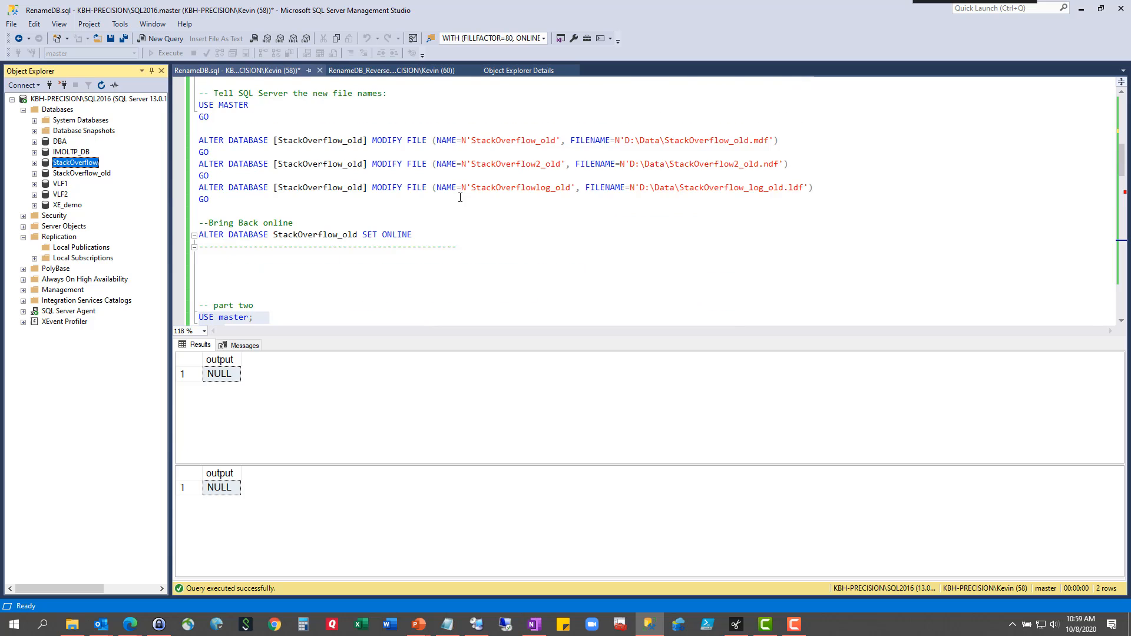
scroll("up", 3)
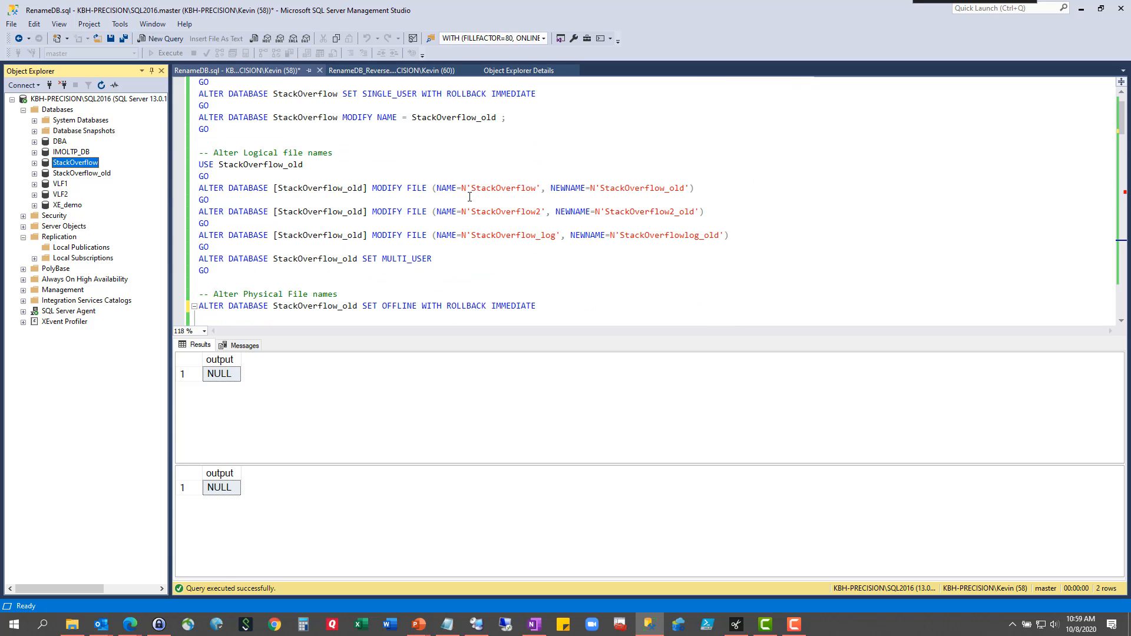
double_click(568, 188)
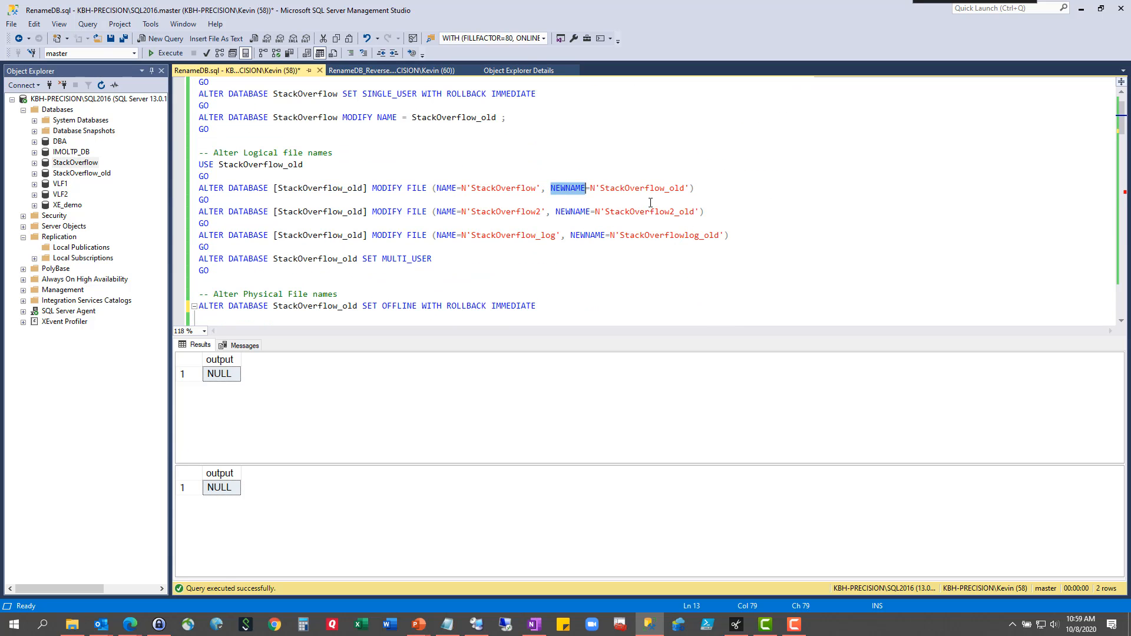
scroll("down", 3)
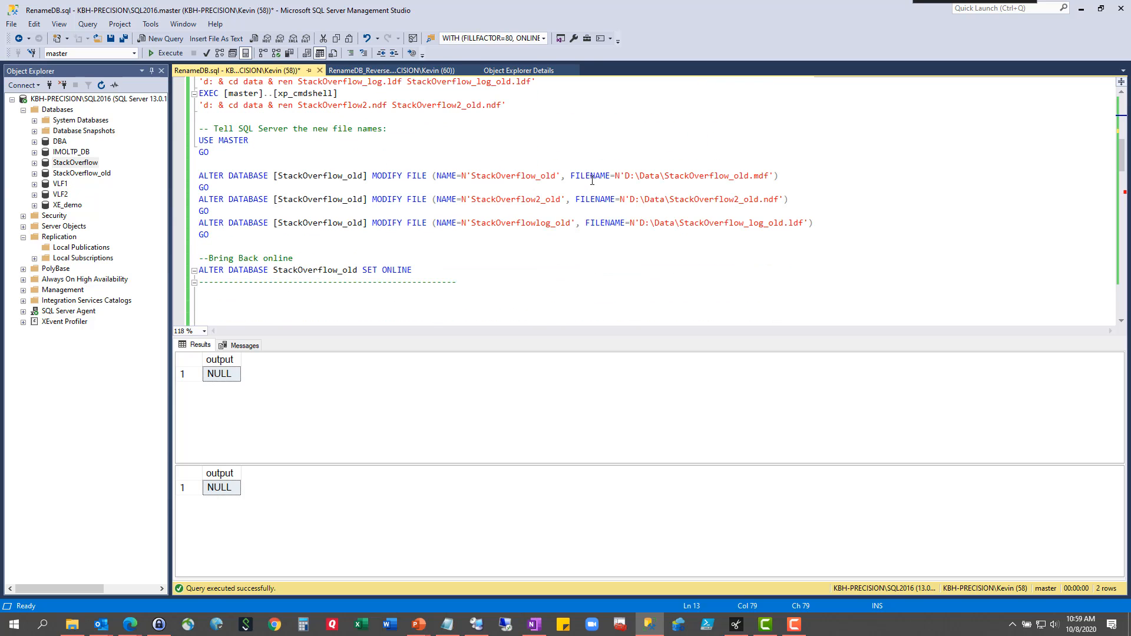
double_click(590, 176)
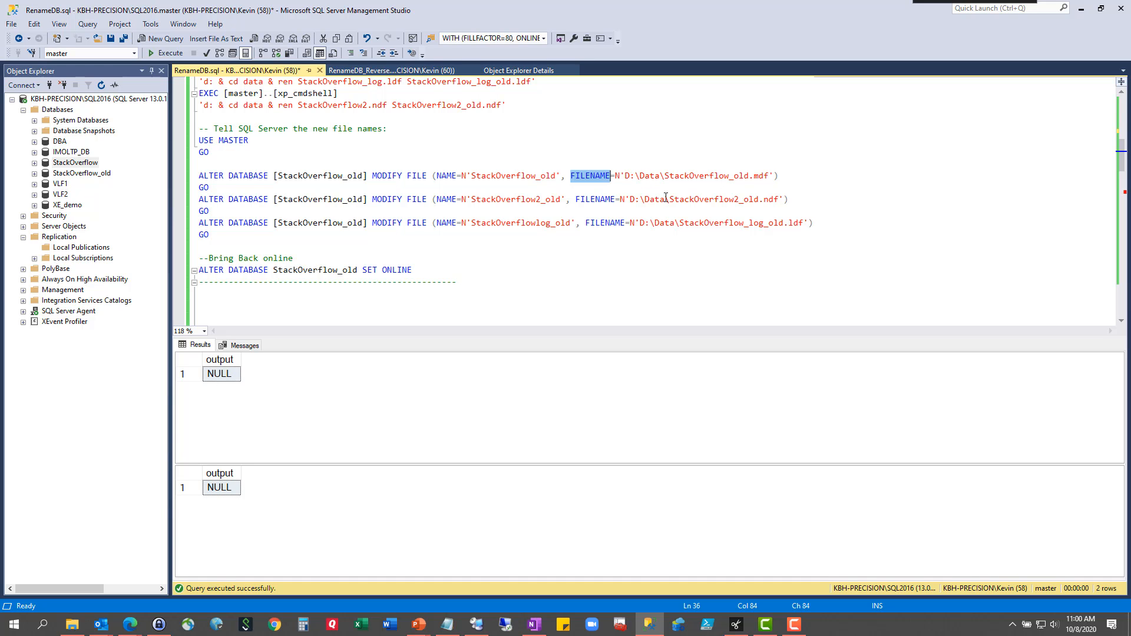
scroll("up", 3)
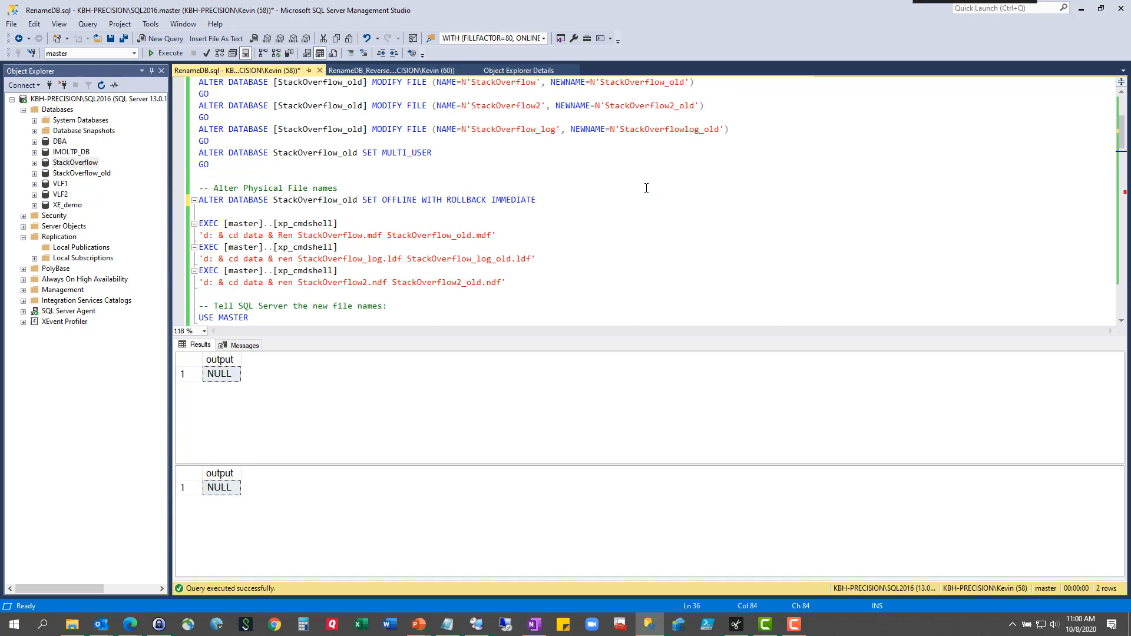
scroll("up", 3)
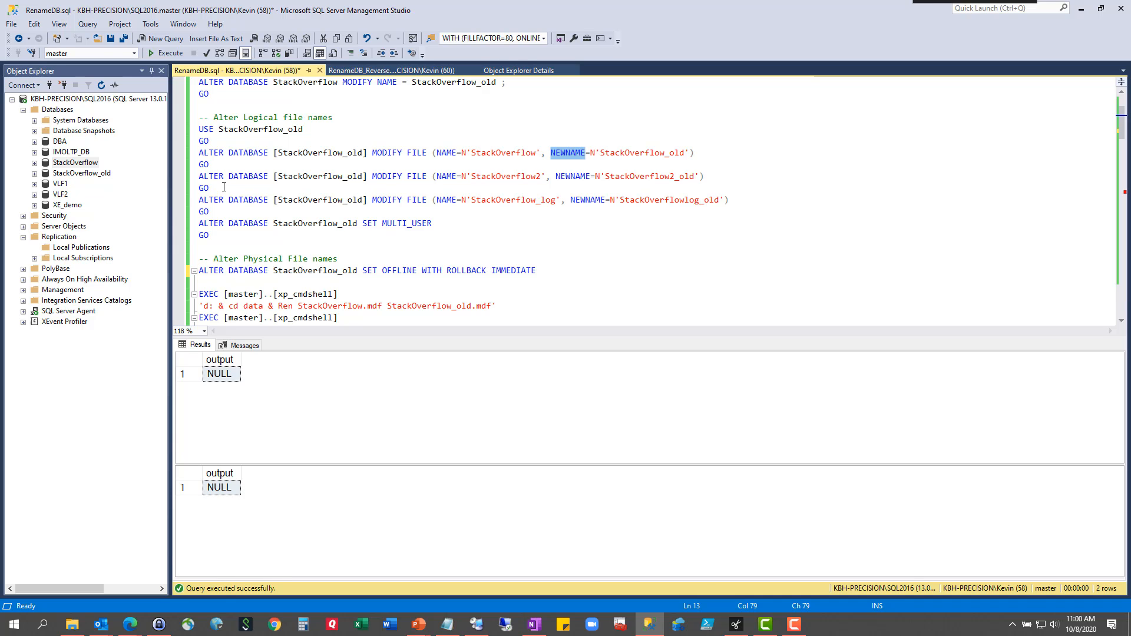
mouse_move(344, 232)
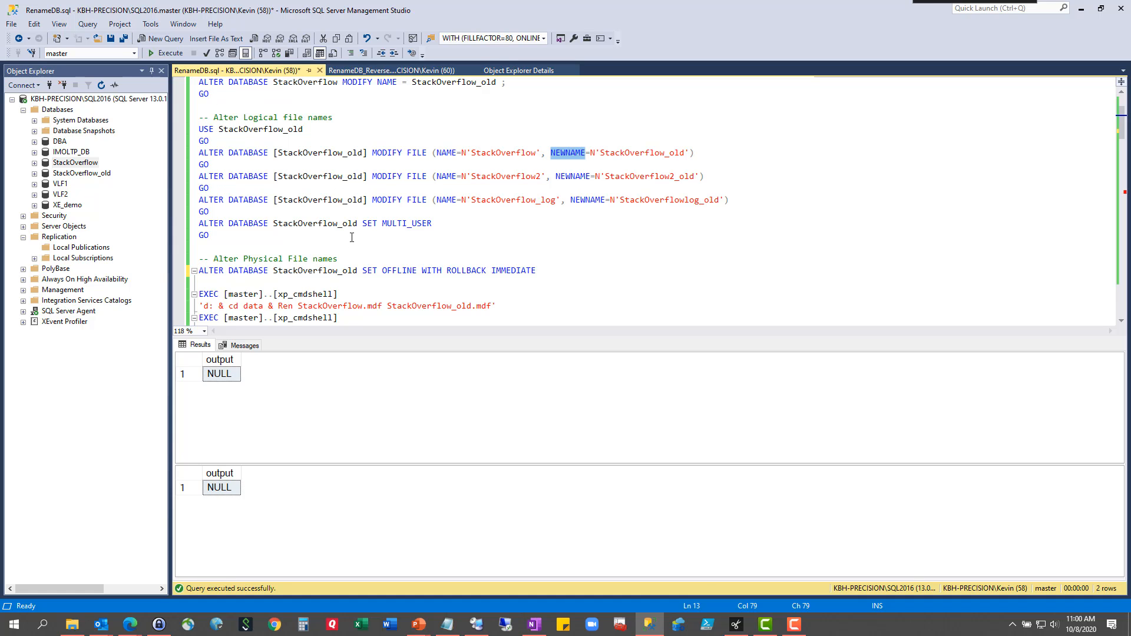
mouse_move(397, 270)
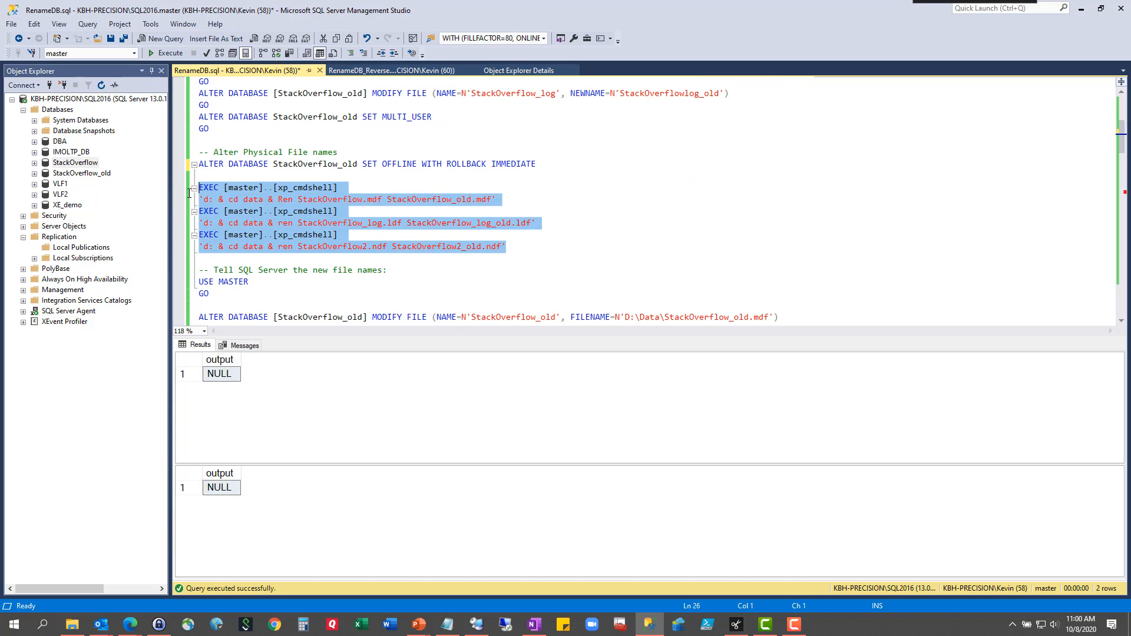
left_click(555, 258)
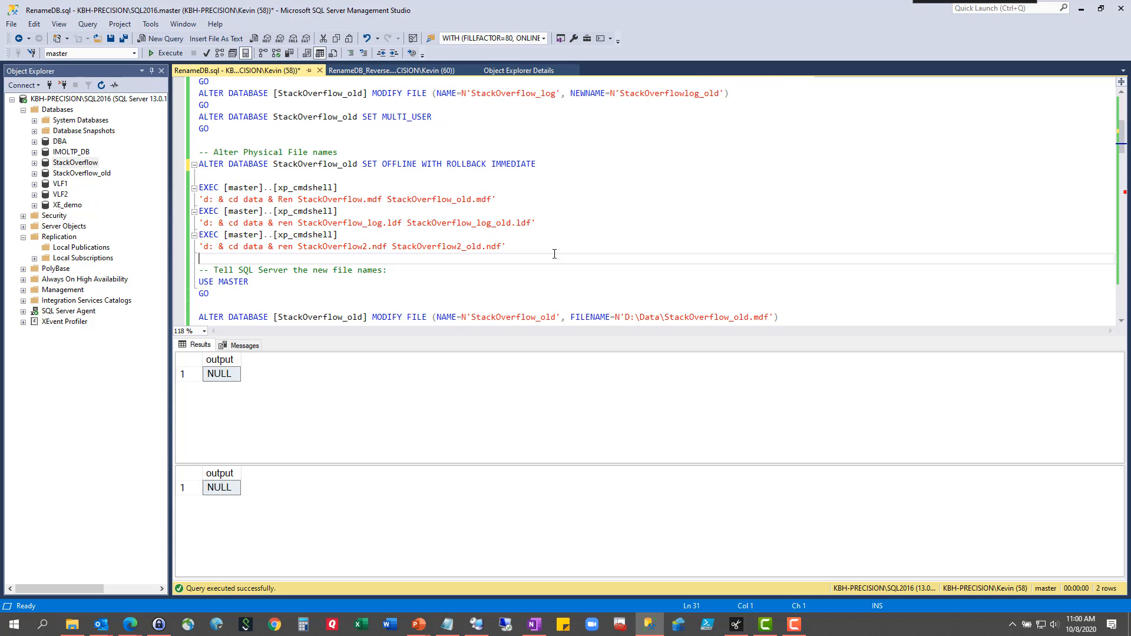
left_click(72, 625)
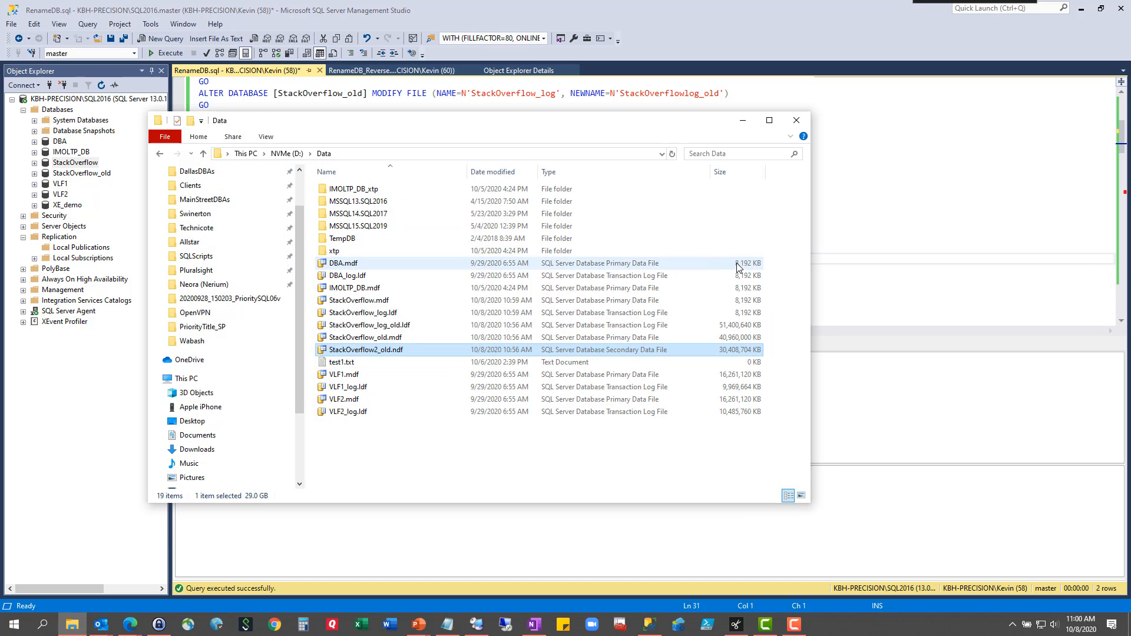
mouse_move(527, 316)
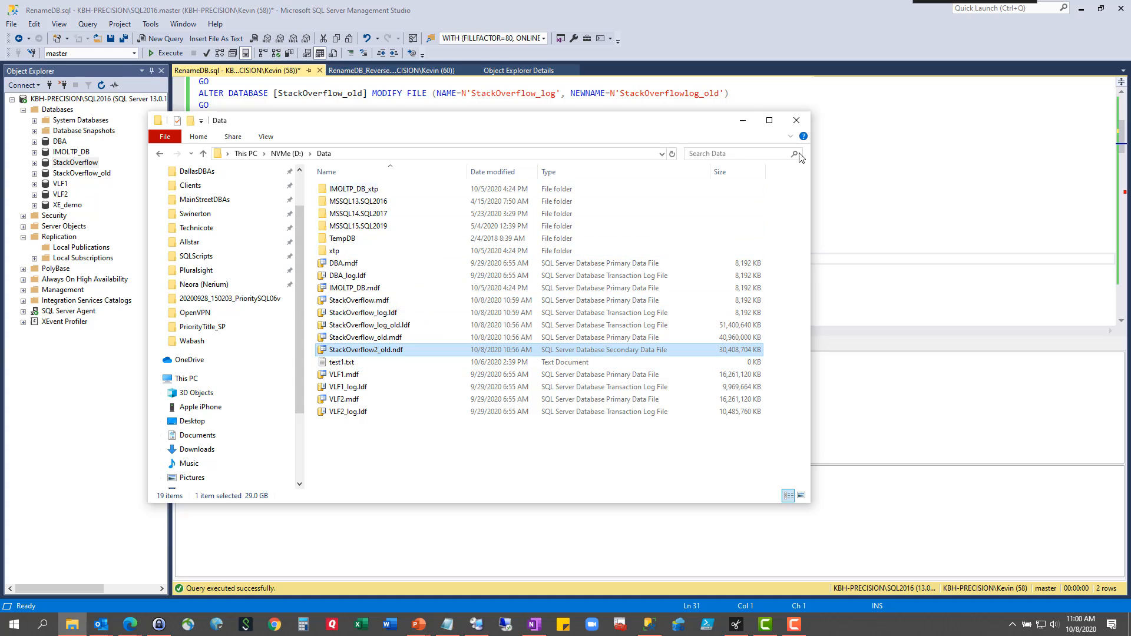
left_click(797, 120)
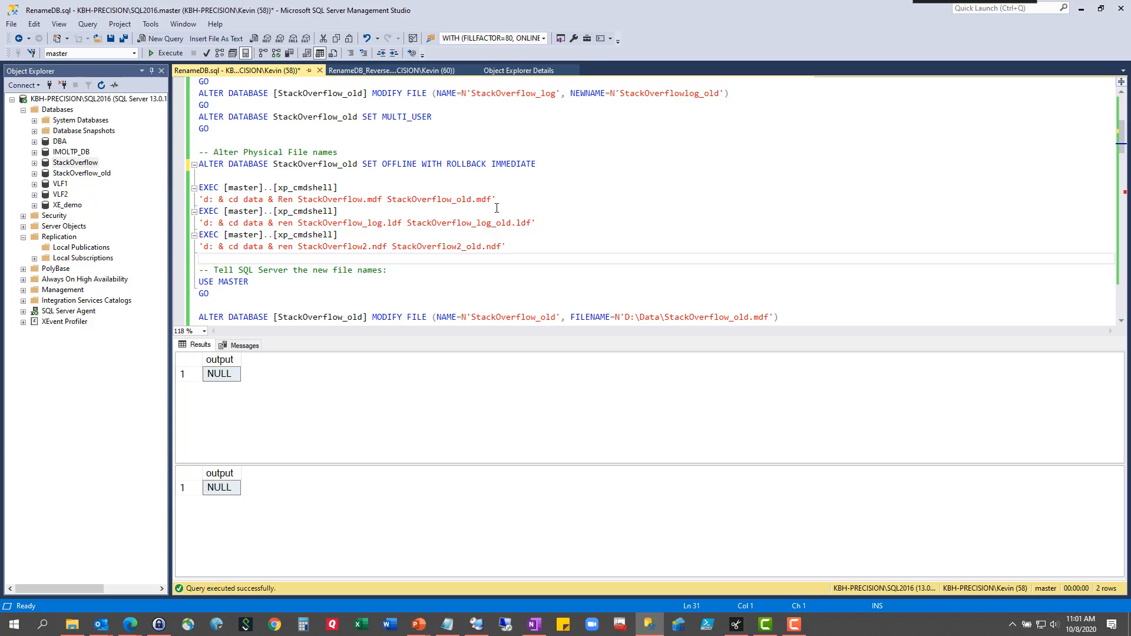
left_click(200, 258)
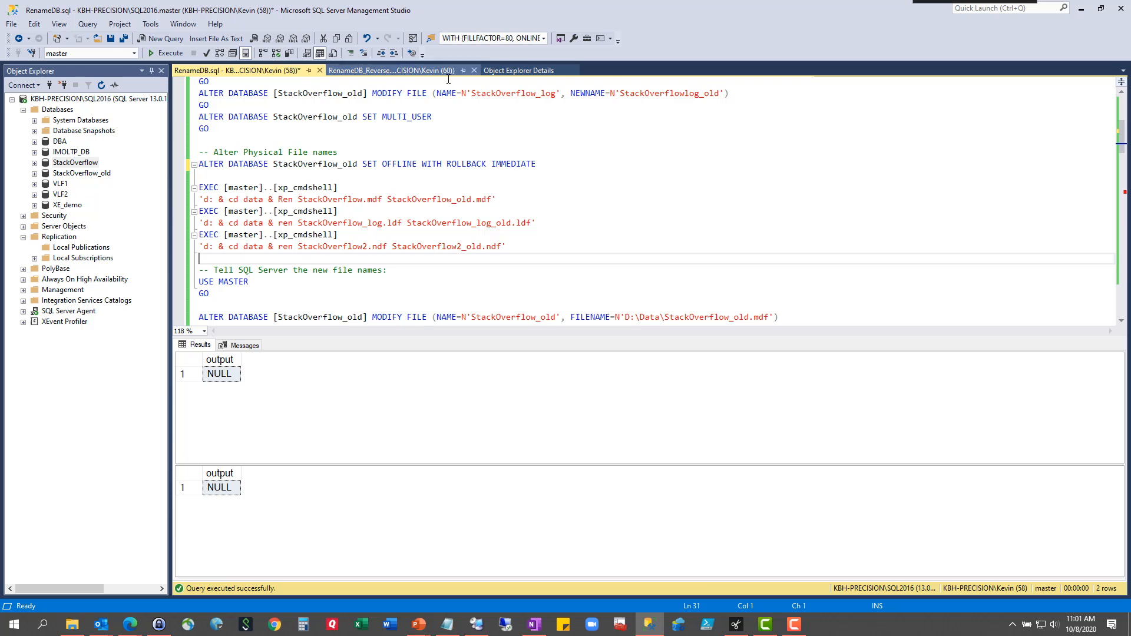
Show RenameDB_Reverse.sql and review the StackOverflow_ReplSub rename and back-online statements.
left_click(390, 69)
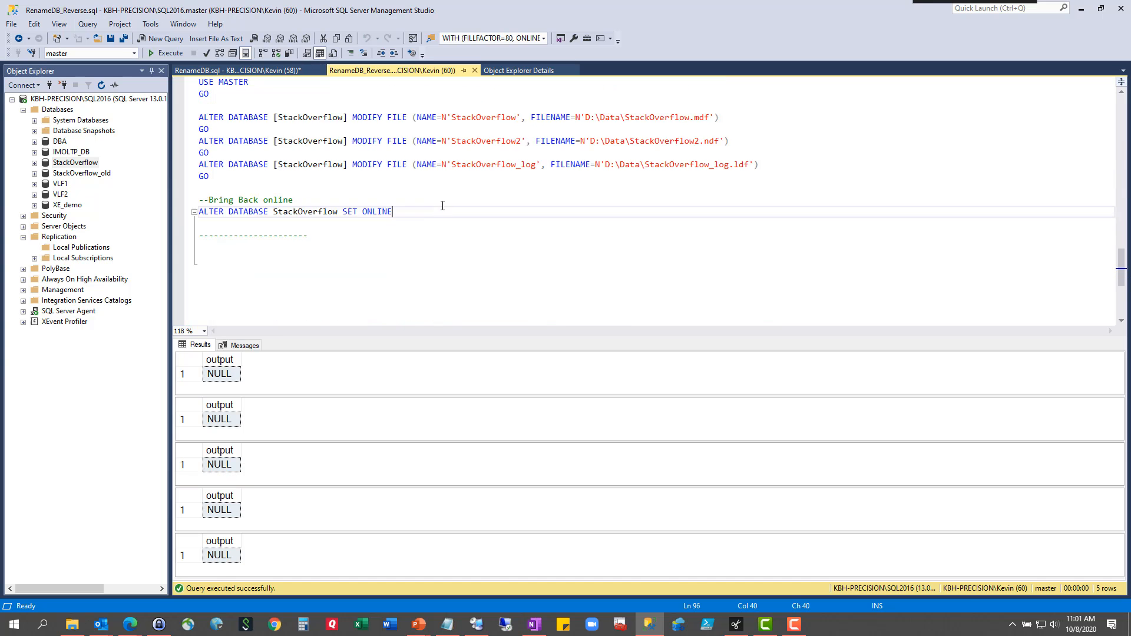
scroll("up", 3)
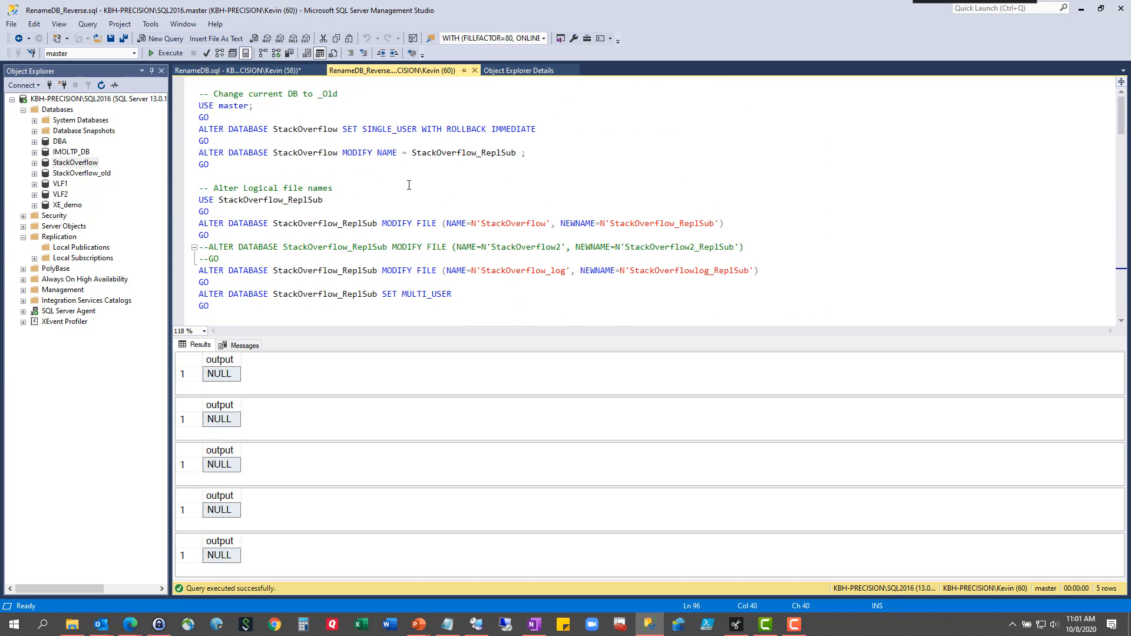
left_click(470, 152)
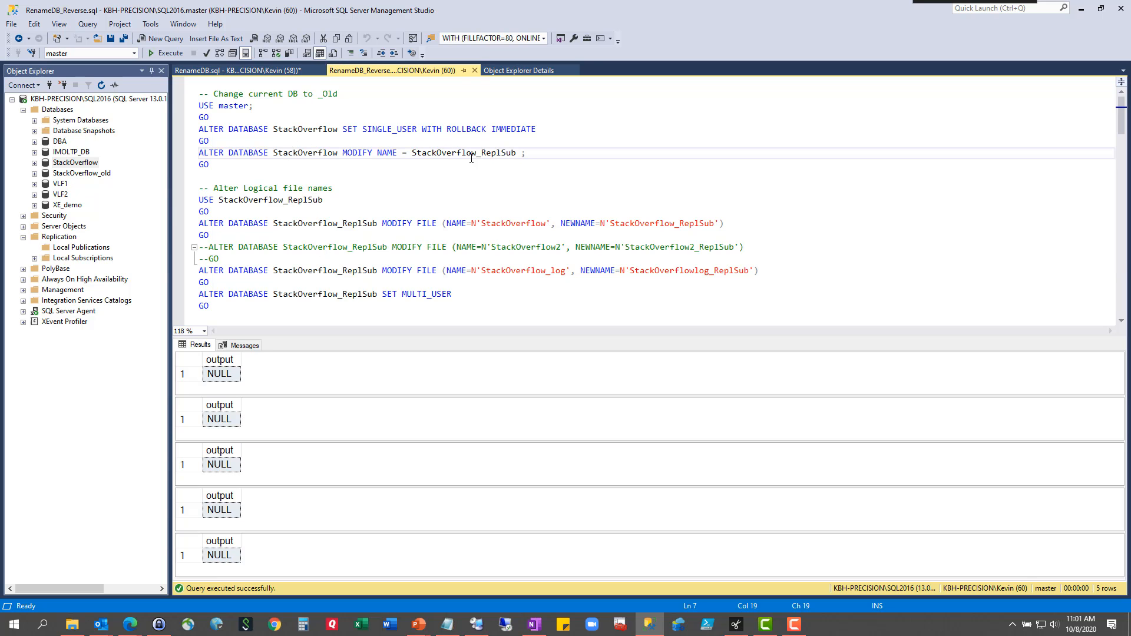
scroll("down", 3)
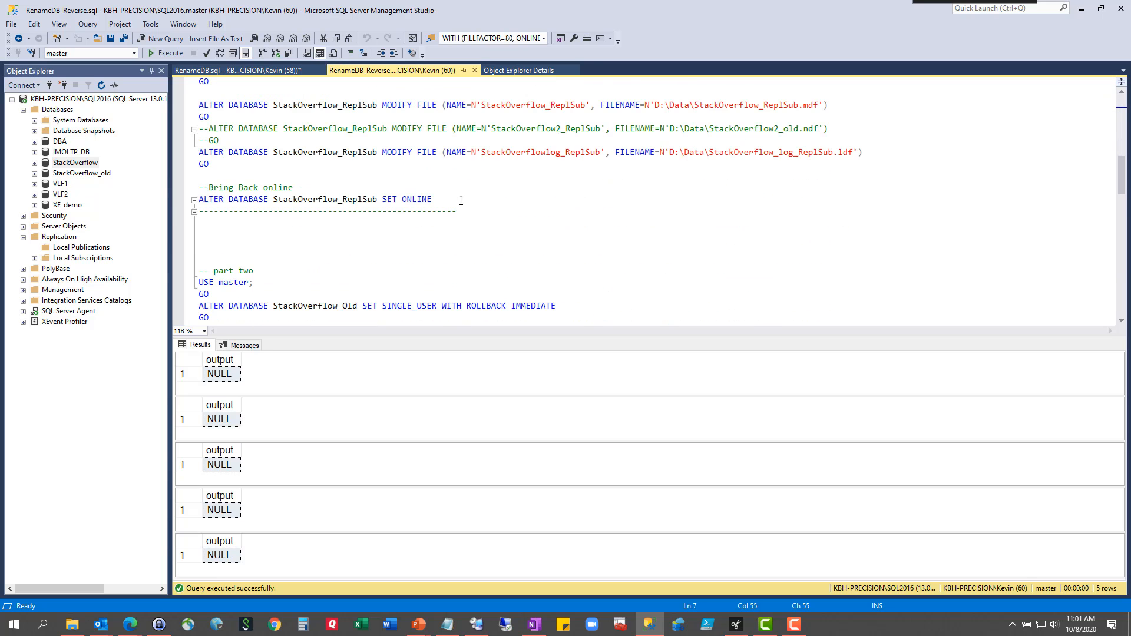
scroll("down", 3)
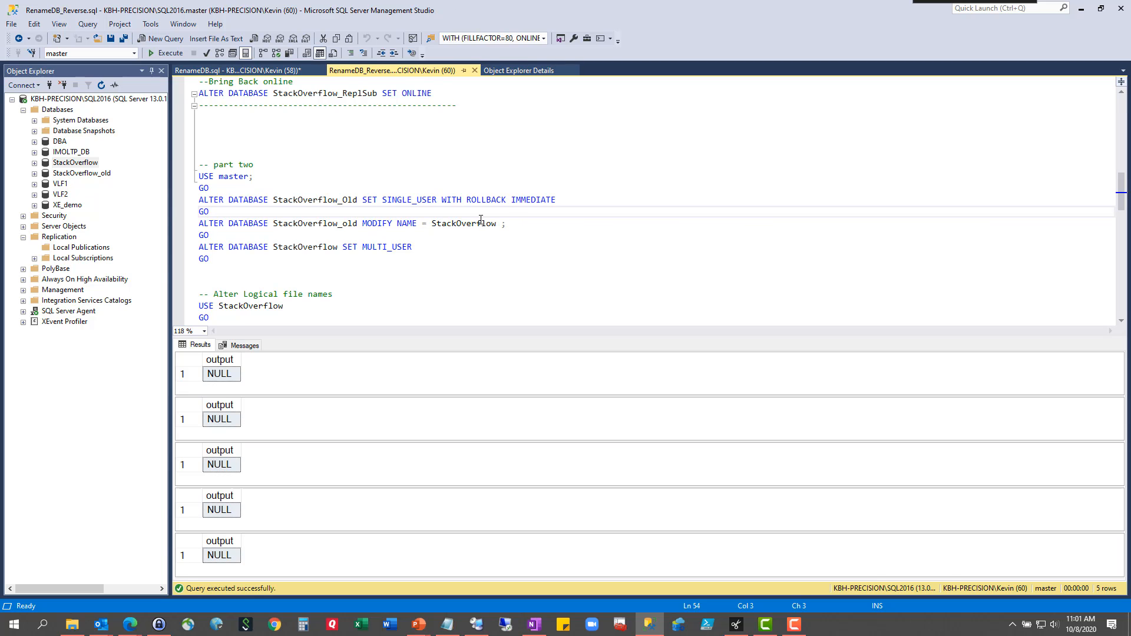
scroll("up", 3)
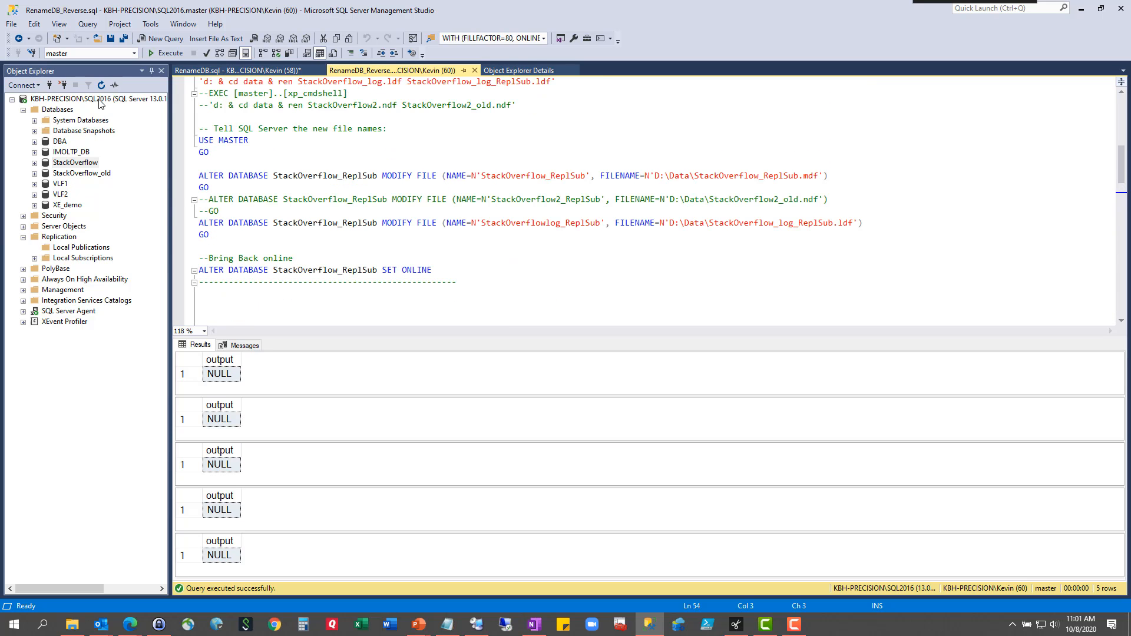
Refresh Databases to show StackOverflow_ReplSub, then review StackOverflow's properties.
left_click(58, 109)
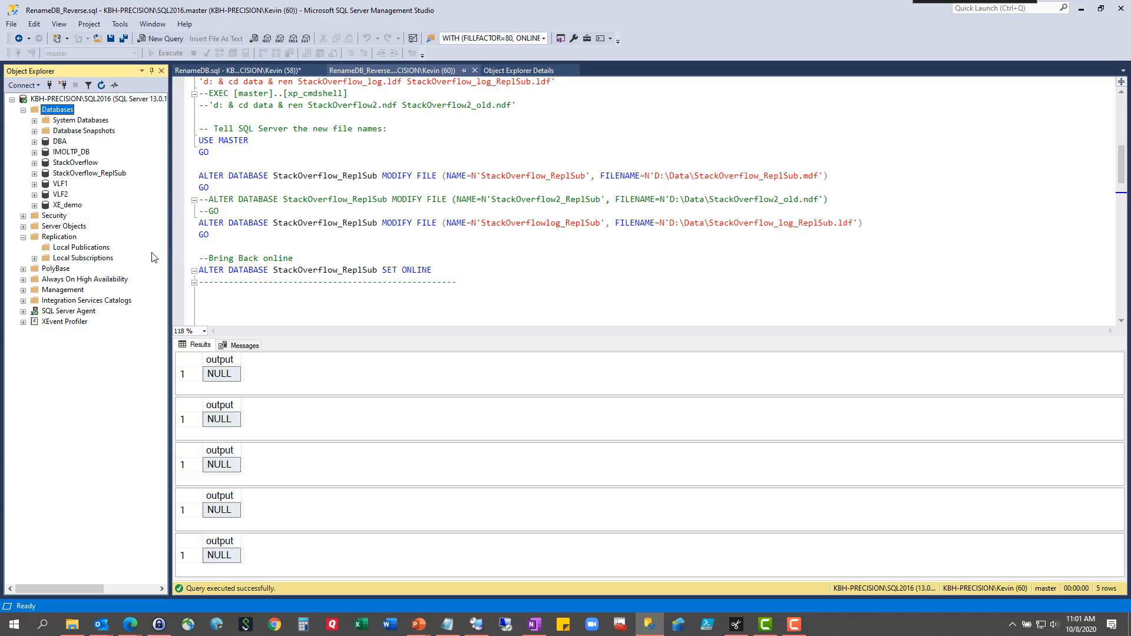
left_click(89, 173)
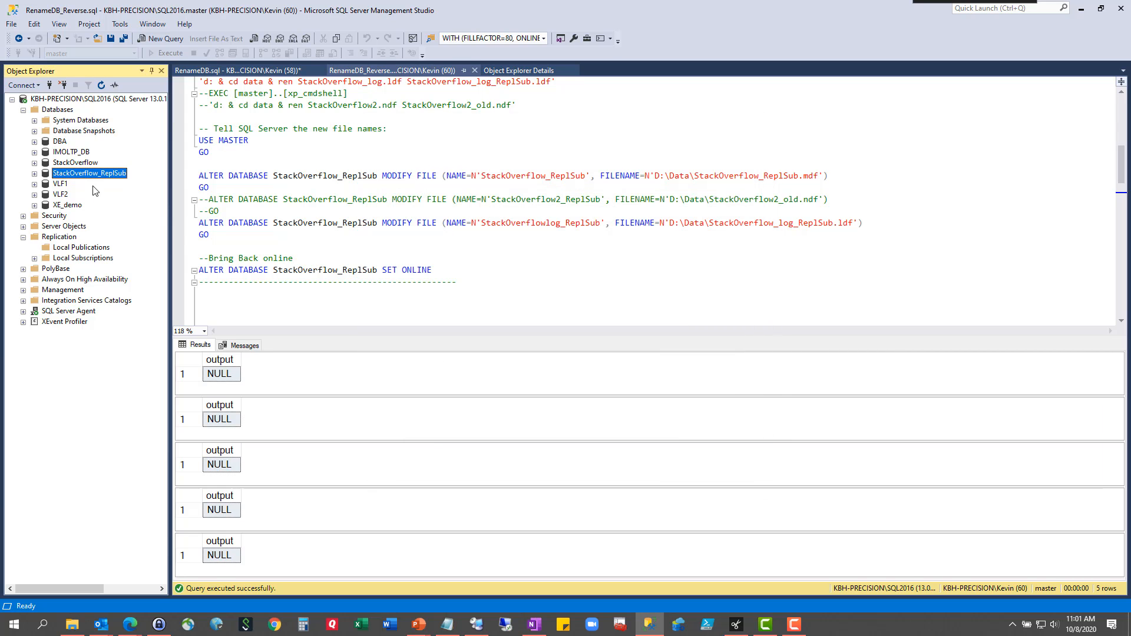
right_click(75, 162)
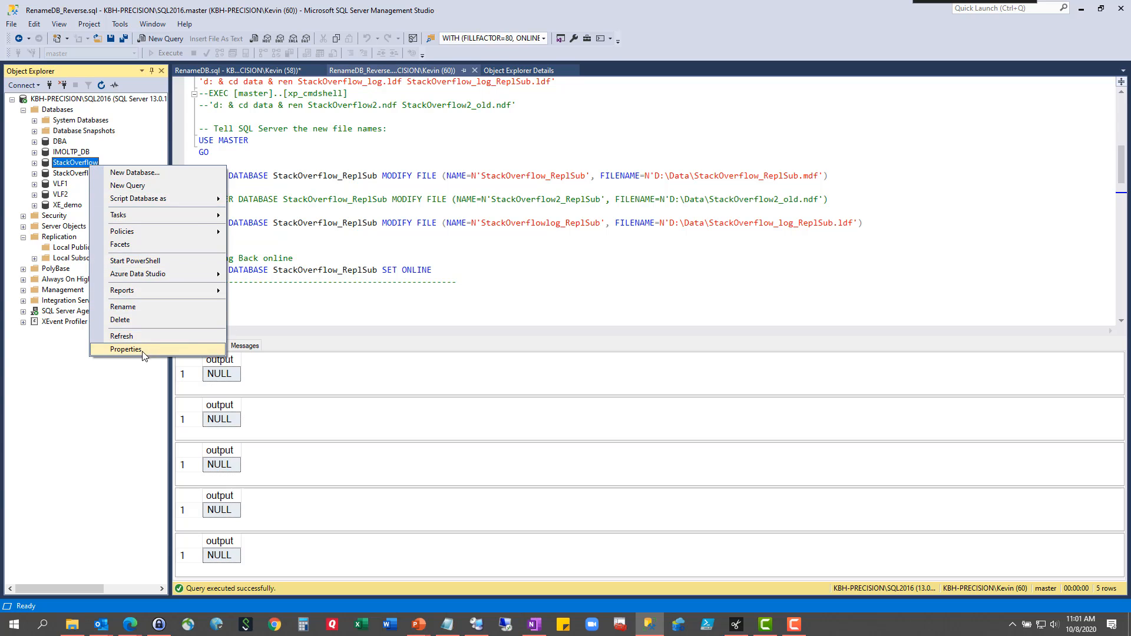
left_click(126, 348)
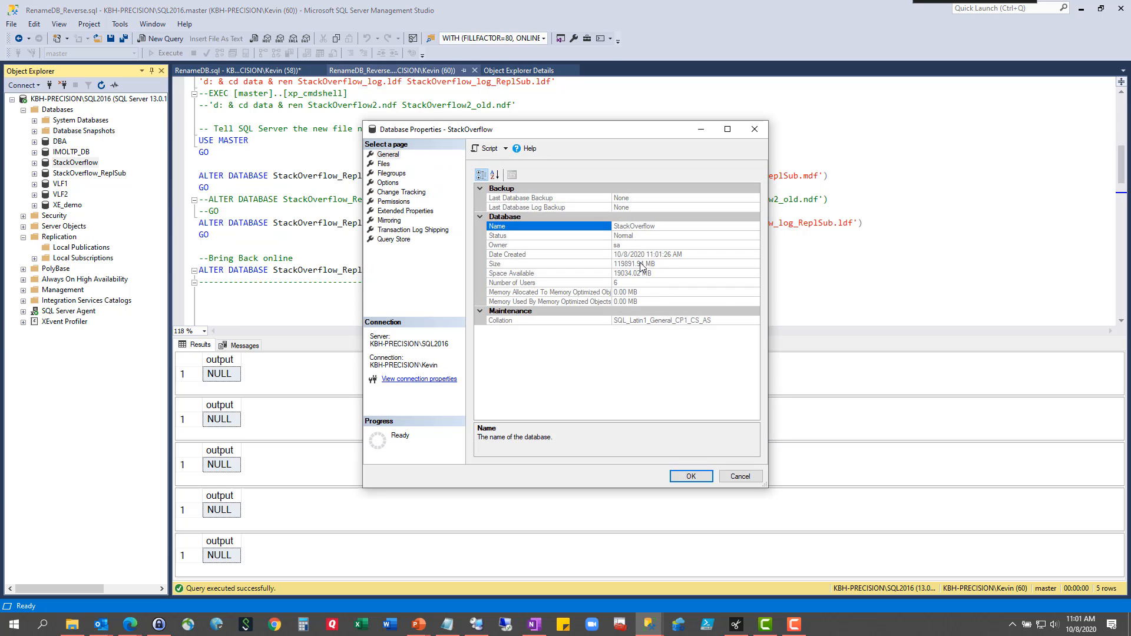
left_click(738, 476)
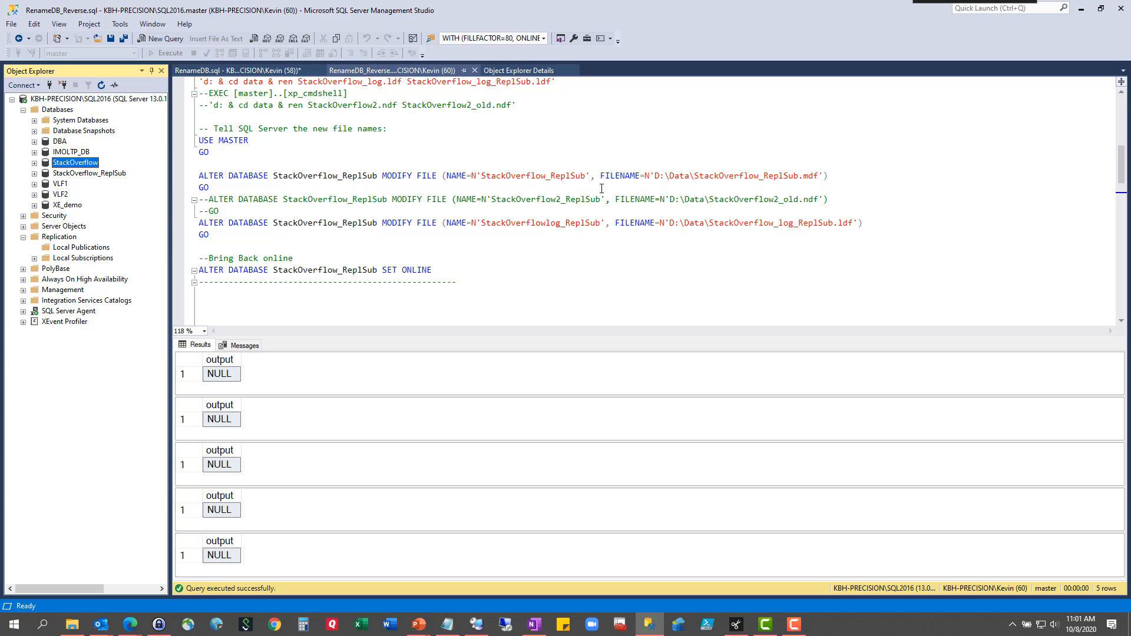
mouse_move(680, 258)
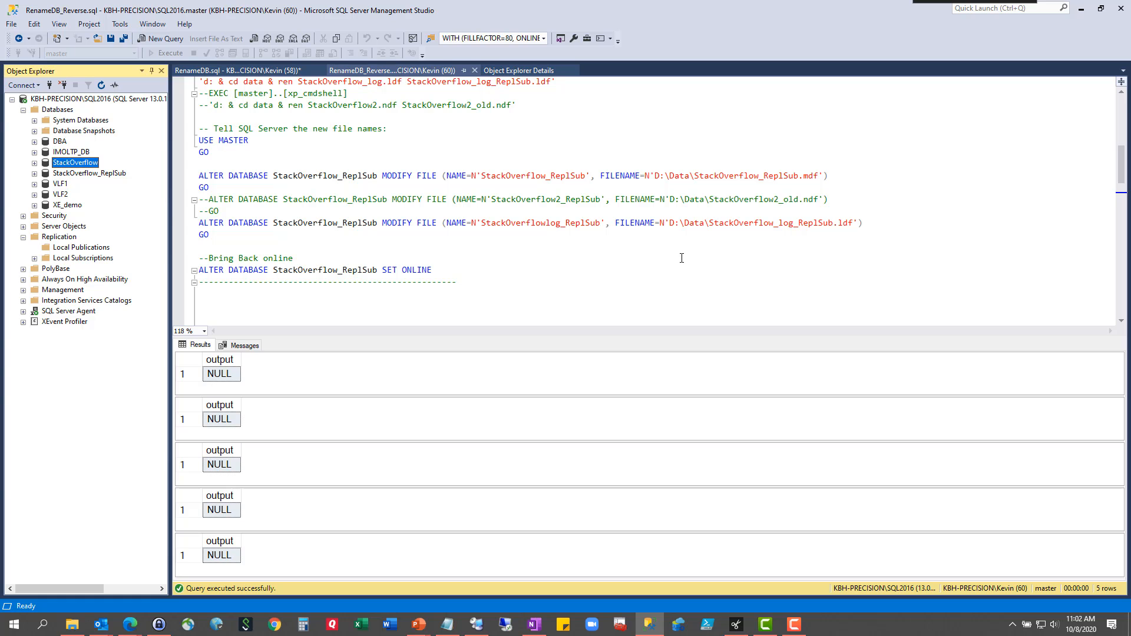
scroll("up", 3)
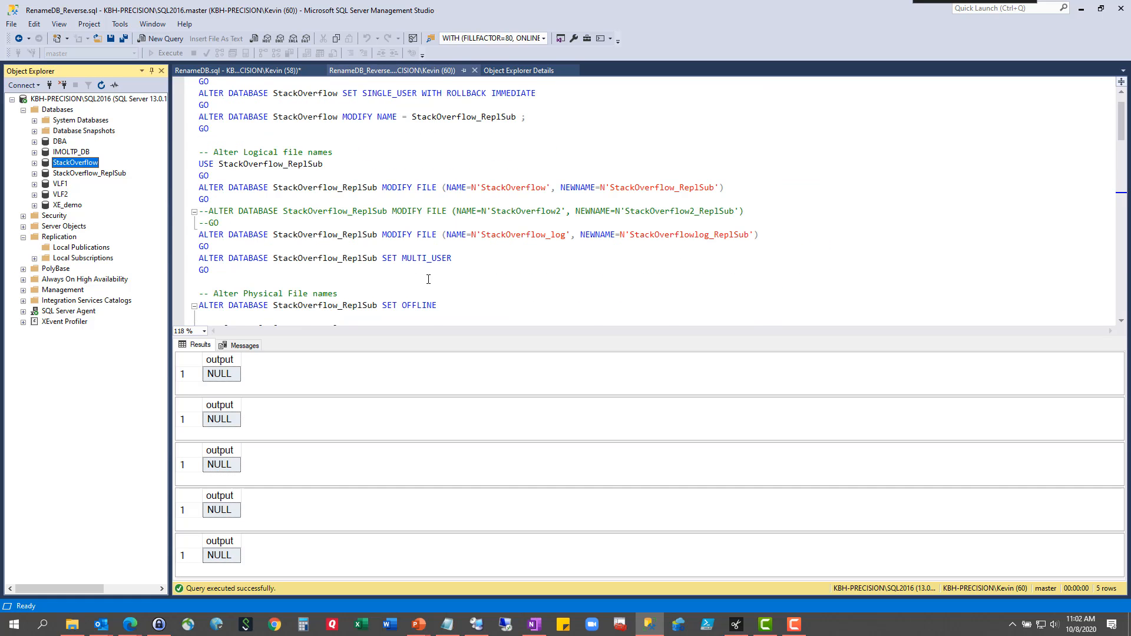
scroll("down", 3)
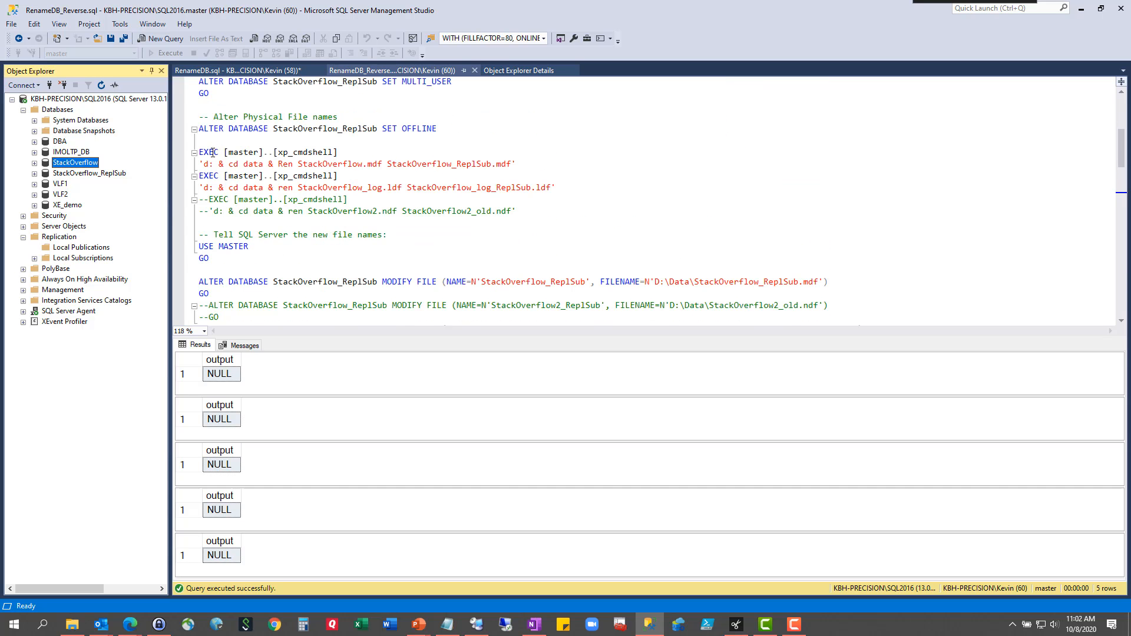
left_click(232, 164)
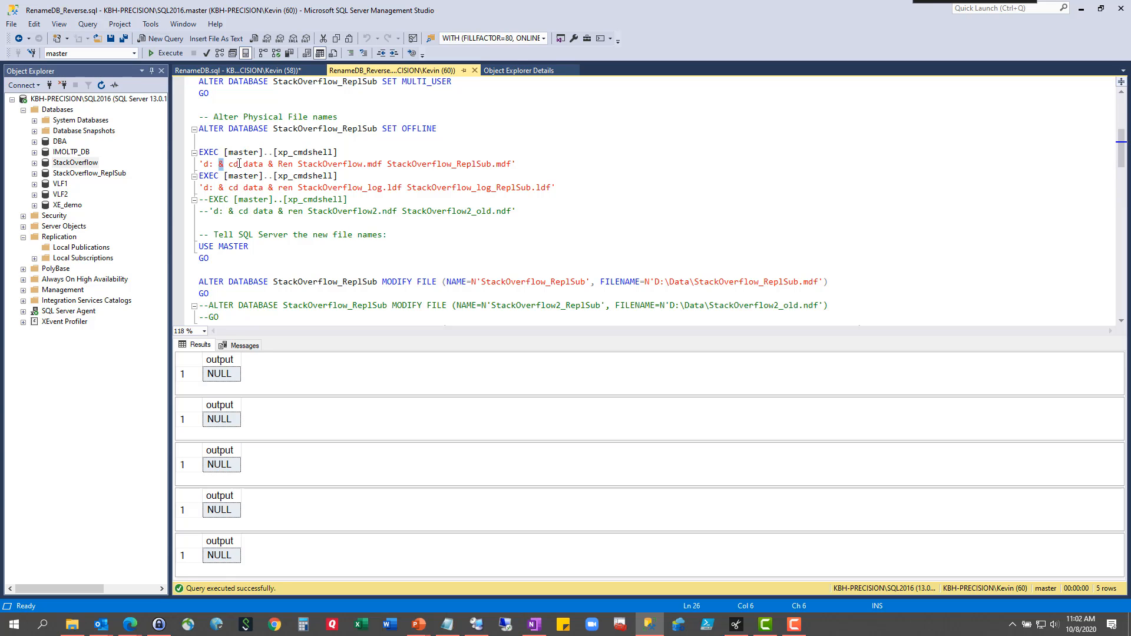
left_click(422, 162)
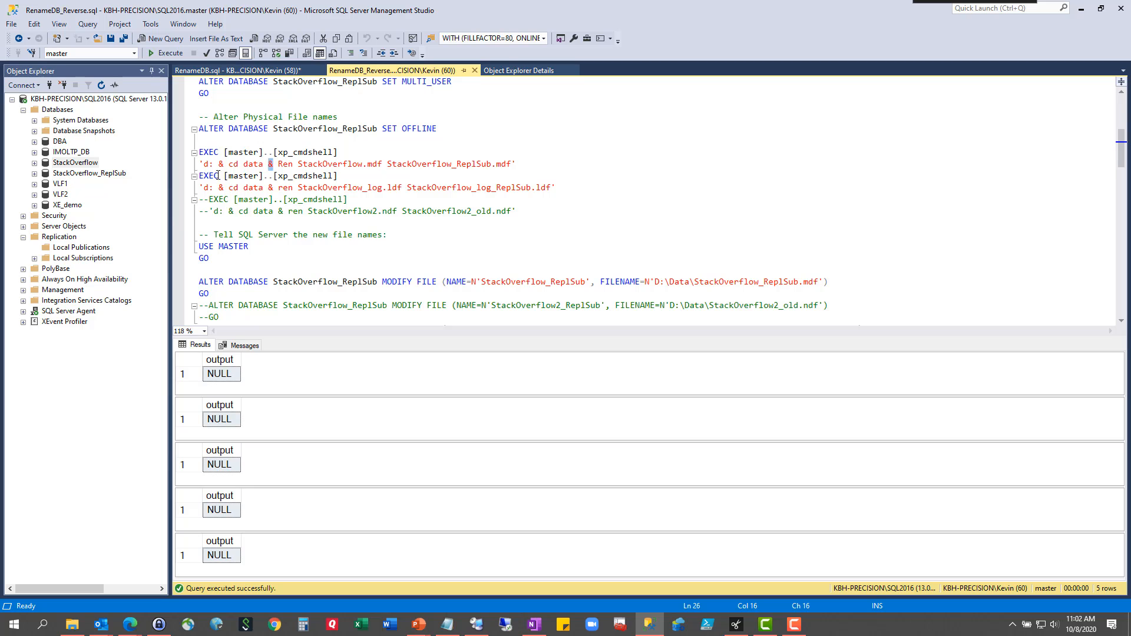
left_click(403, 164)
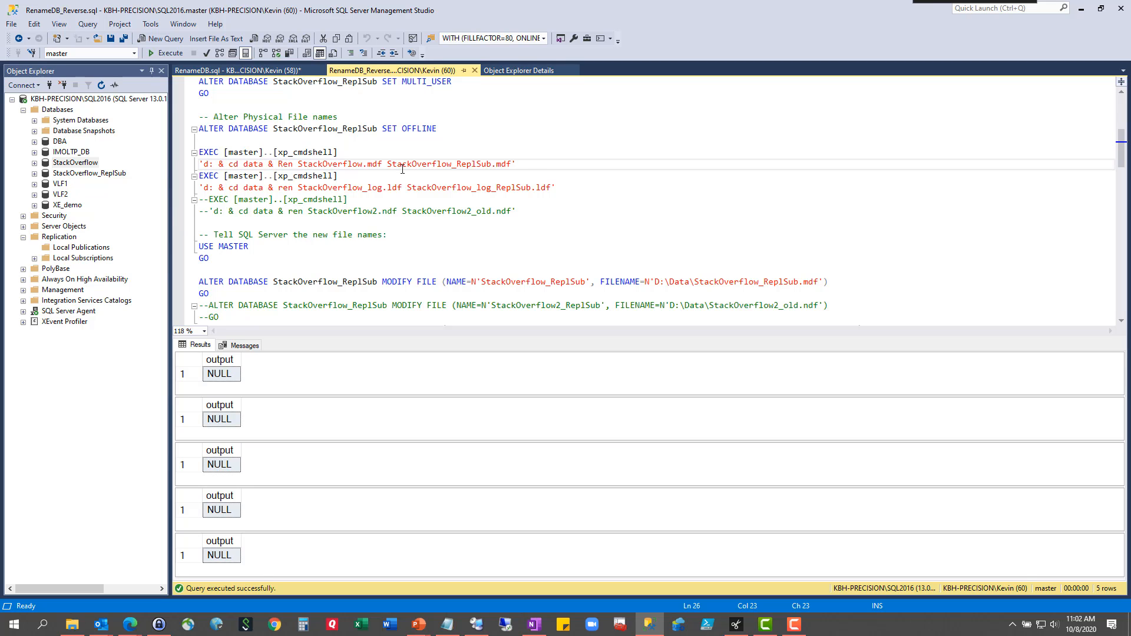